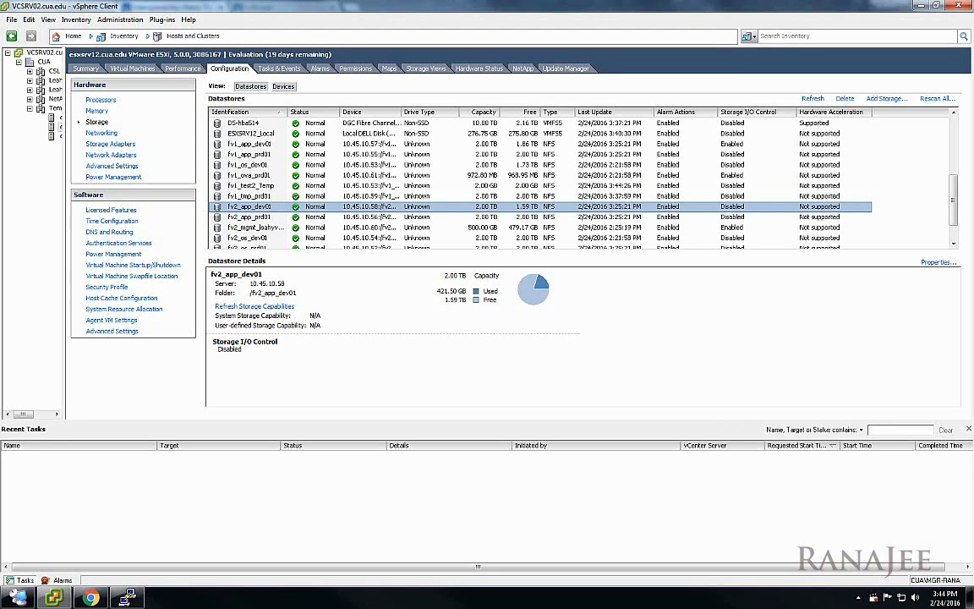
mouse_move(304, 356)
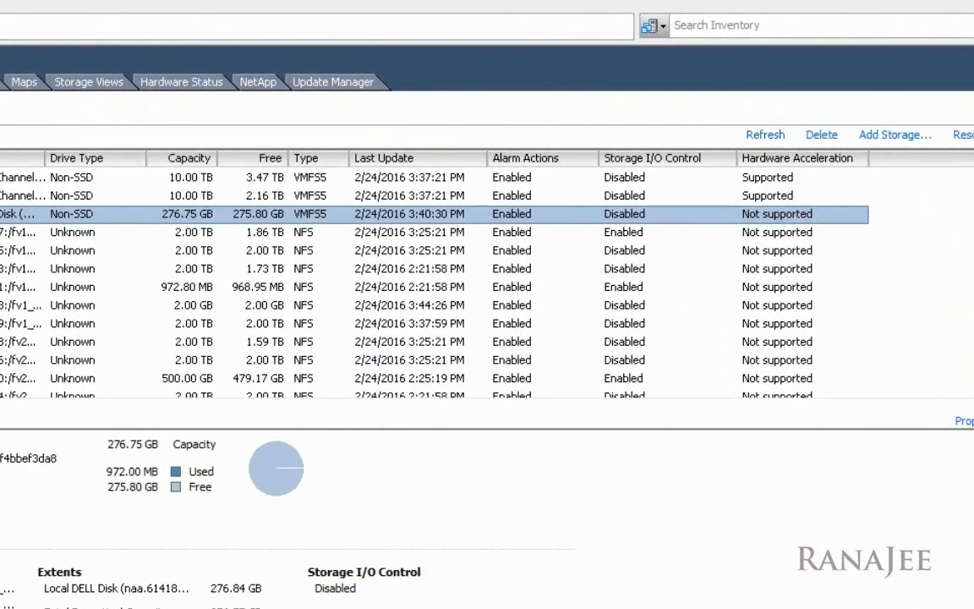
Search for VAAI, add the NetApp NFS Plug-in for VMware VAAI solution, and view What Works With What
scroll(down, 3)
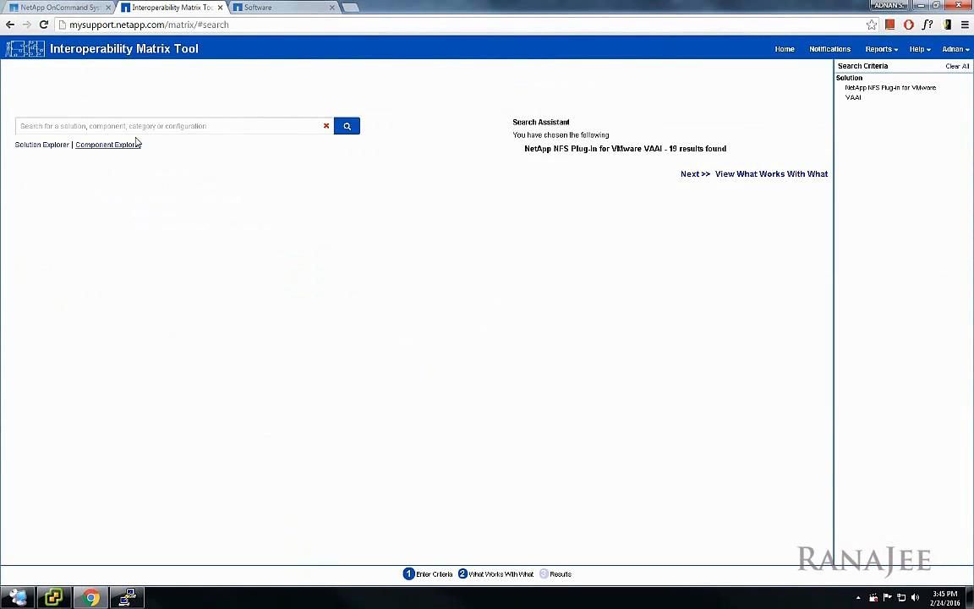
click(169, 125)
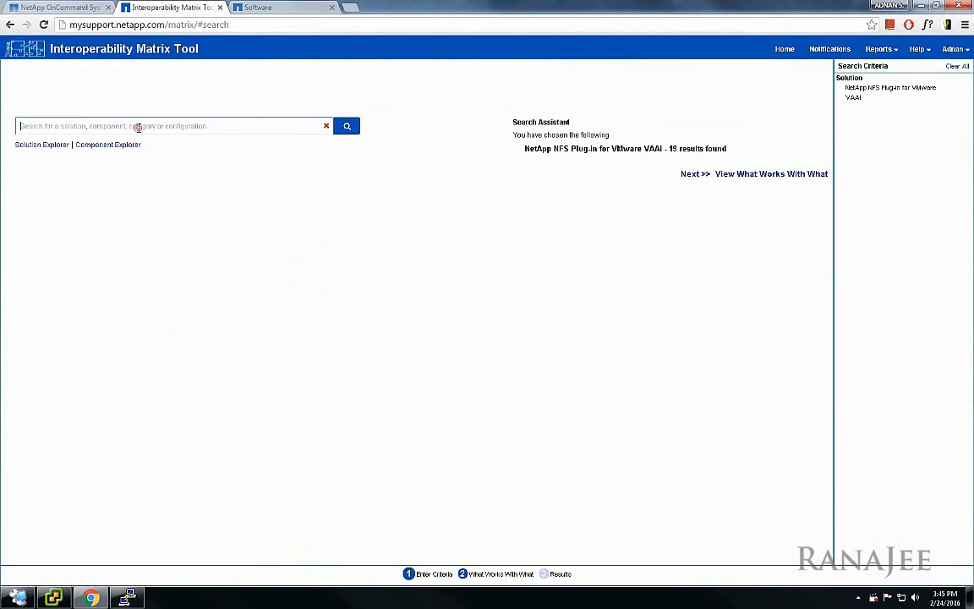
mouse_move(157, 59)
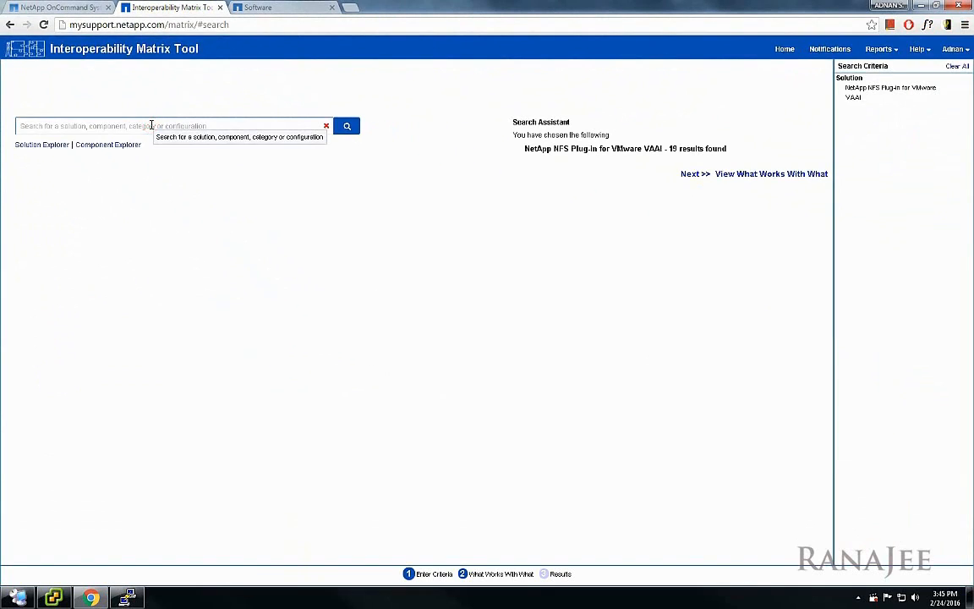
text(VAAI)
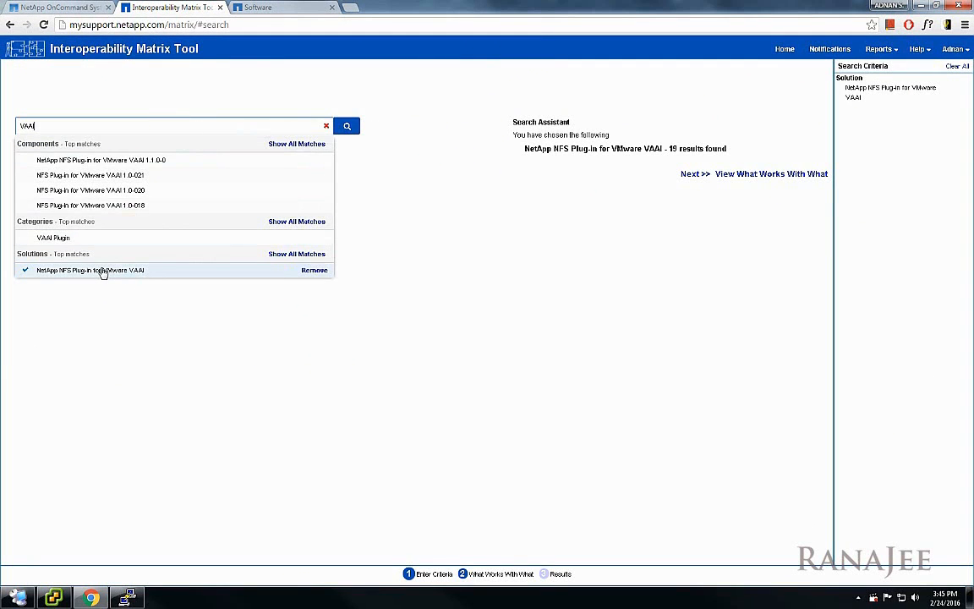
click(91, 270)
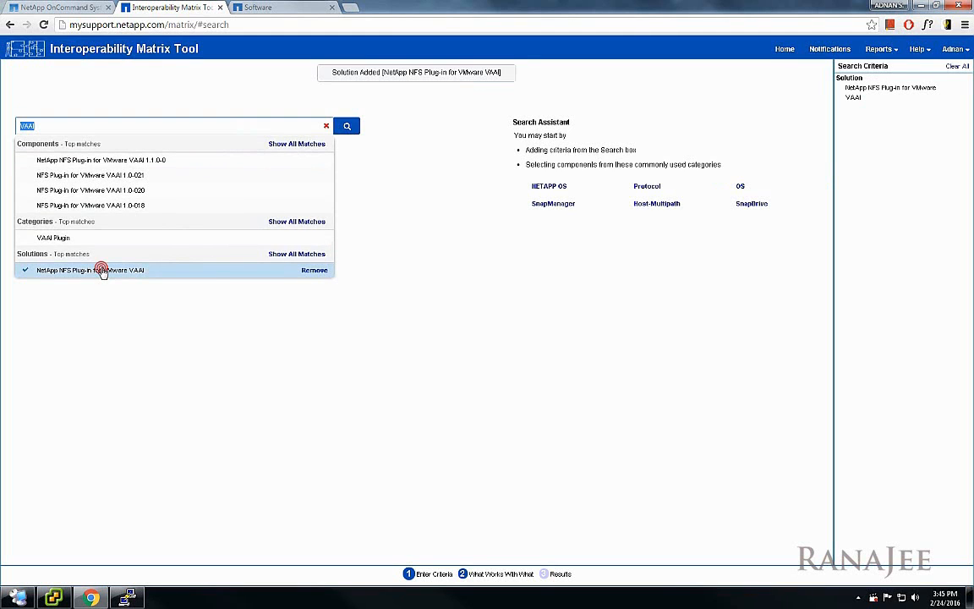
click(89, 270)
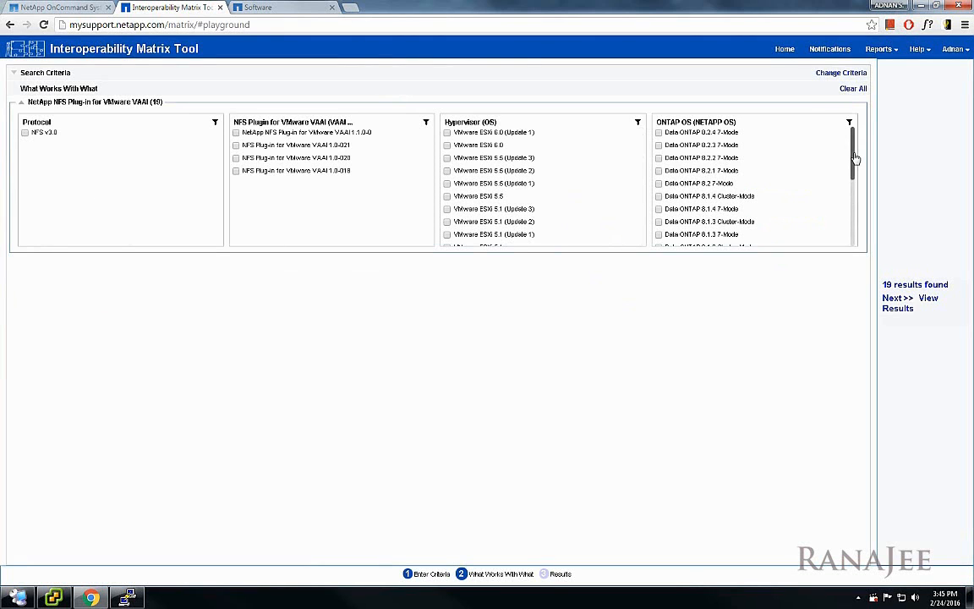
Filter compatibility results to Clustered Data ONTAP 8.3.1, NFS v3.0 and VMware ESXi 5.0 Update 3
scroll(down, 3)
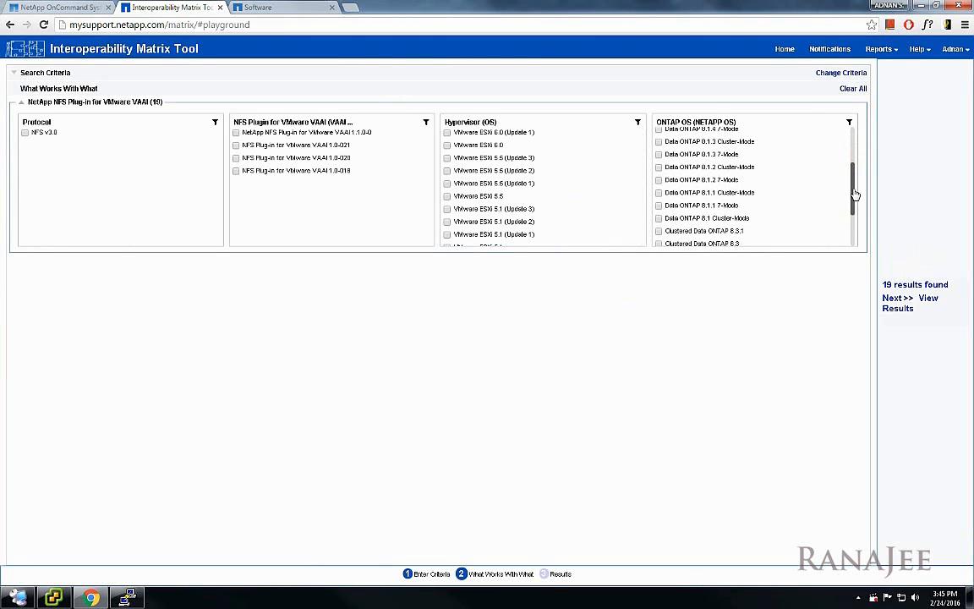
scroll(down, 3)
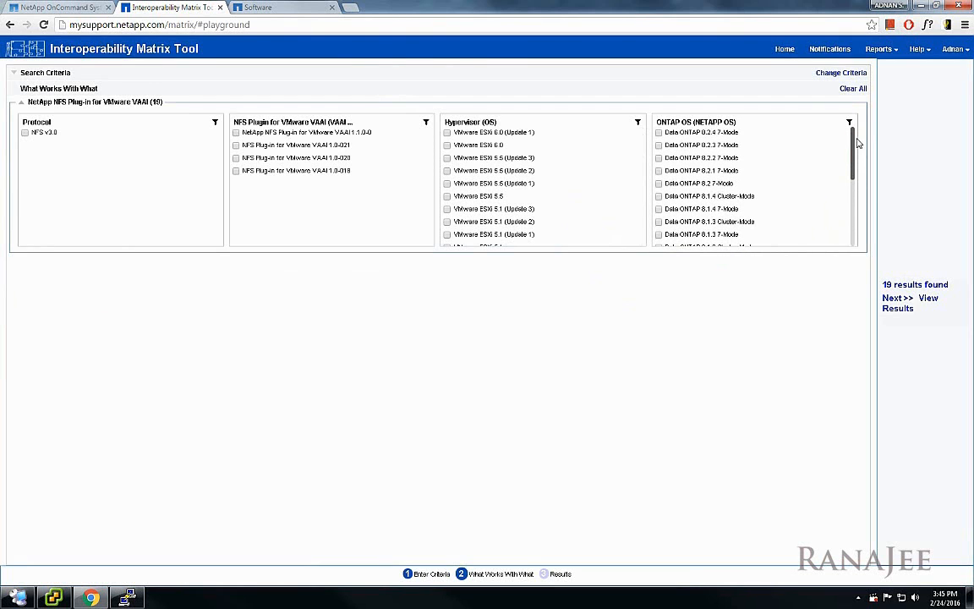
scroll(down, 3)
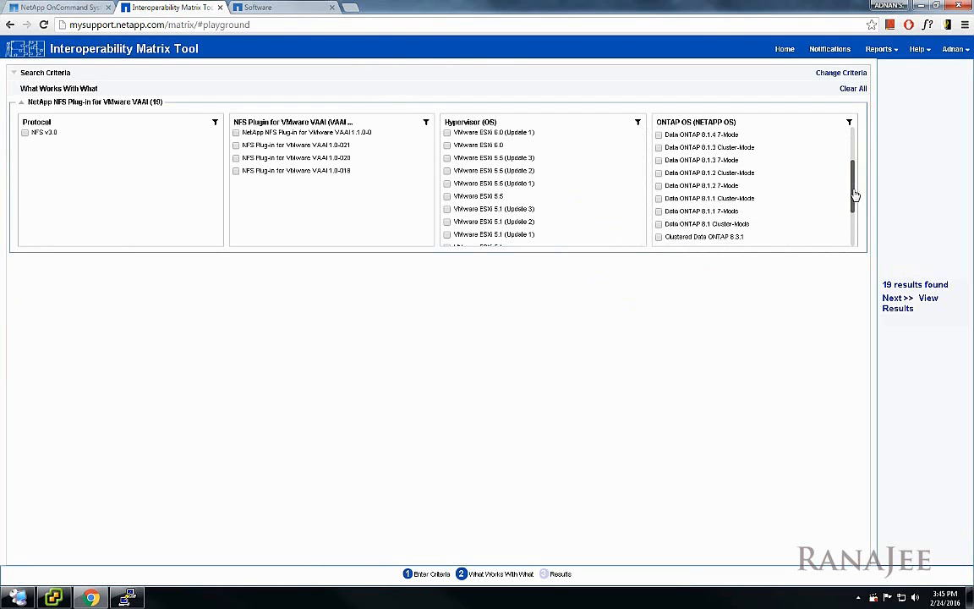
scroll(down, 3)
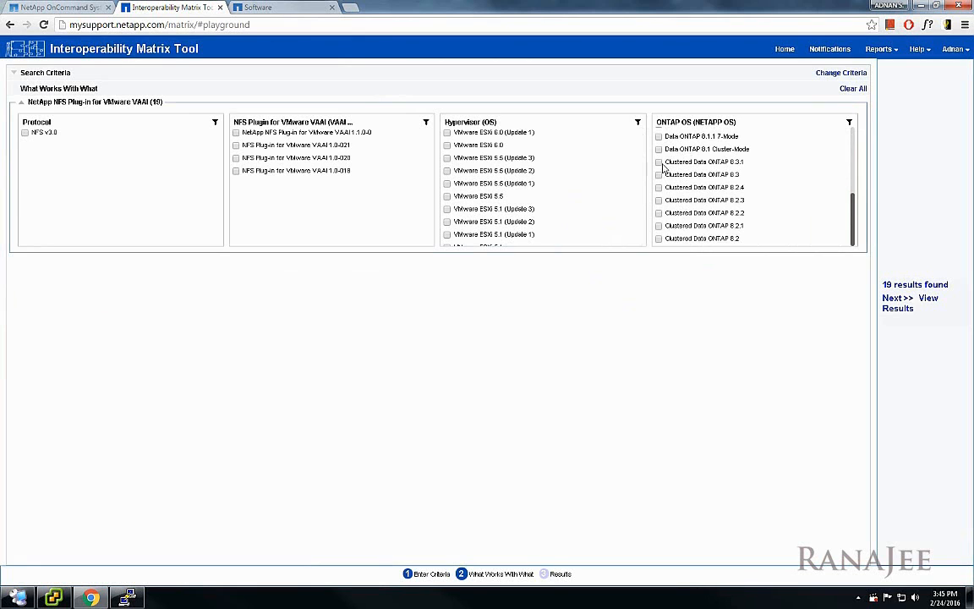
click(659, 161)
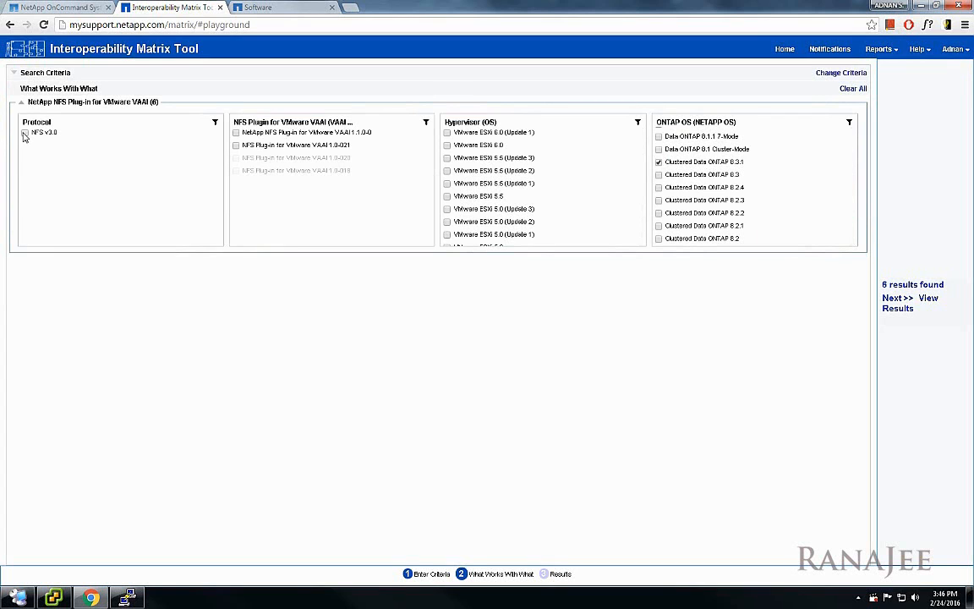
click(25, 133)
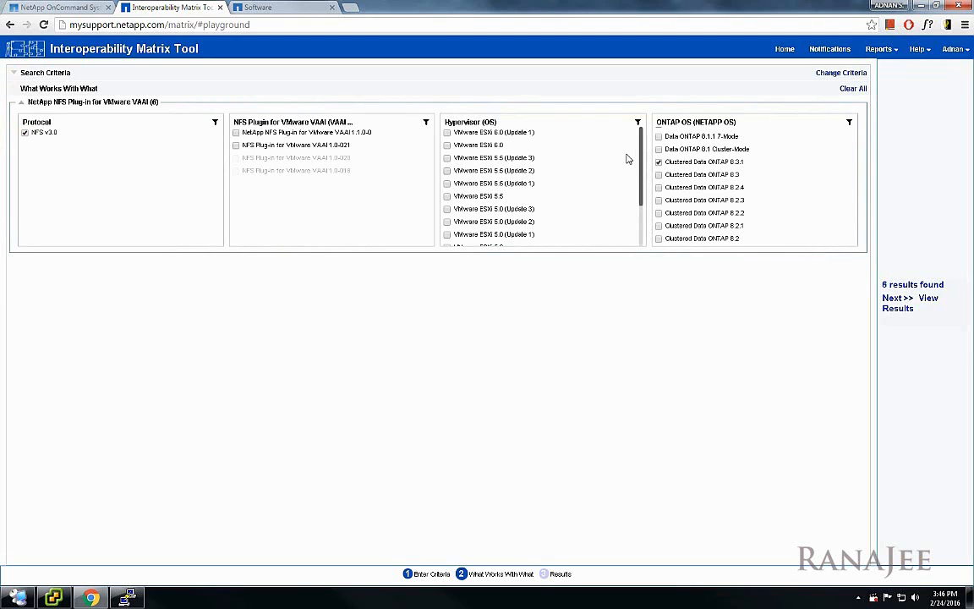
scroll(down, 3)
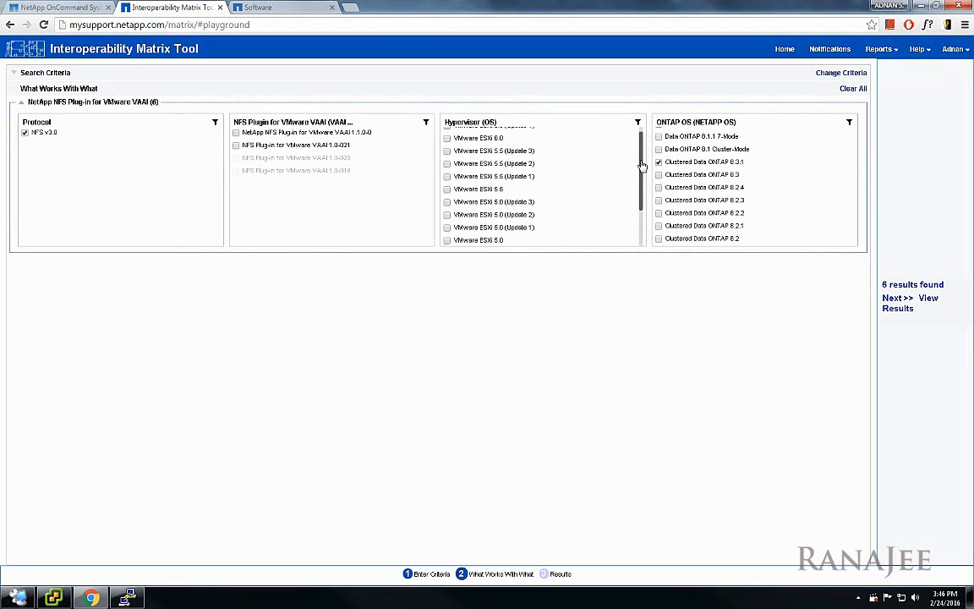
scroll(down, 3)
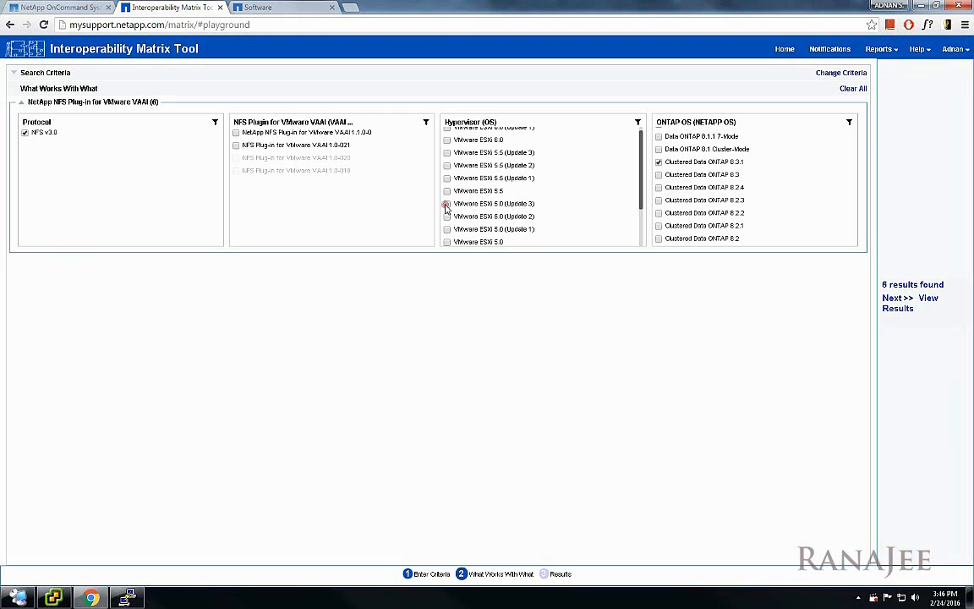
click(447, 204)
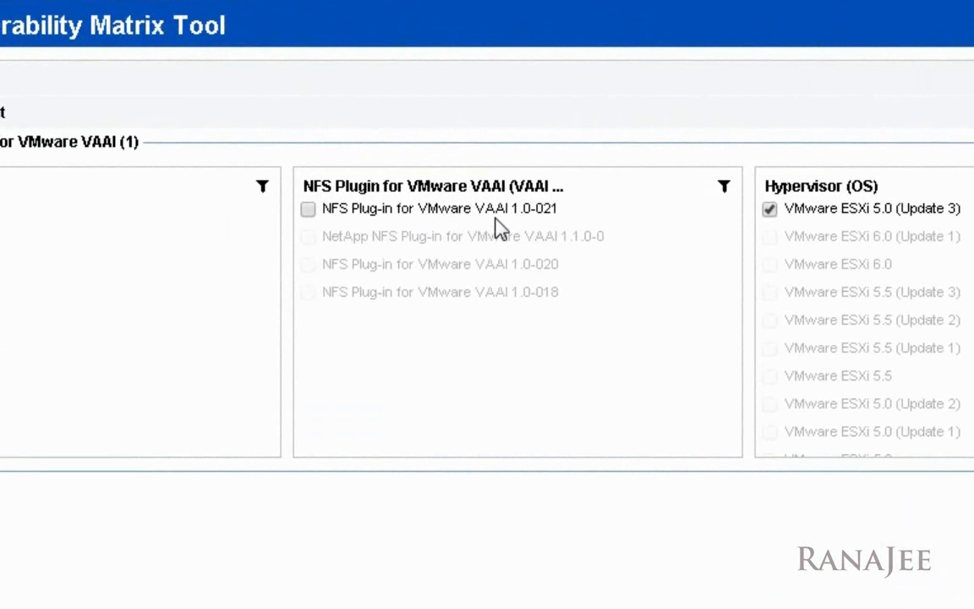
mouse_move(537, 235)
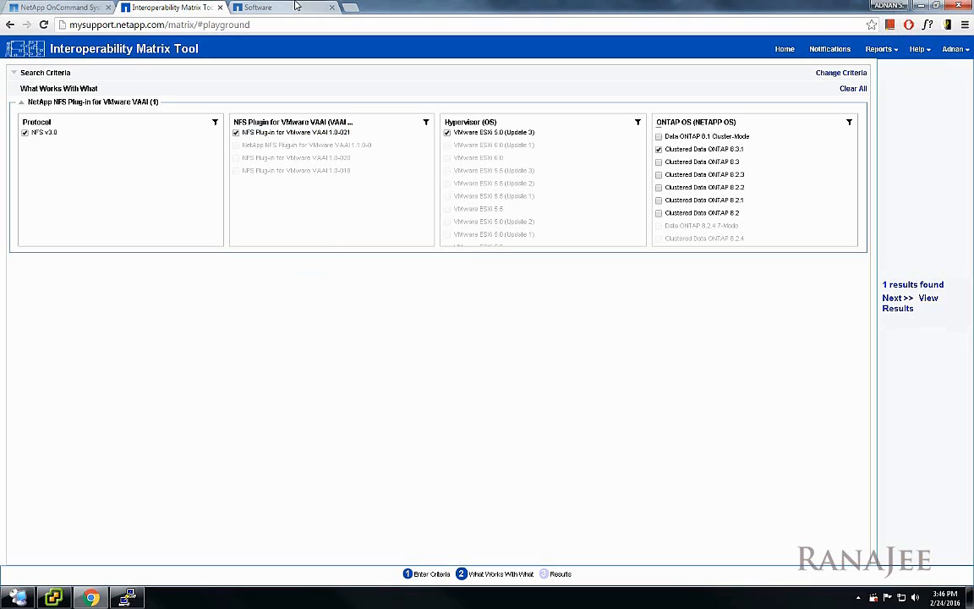
click(279, 7)
text(vaa)
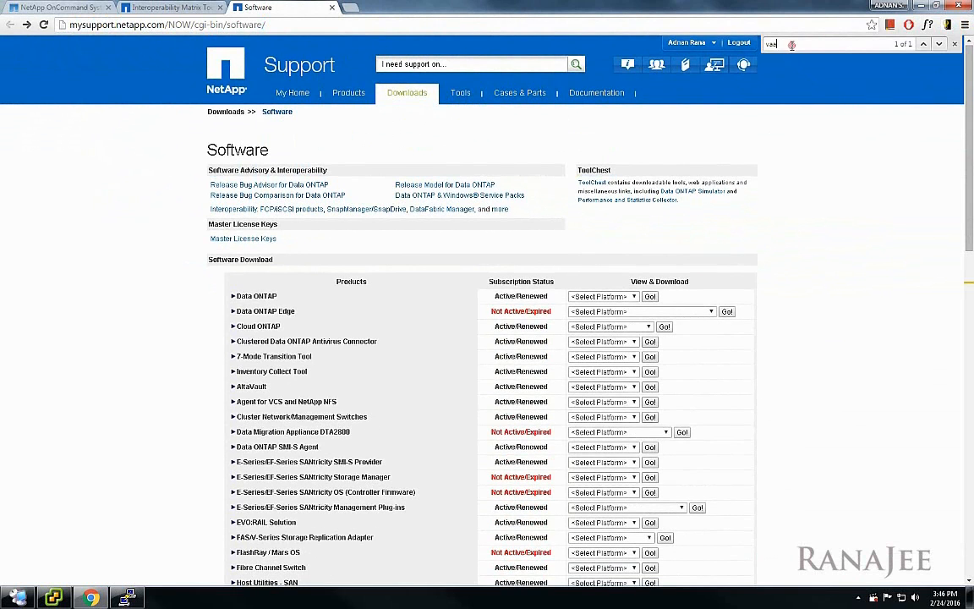
Find the VAAI plug-in in the software list and load its ESXi5.x releases
scroll(down, 3)
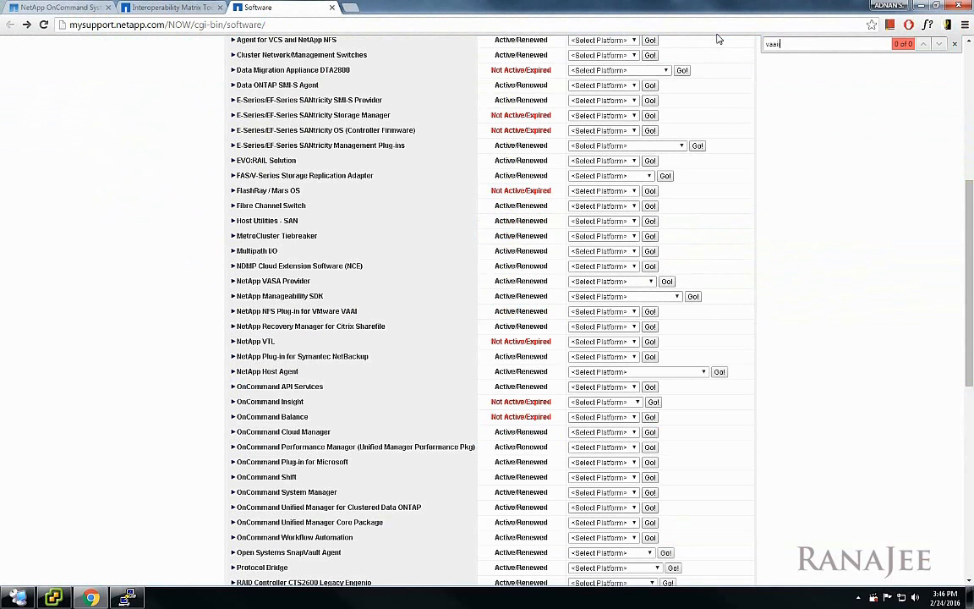
key(enter)
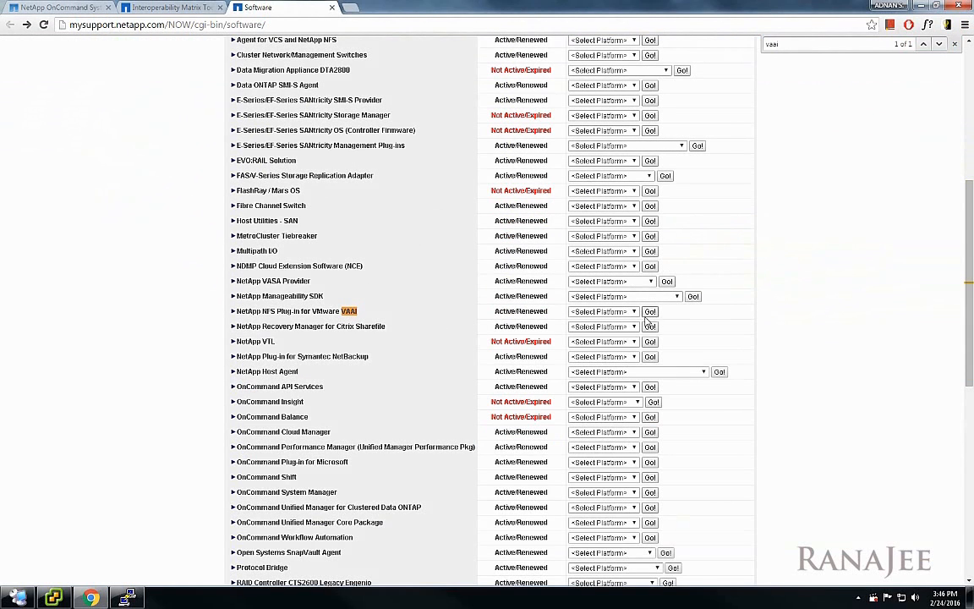
click(603, 312)
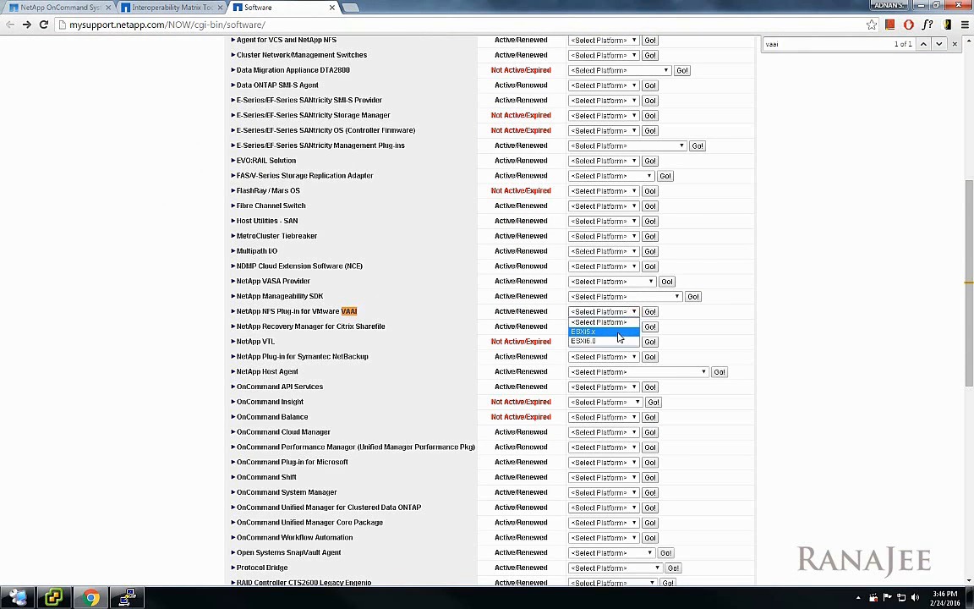
click(603, 331)
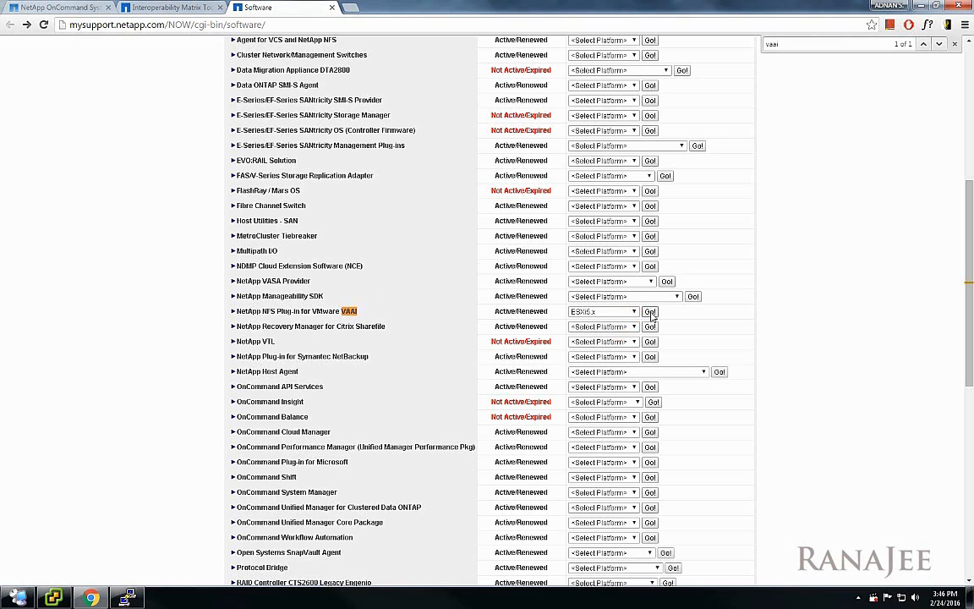
click(651, 311)
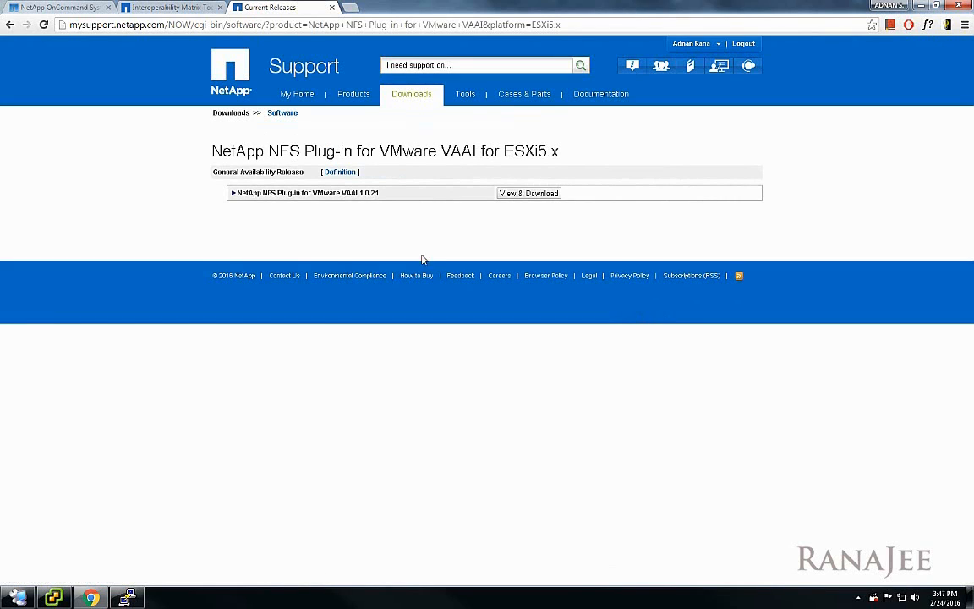
Select release 1.0.21 and cross-check it against the compatibility results
double_click(368, 192)
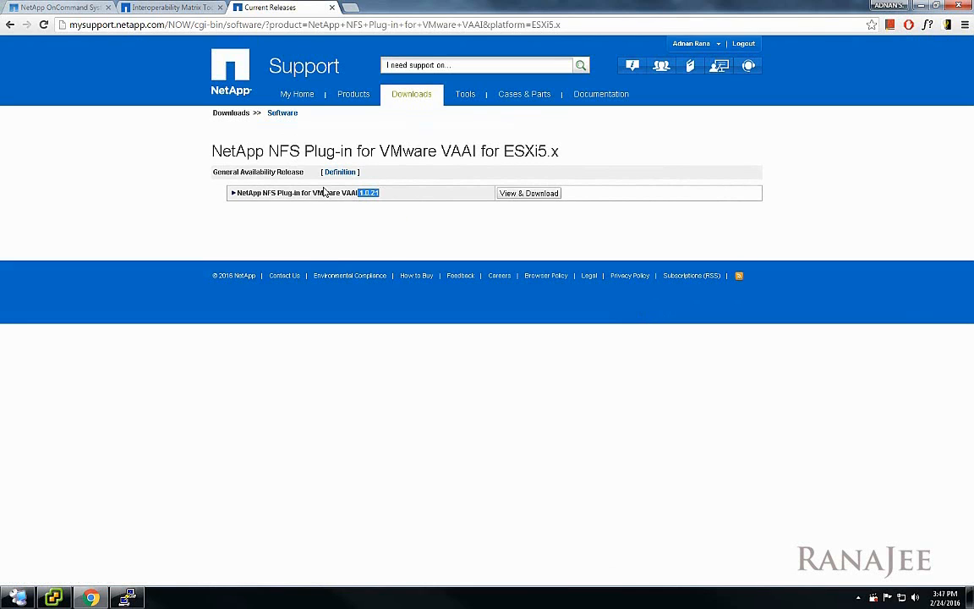
click(169, 7)
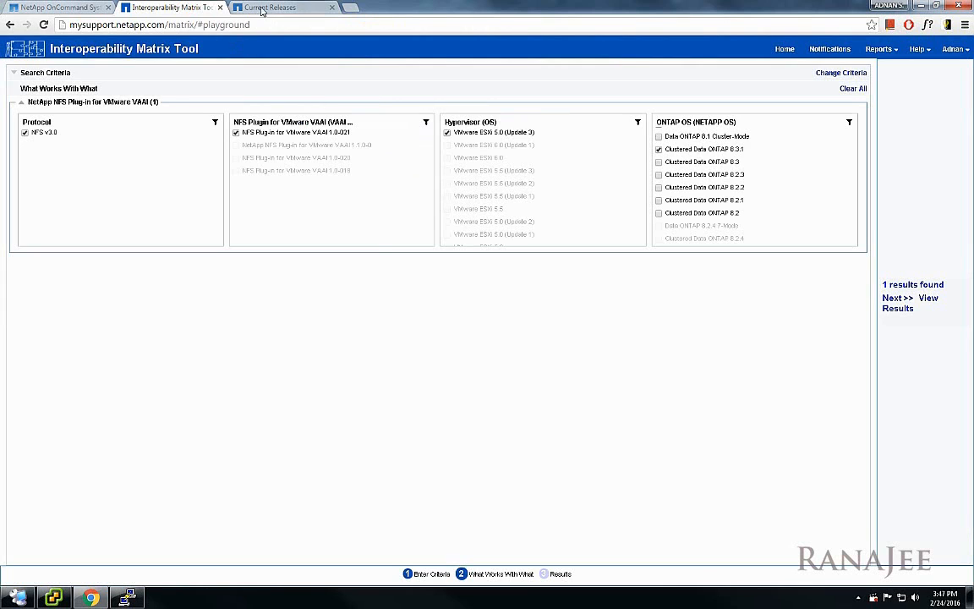
click(282, 6)
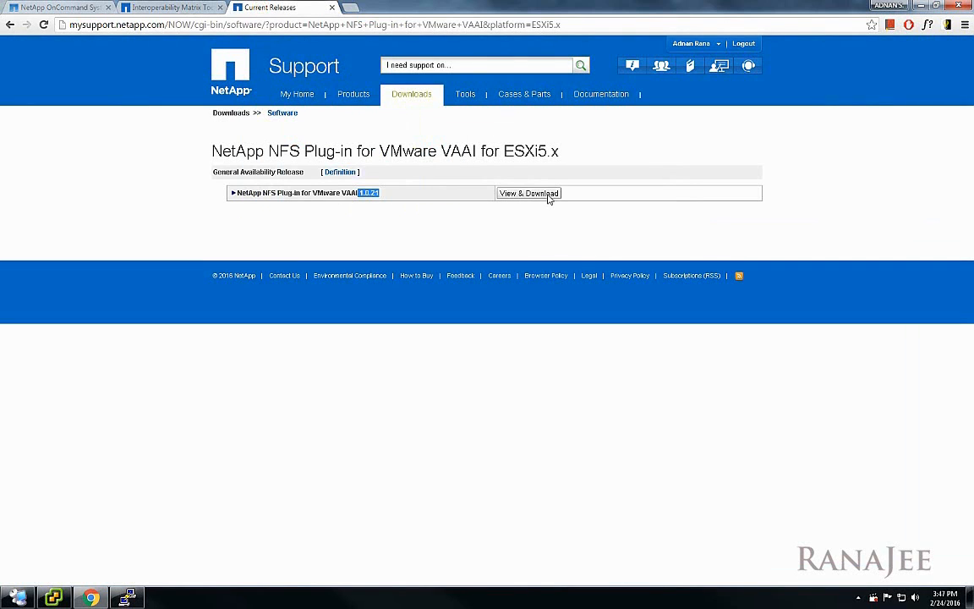
Open the 1.0.21 release details and accept the End User License Agreement
click(528, 193)
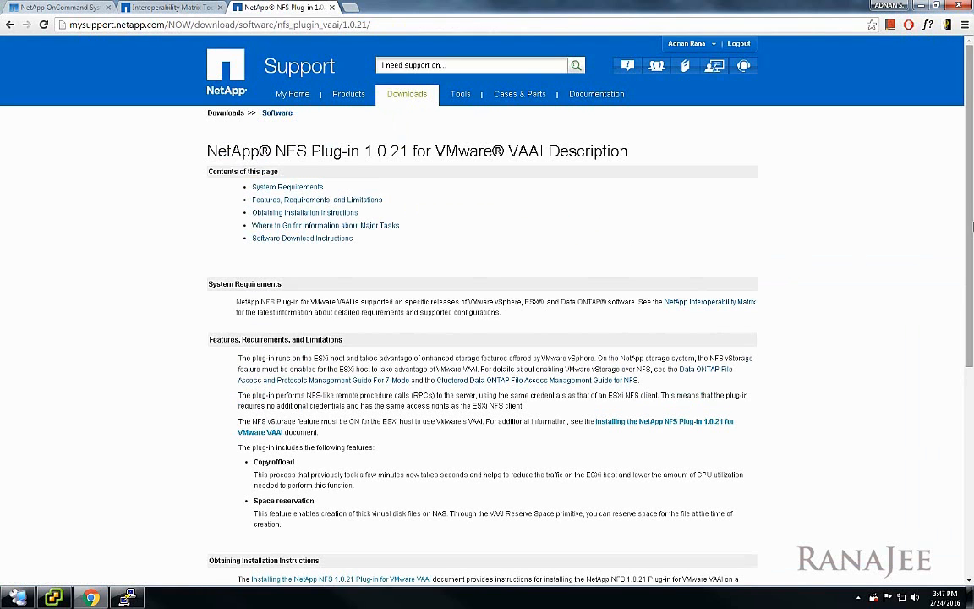
scroll(down, 3)
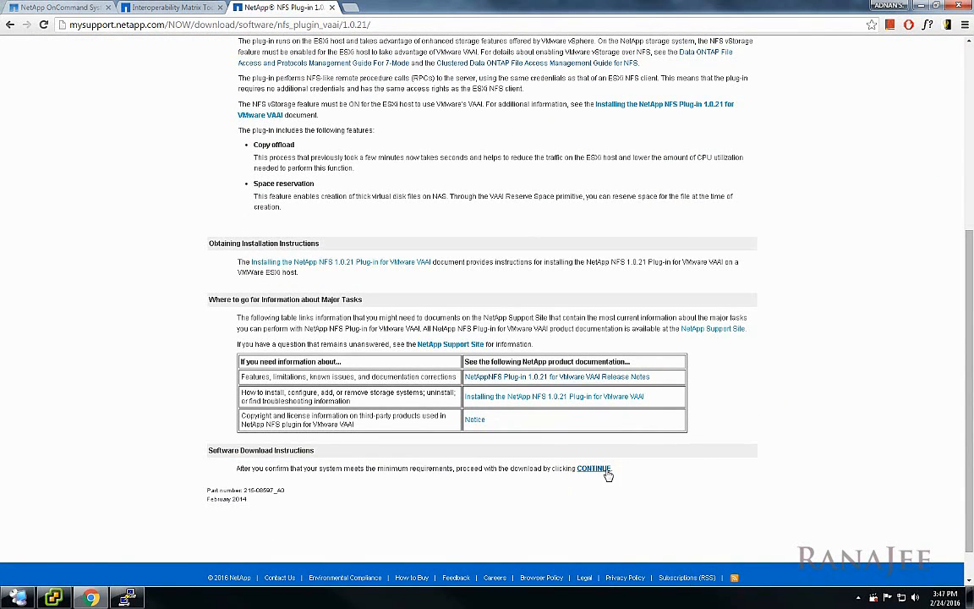
mouse_move(387, 358)
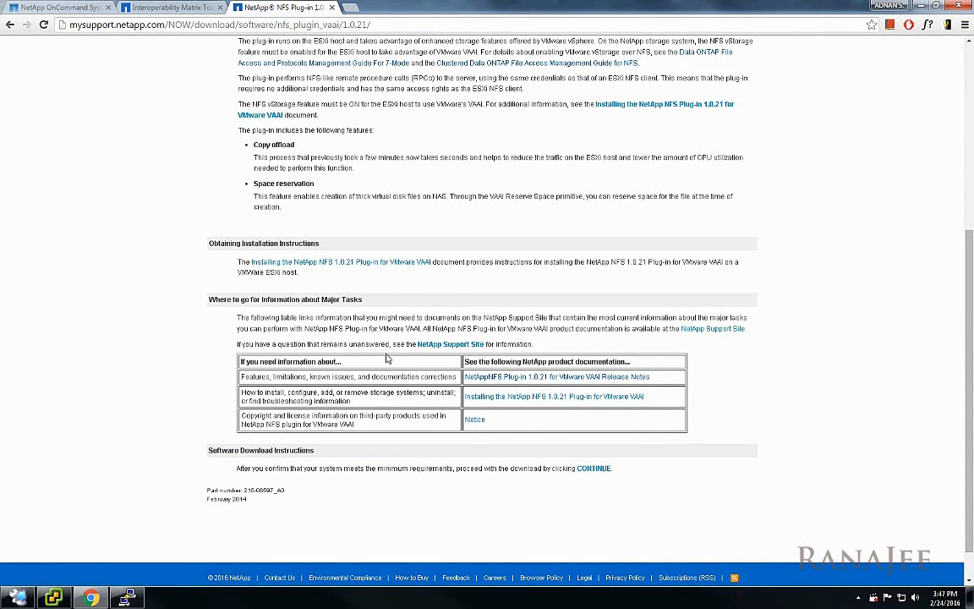
mouse_move(593, 469)
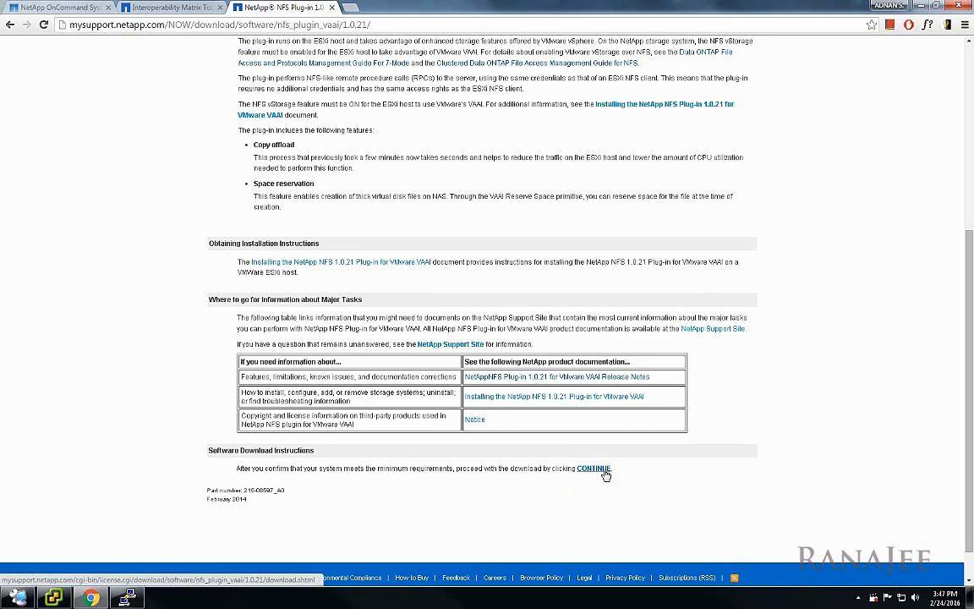
click(593, 469)
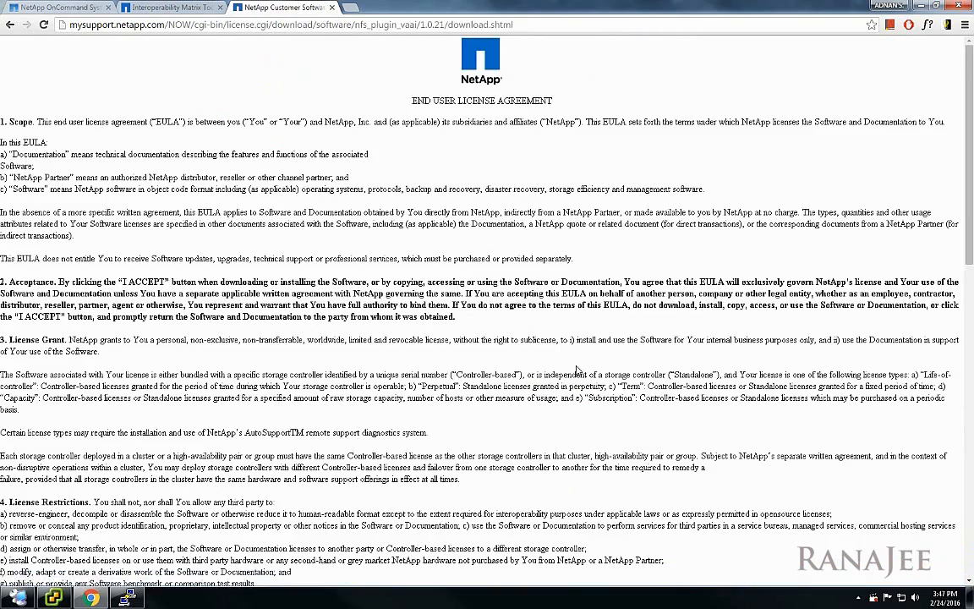
scroll(down, 3)
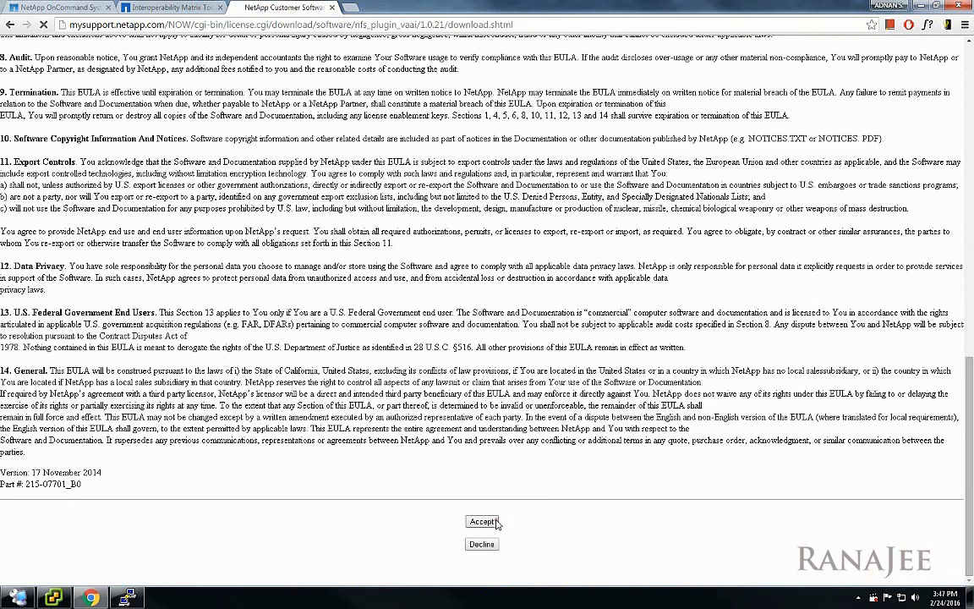
click(482, 521)
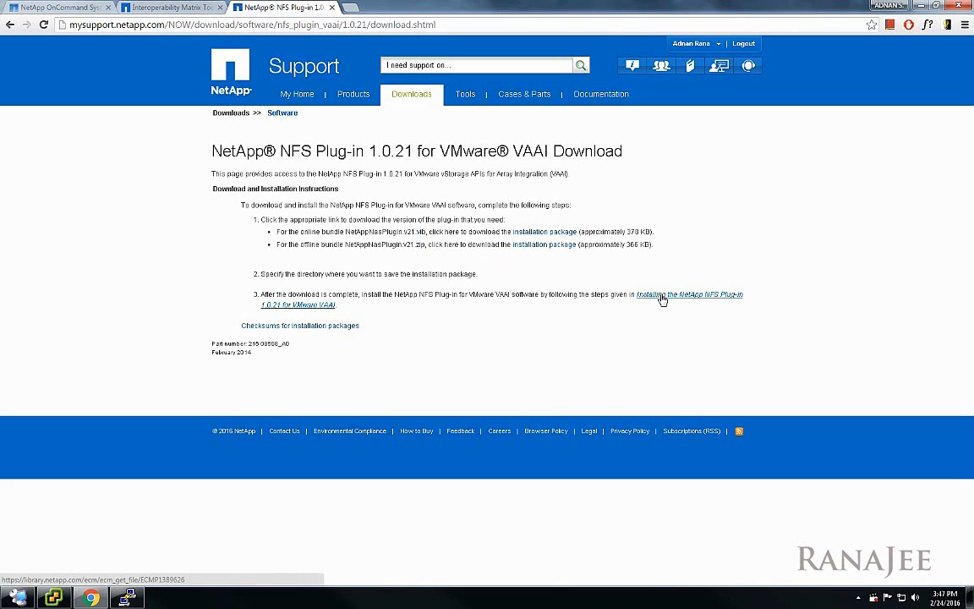
Review the 'Installing the NetApp NFS Plug-in 1.0.21 for VMware VAAI' guide, then return to downloads
click(688, 294)
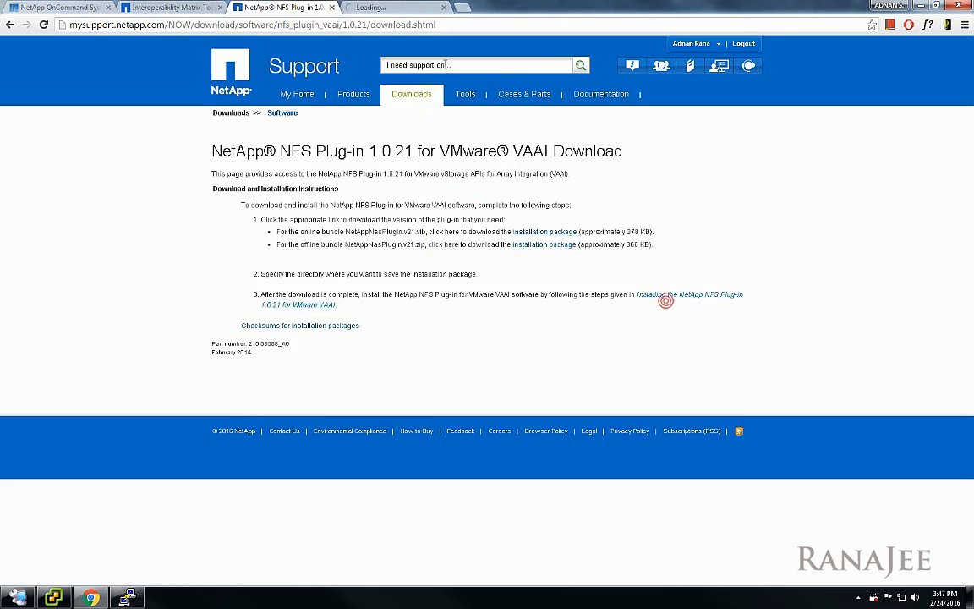
click(689, 295)
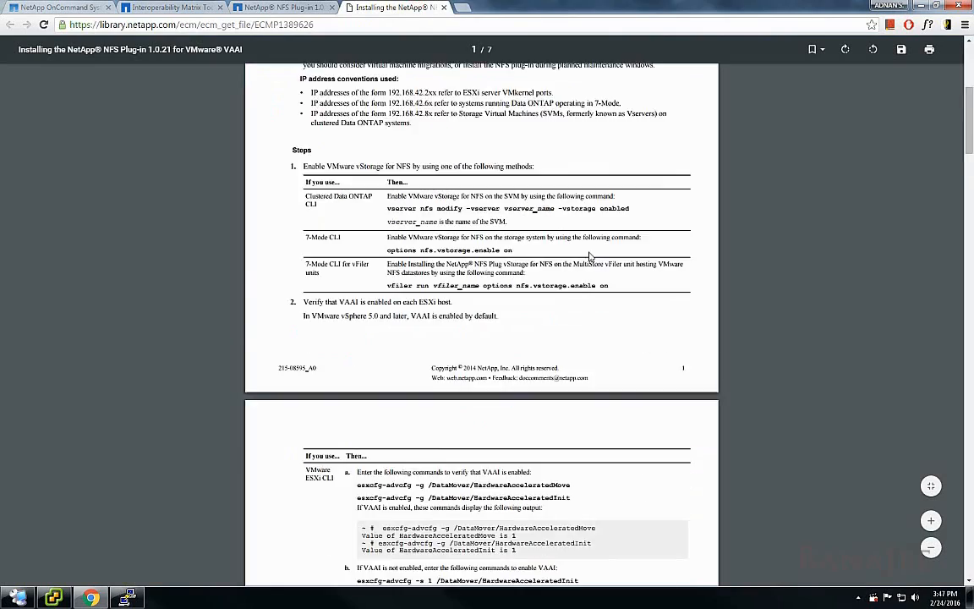
scroll(down, 3)
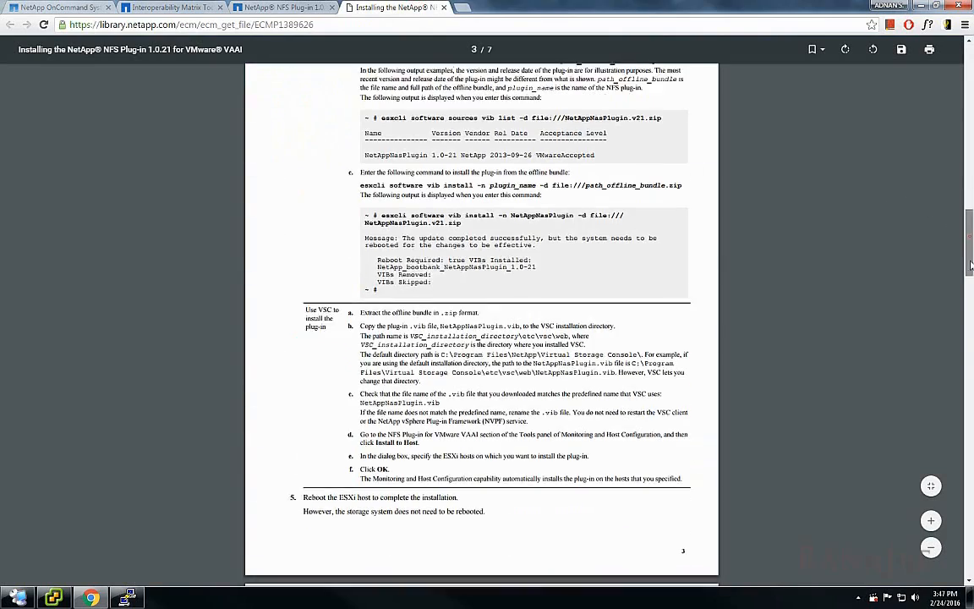
scroll(up, 3)
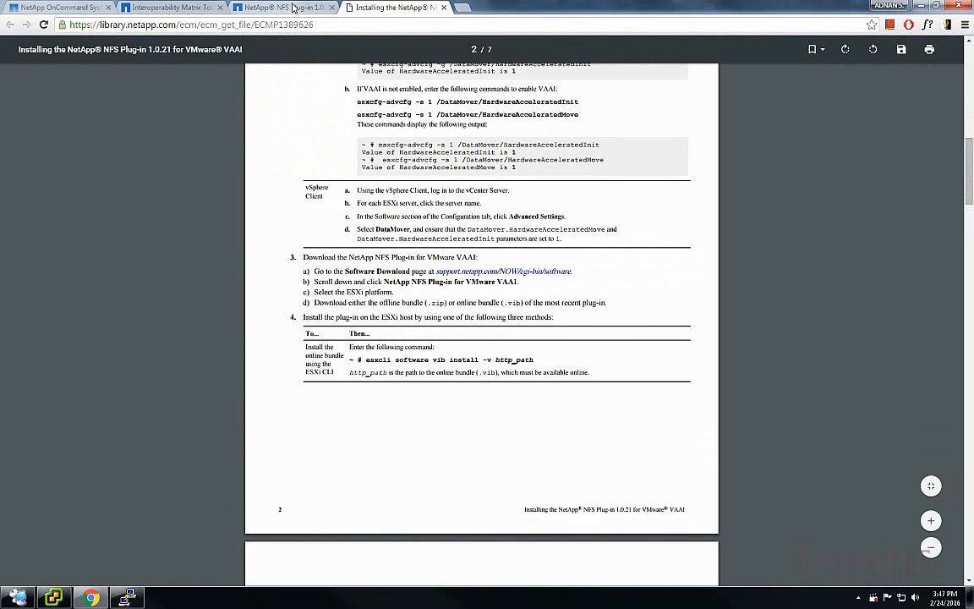
click(283, 7)
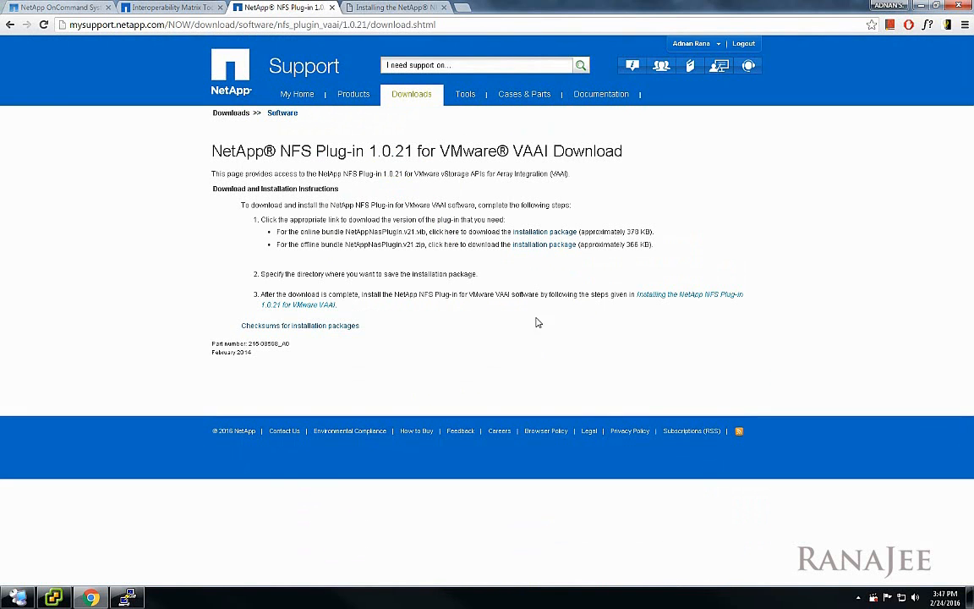
mouse_move(535, 339)
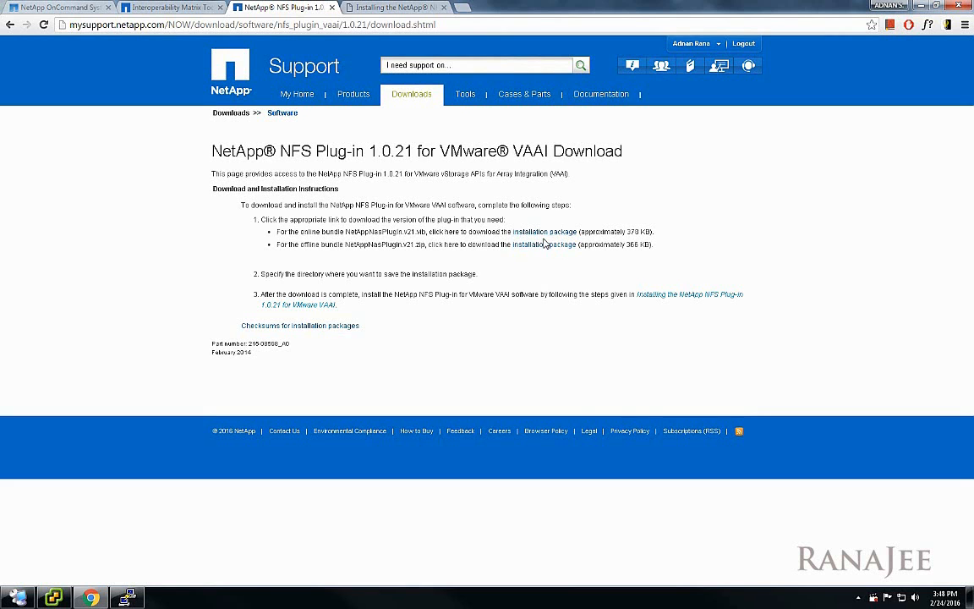
click(396, 7)
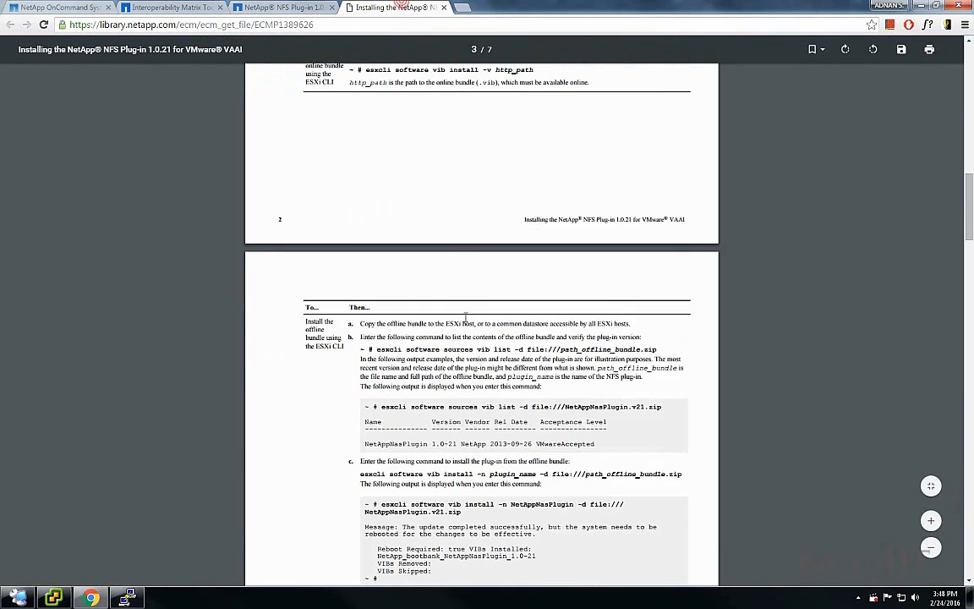
click(284, 8)
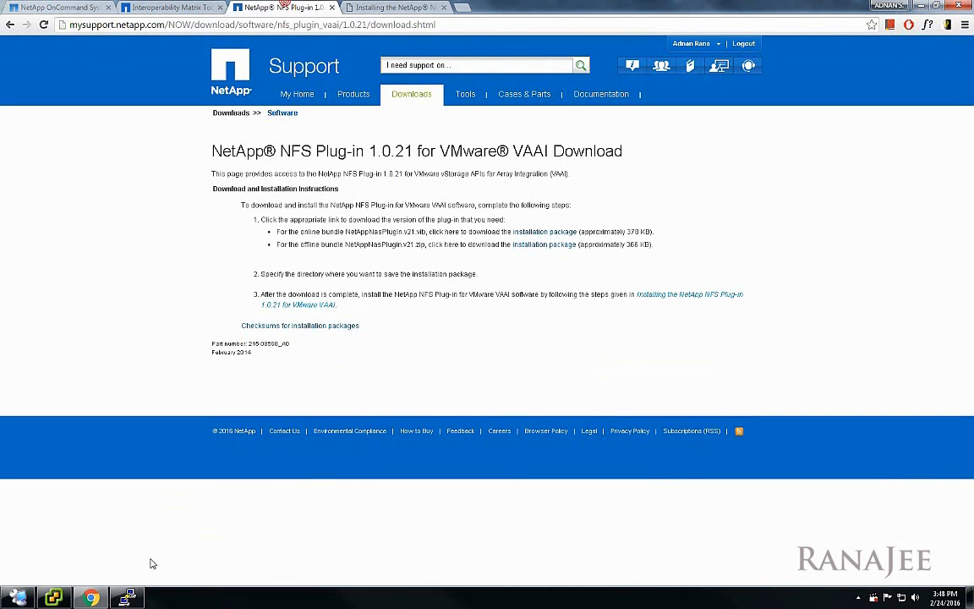
mouse_move(17, 597)
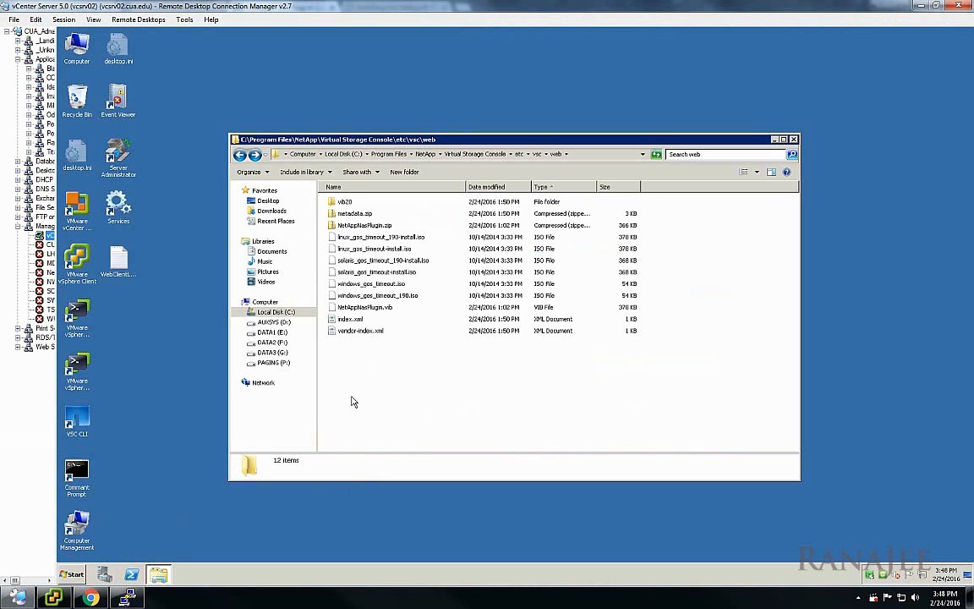
mouse_move(438, 299)
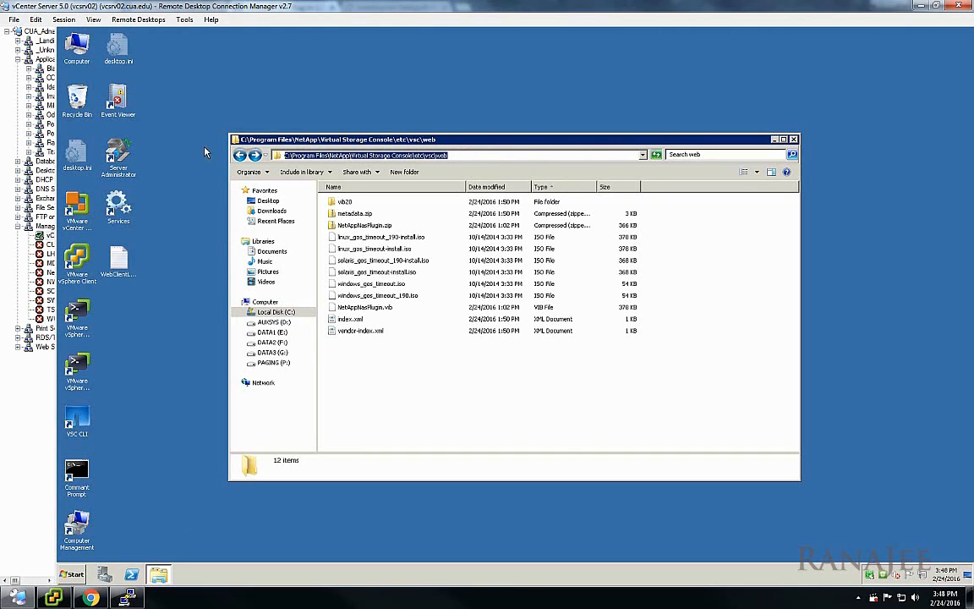
Launch Notepad for the VSC web folder path and enlarge its font size
click(72, 574)
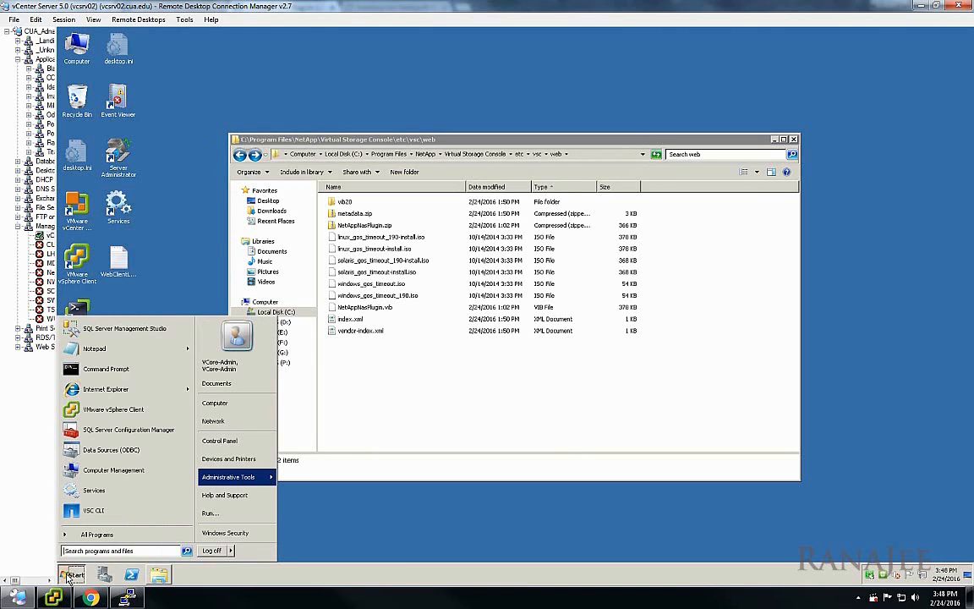
click(94, 348)
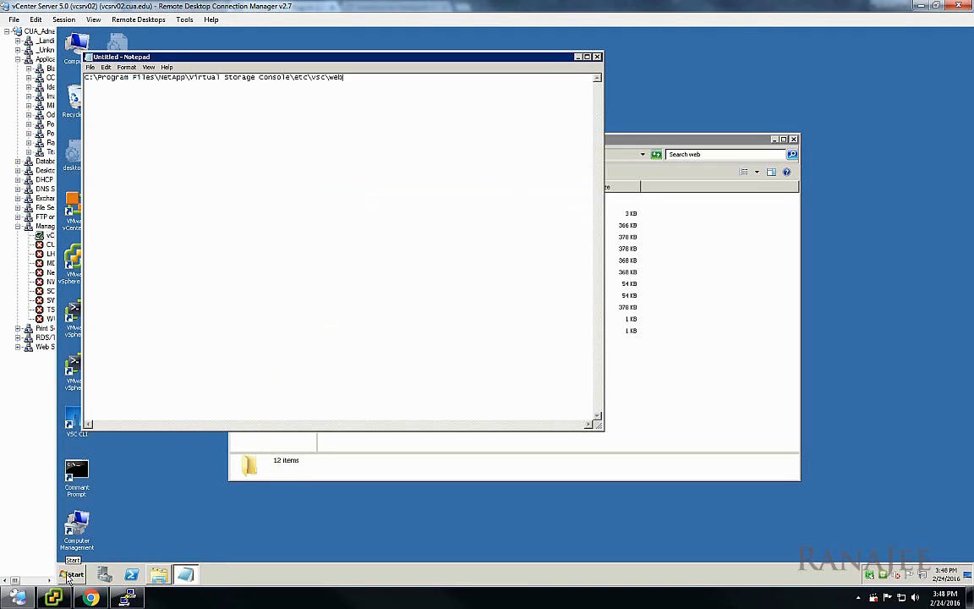
click(127, 67)
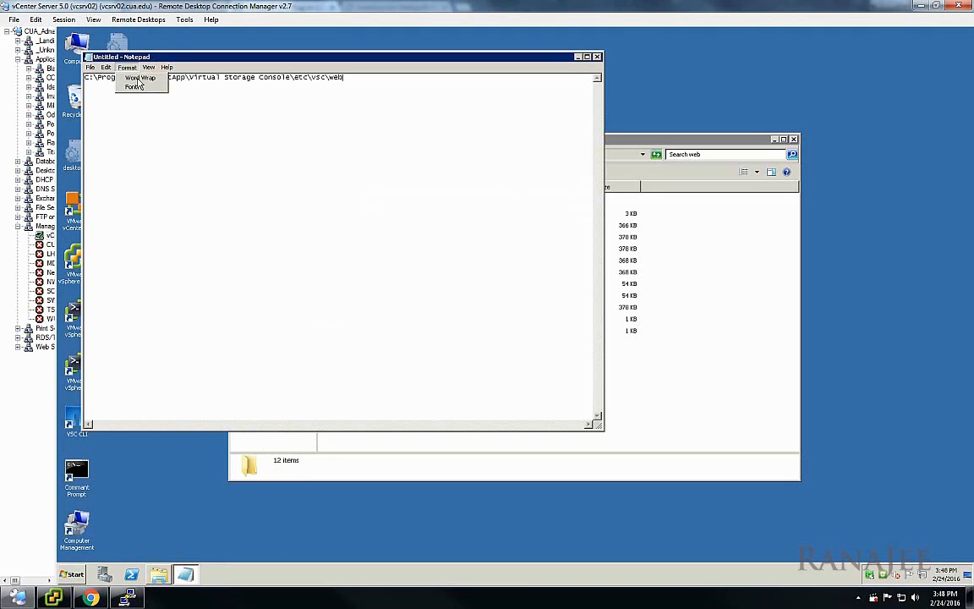
click(141, 78)
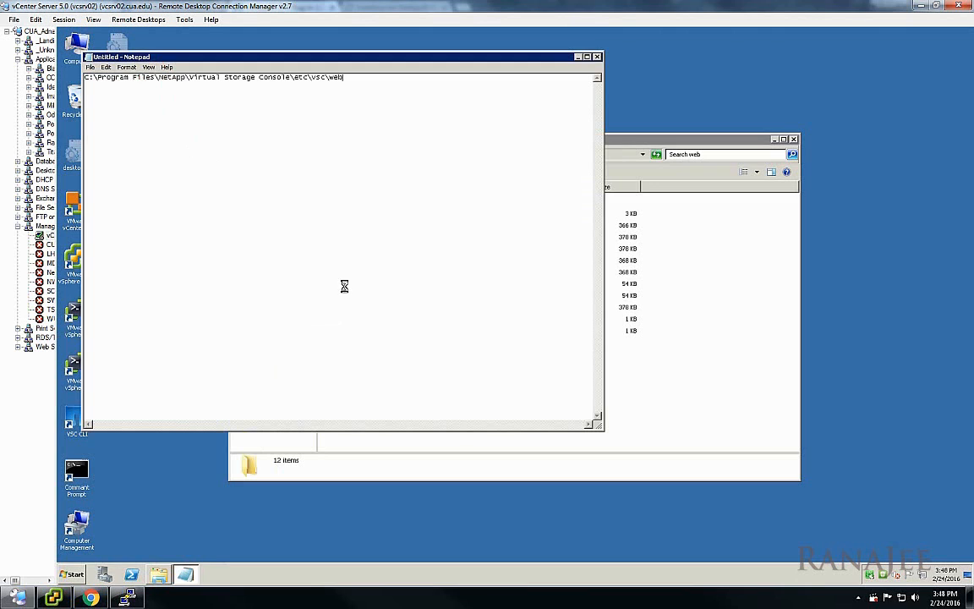
click(126, 67)
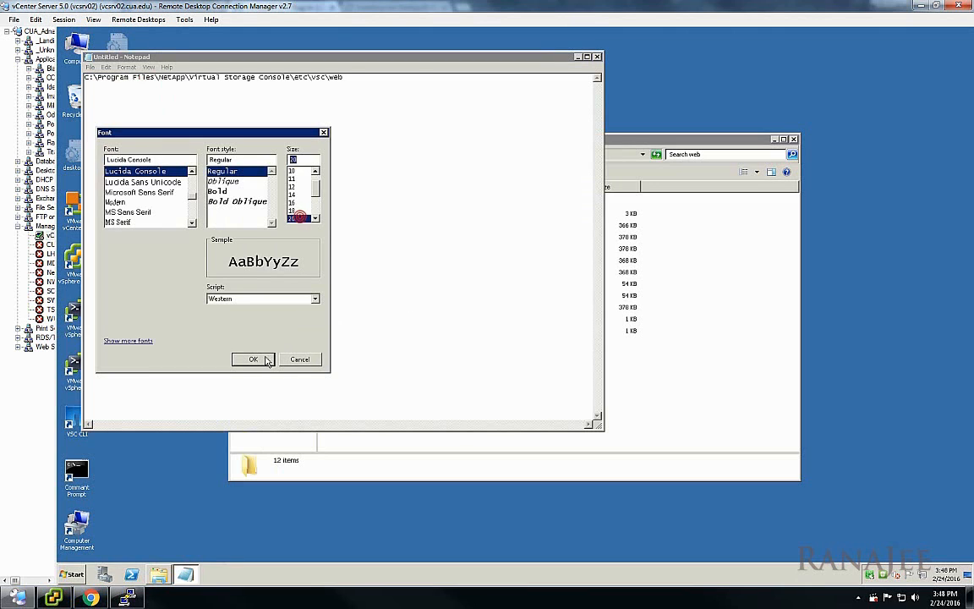
click(254, 359)
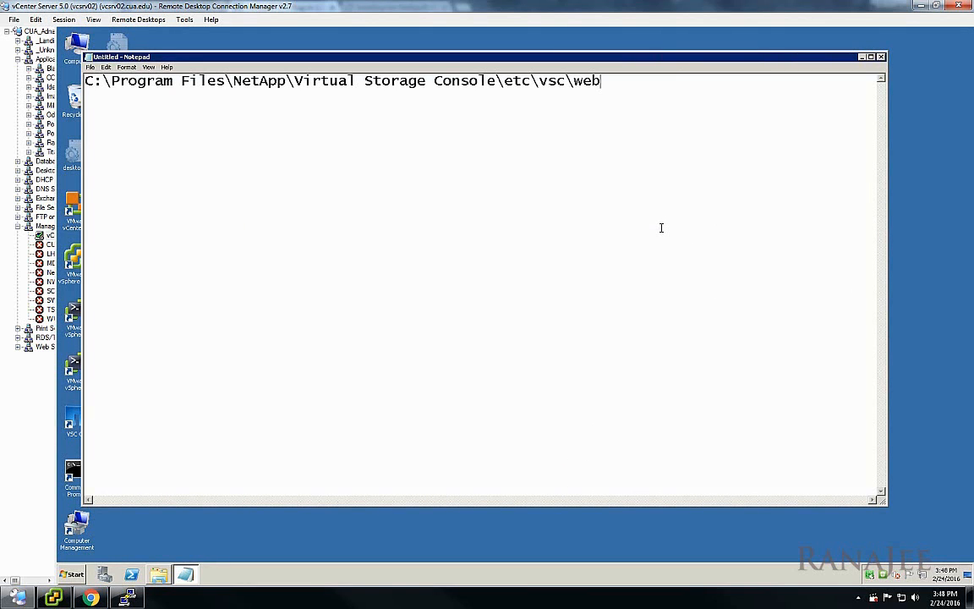
mouse_move(619, 176)
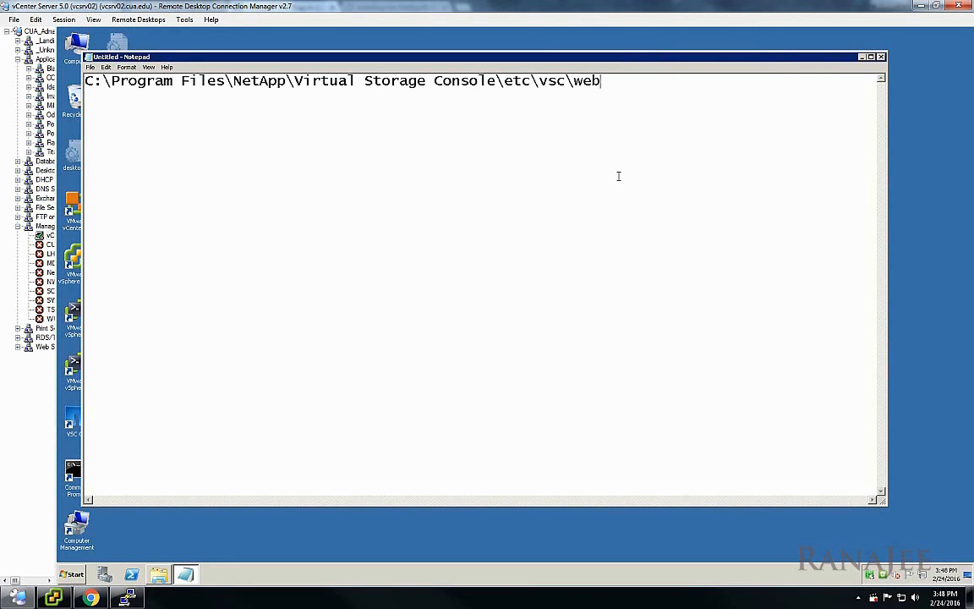
mouse_move(307, 97)
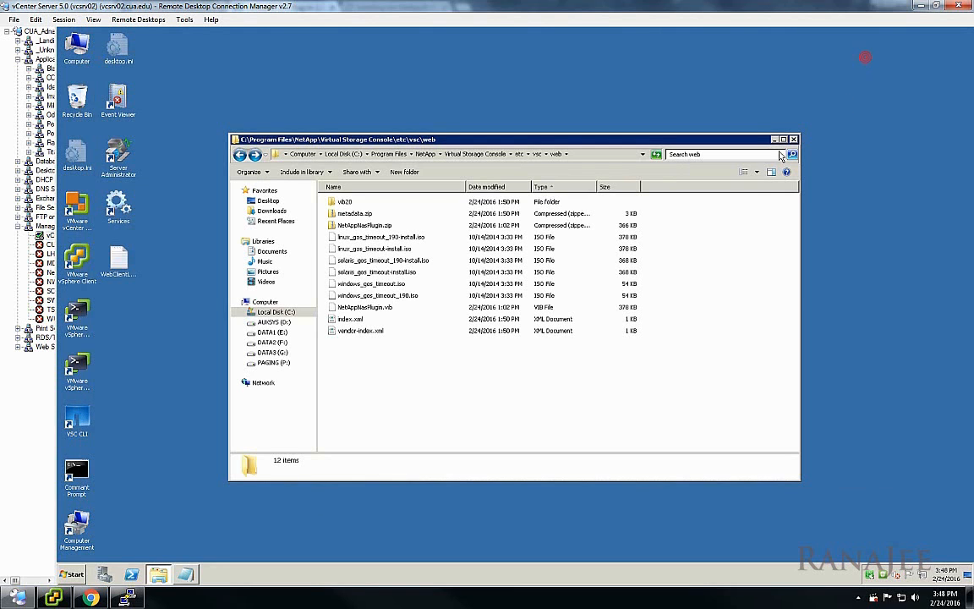
mouse_move(416, 280)
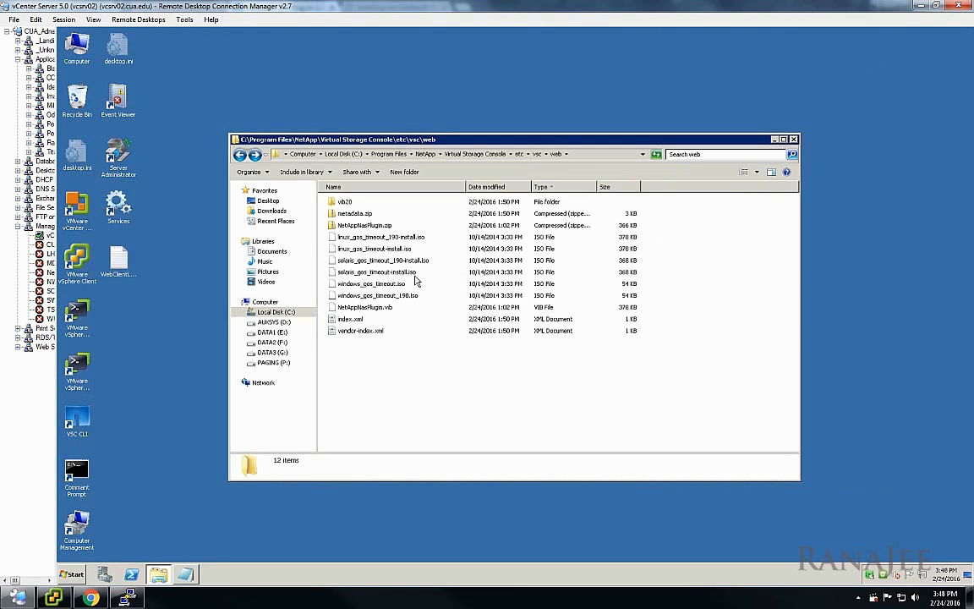
Select NetAppNasPlugin.vib in the VSC web folder in Explorer
click(365, 308)
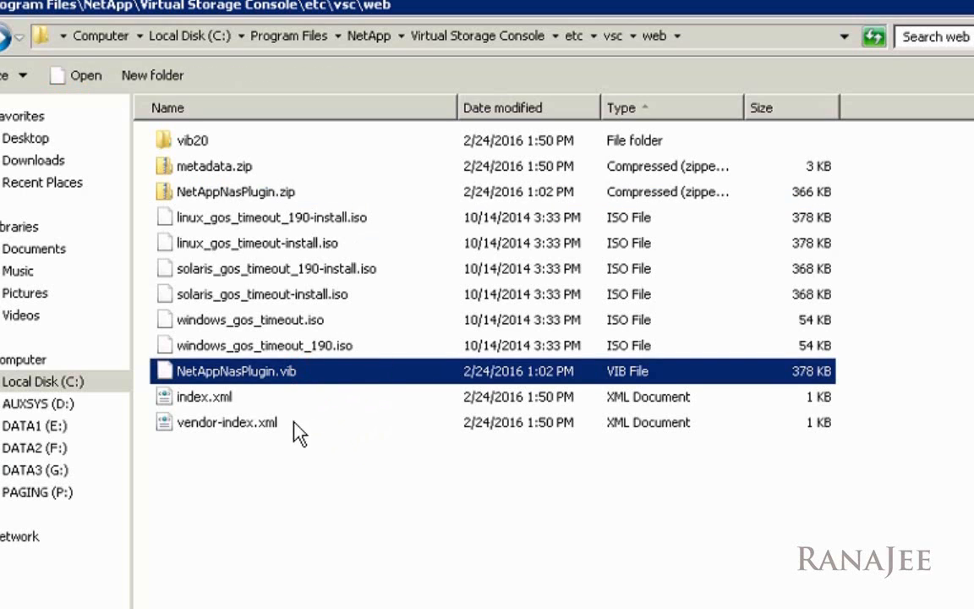
mouse_move(309, 222)
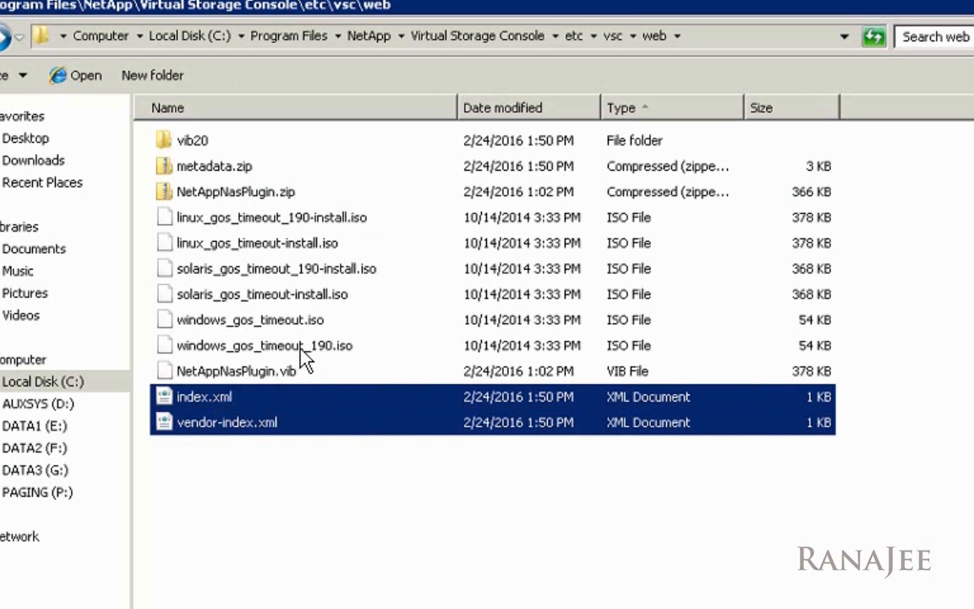
mouse_move(353, 341)
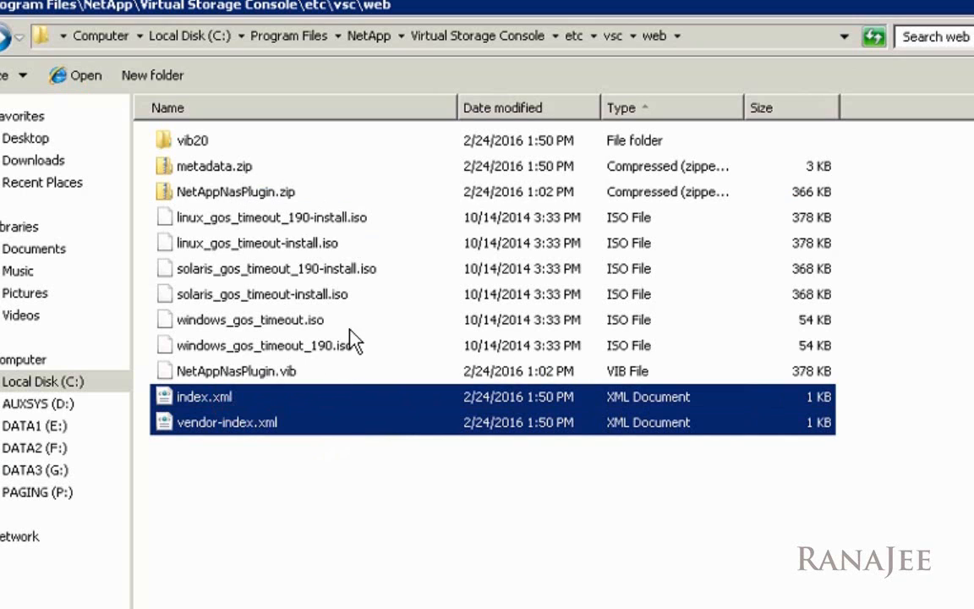
click(334, 477)
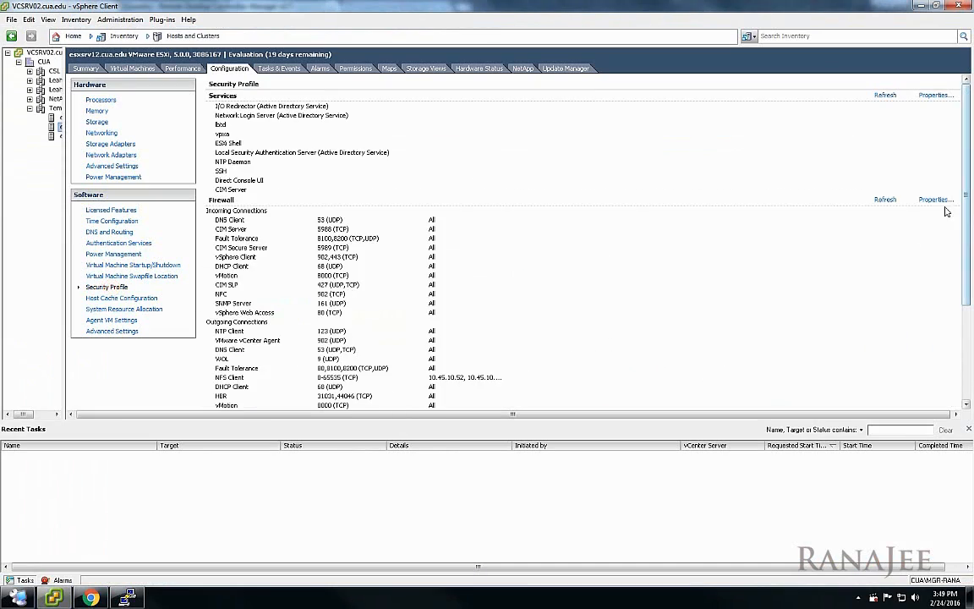
Enable SSH Server in the host's Security Profile properties and start the service
click(935, 199)
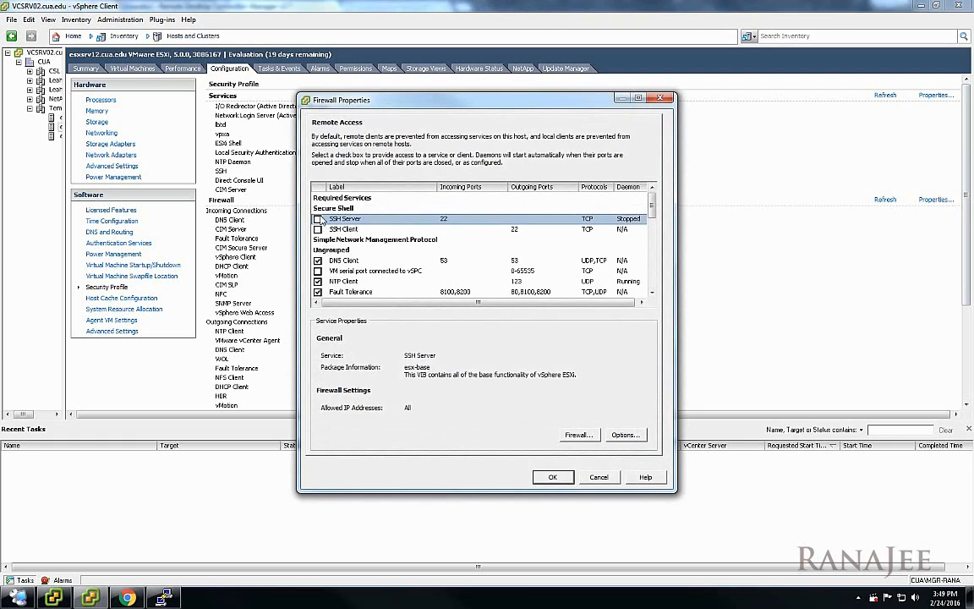
click(319, 219)
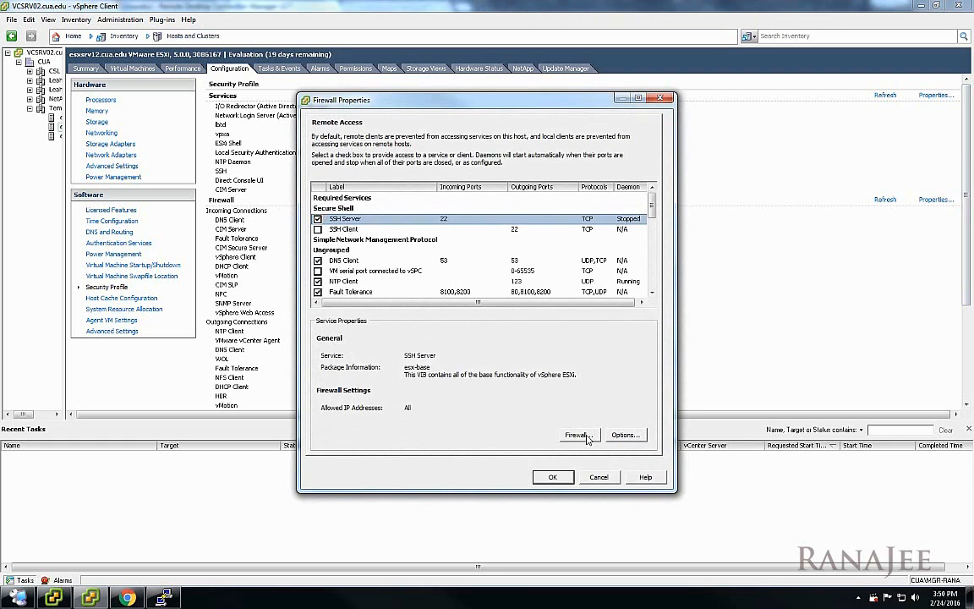
click(318, 219)
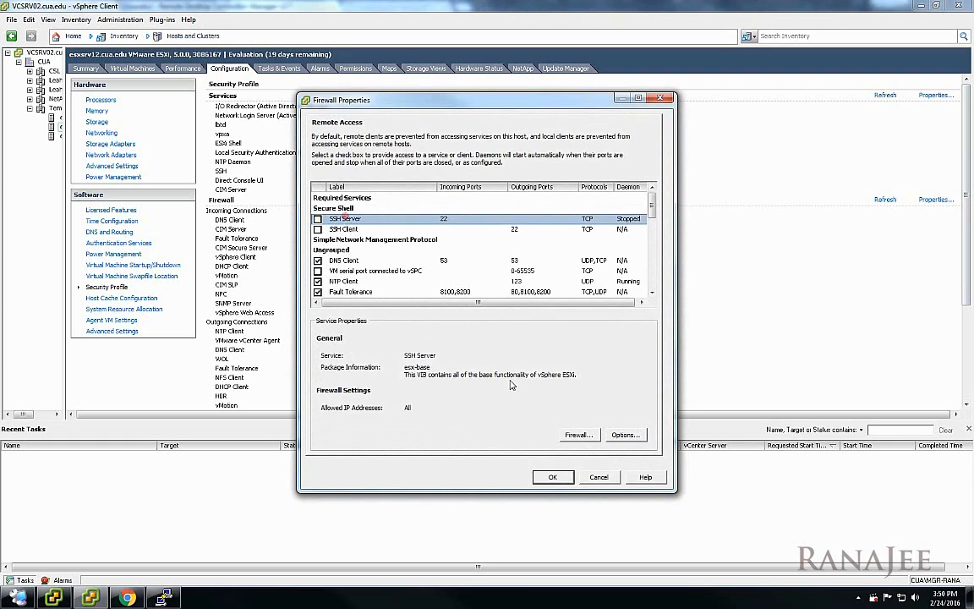
click(625, 434)
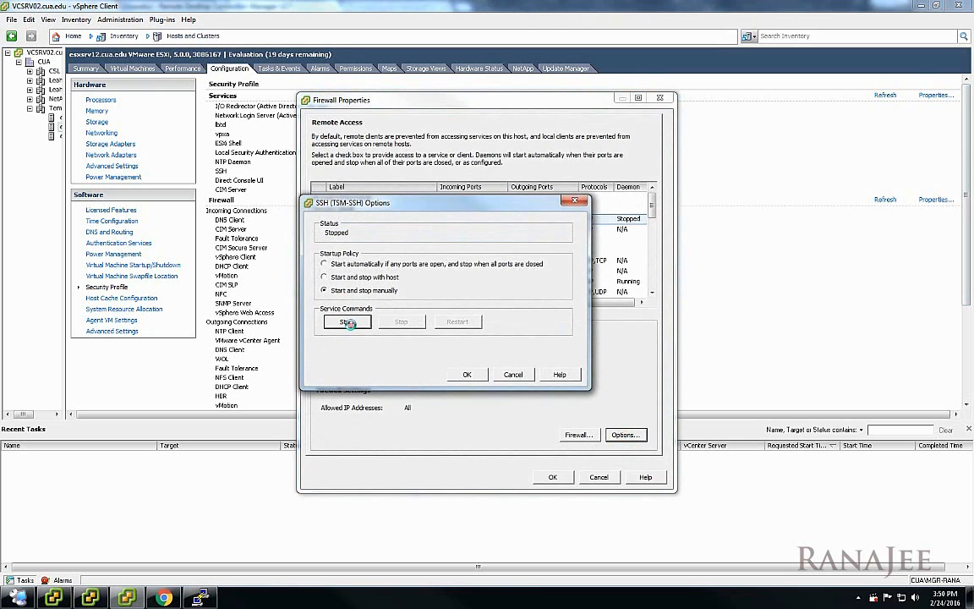
click(347, 322)
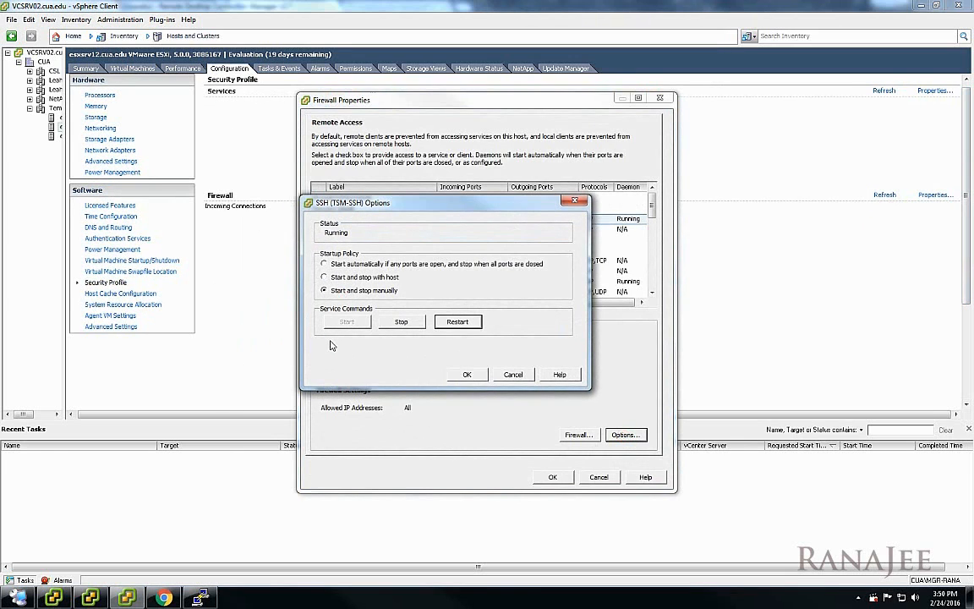
click(458, 322)
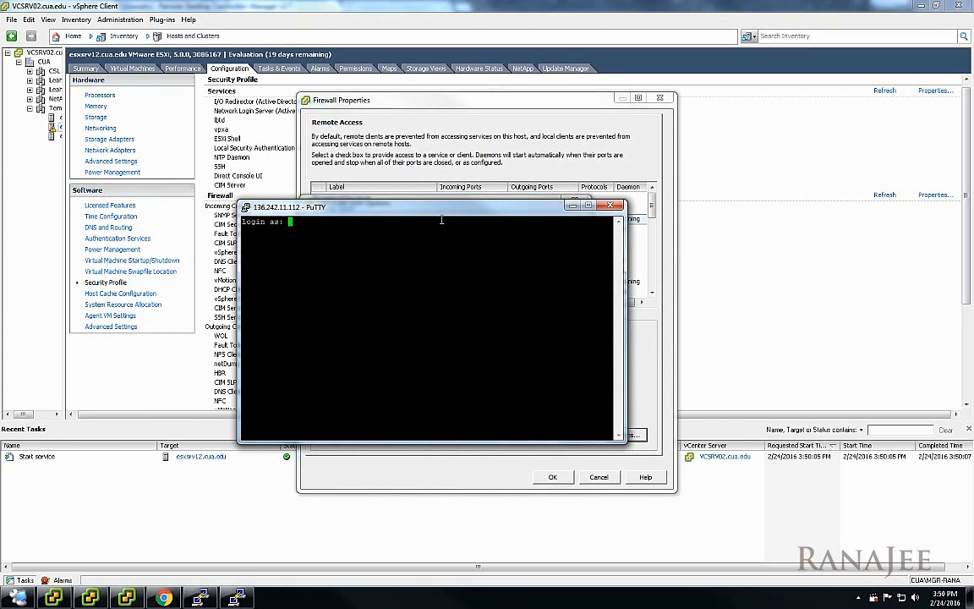
Log in as root and run esxcfg-advcfg -g /DataMover/HardwareAcceleratedMove
text(root)
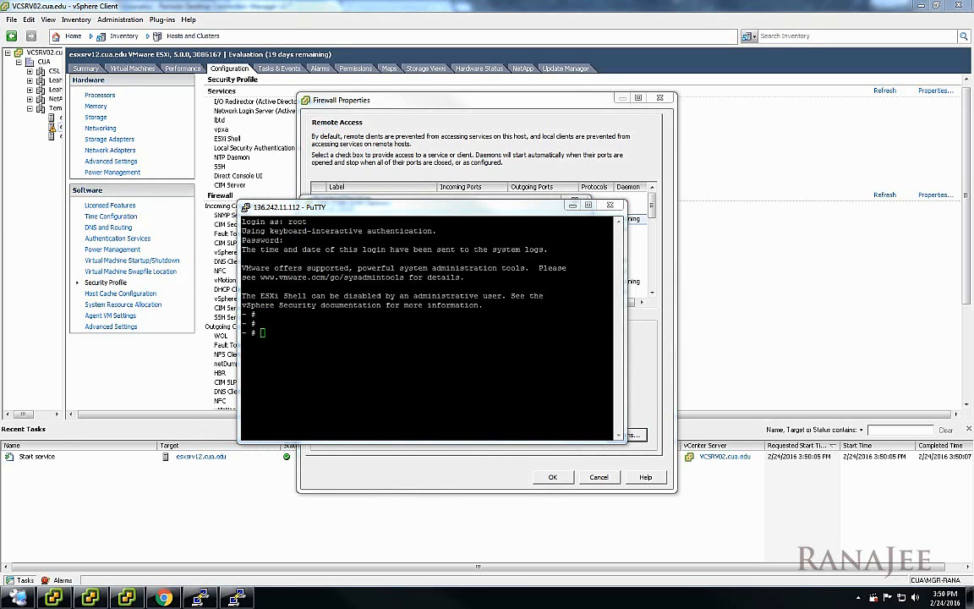
mouse_move(344, 218)
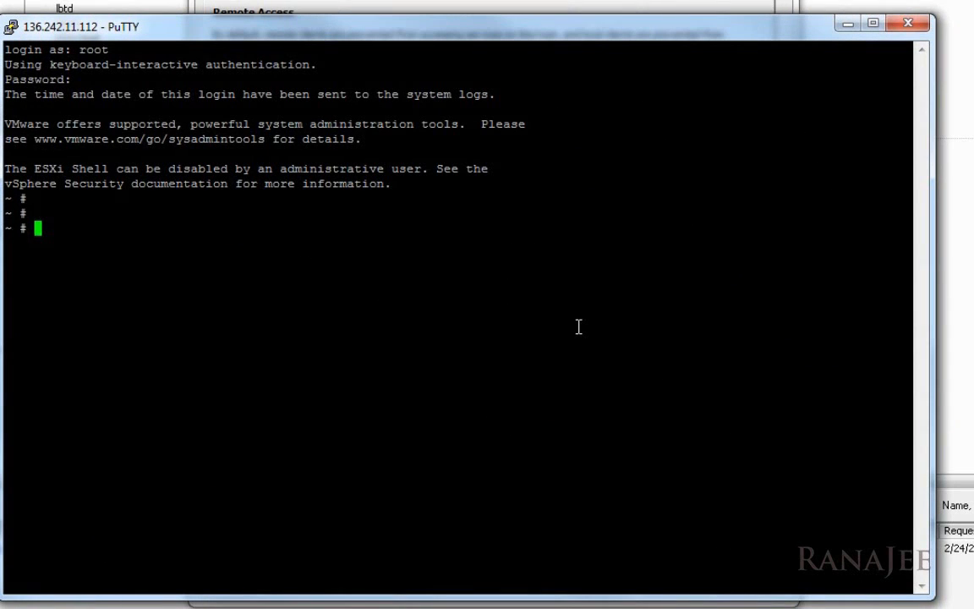
text(esx)
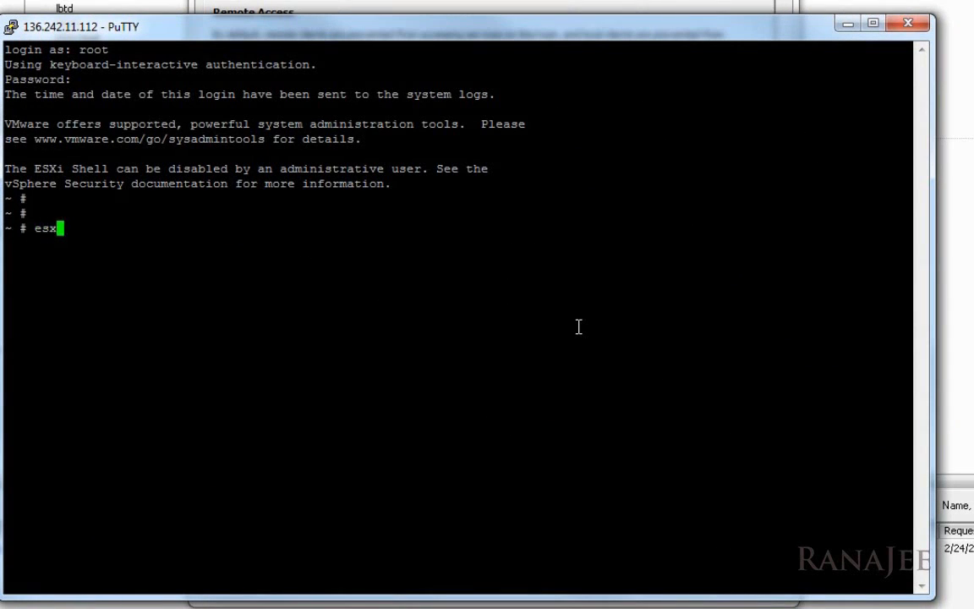
text(cfg-ad)
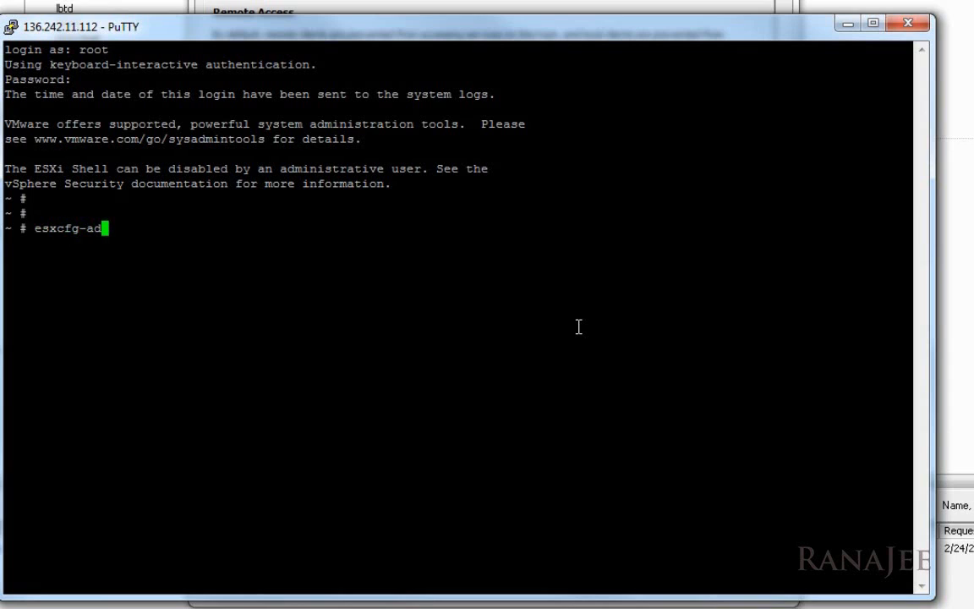
text(vcfg-)
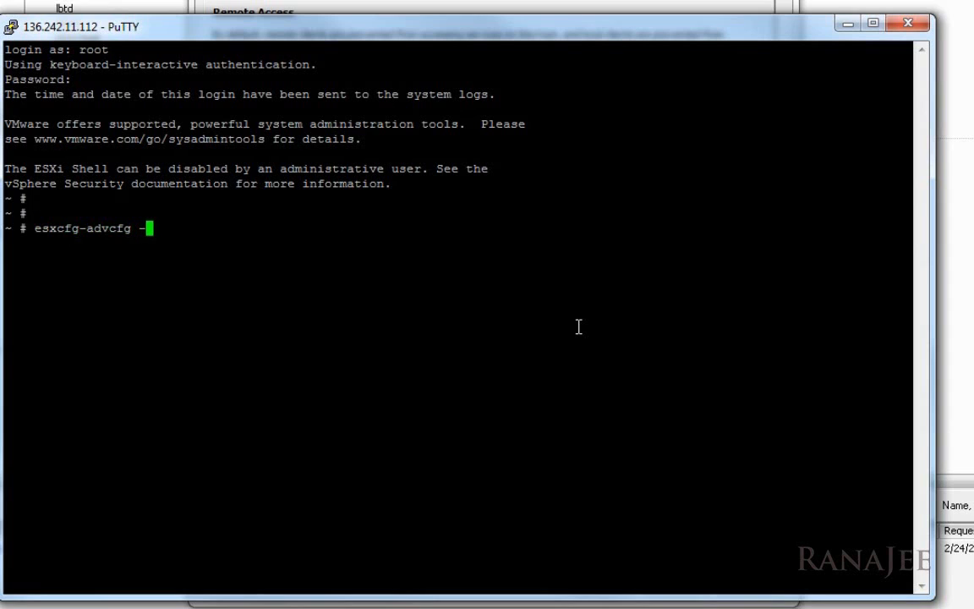
key(BackSpace)
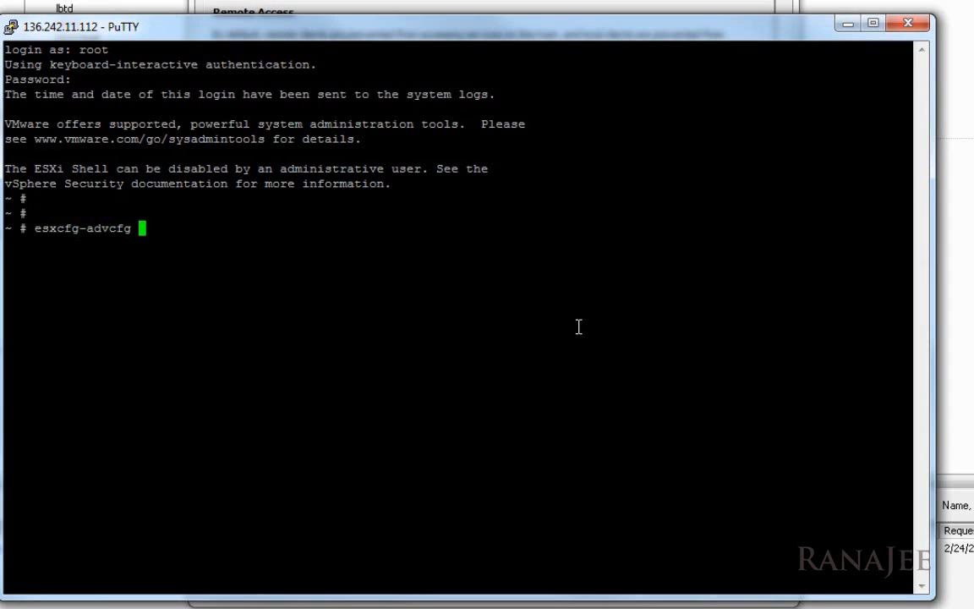
text(-g)
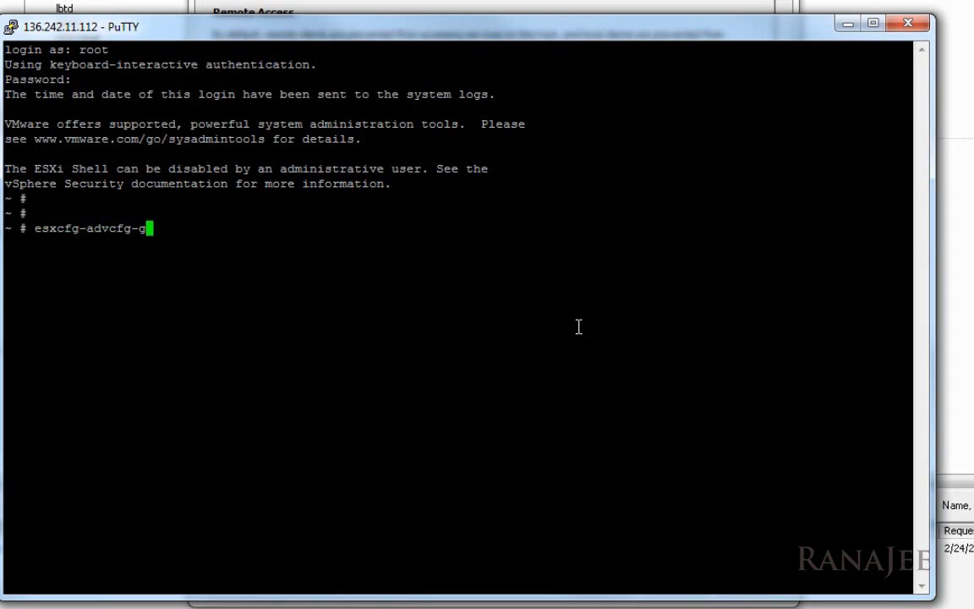
text(/DataM)
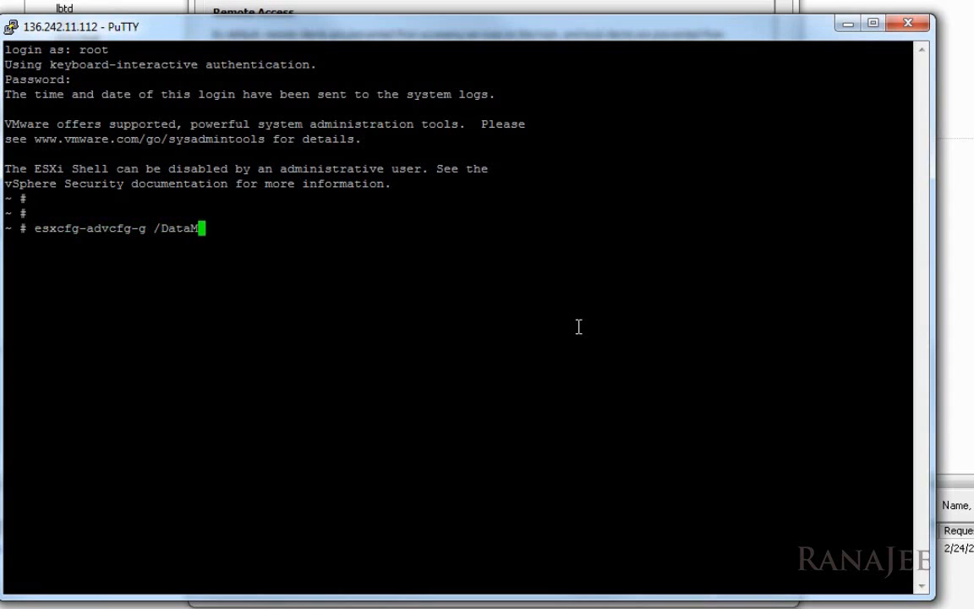
text(over/Har)
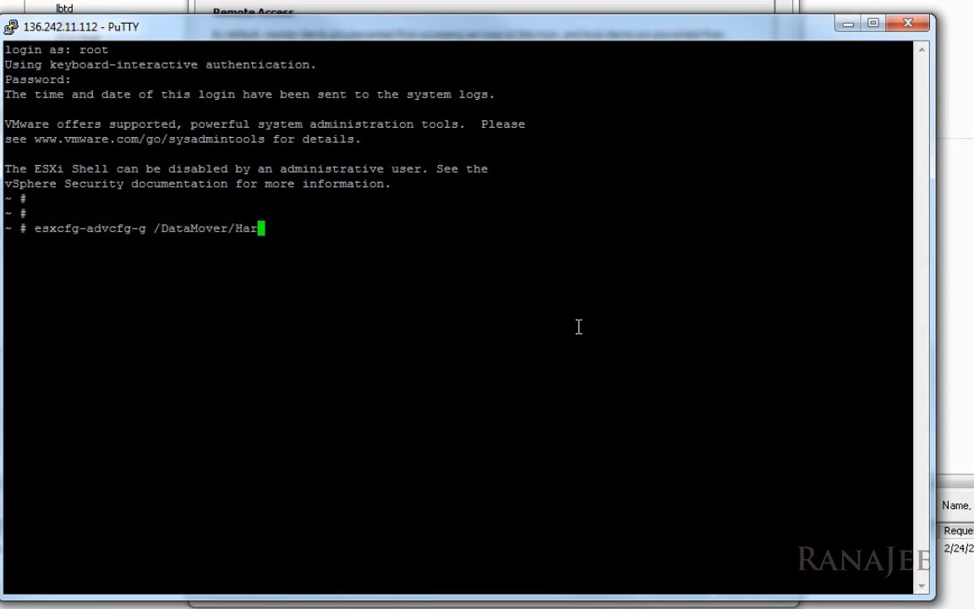
text(dwareAc)
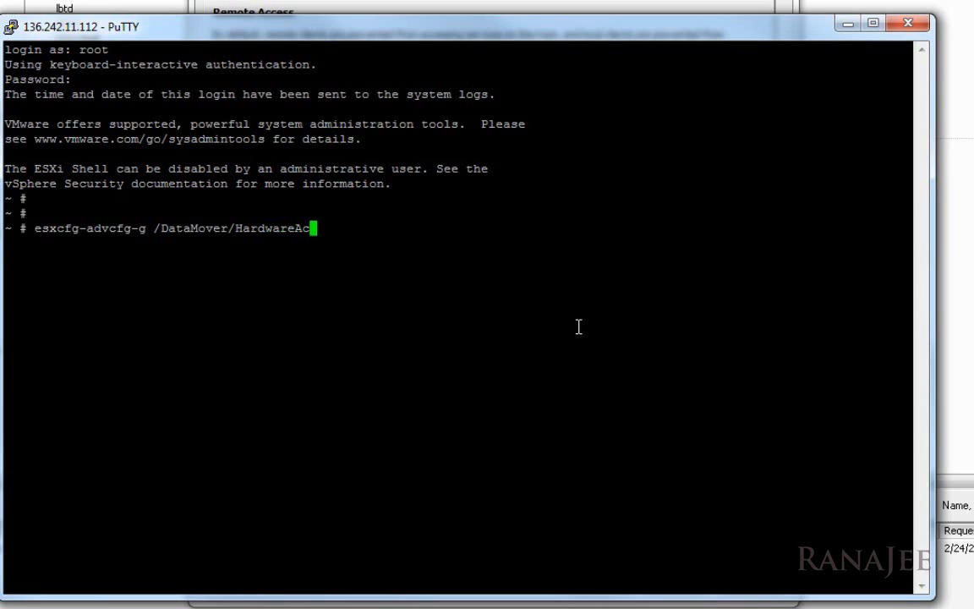
text(celer)
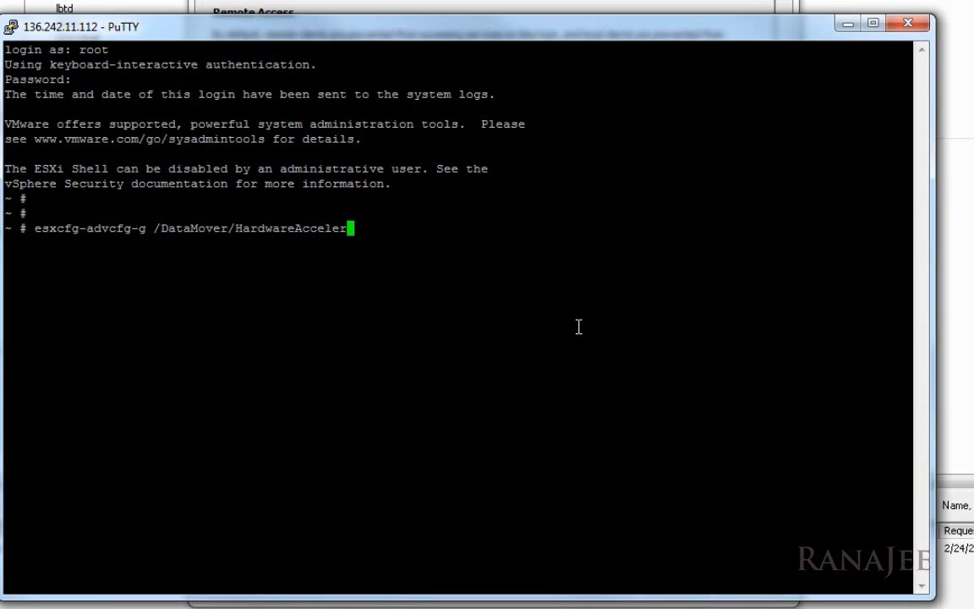
text(atedMove)
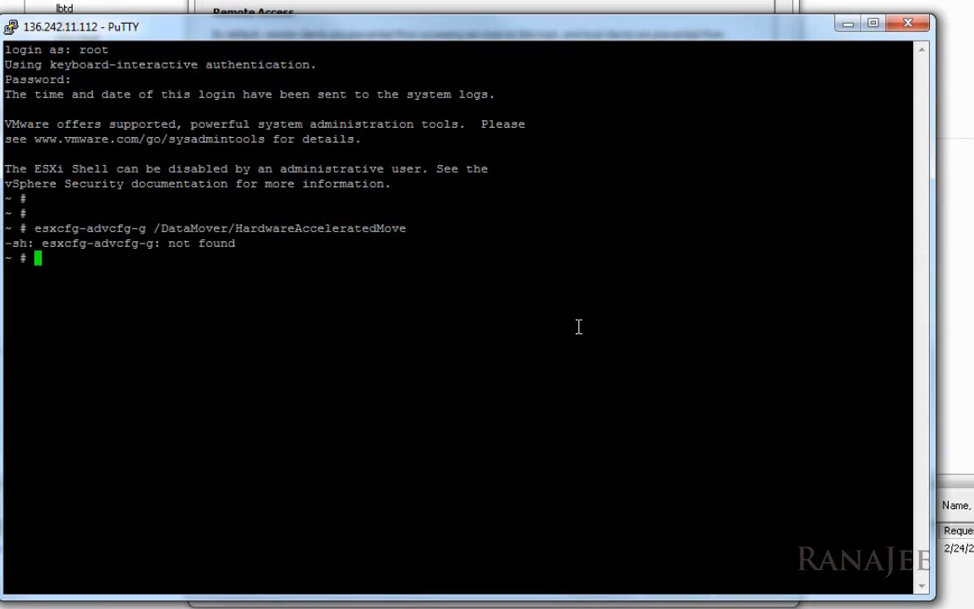
Query /DataMover/HardwareAcceleratedInit and confirm both settings report value 1
text(esxcfg-adv)
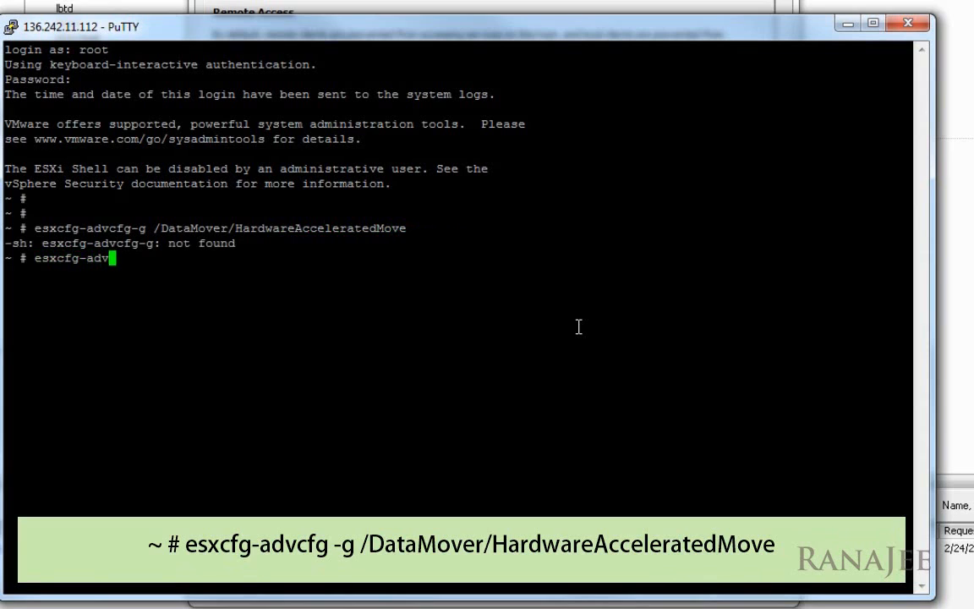
text(fg -g /)
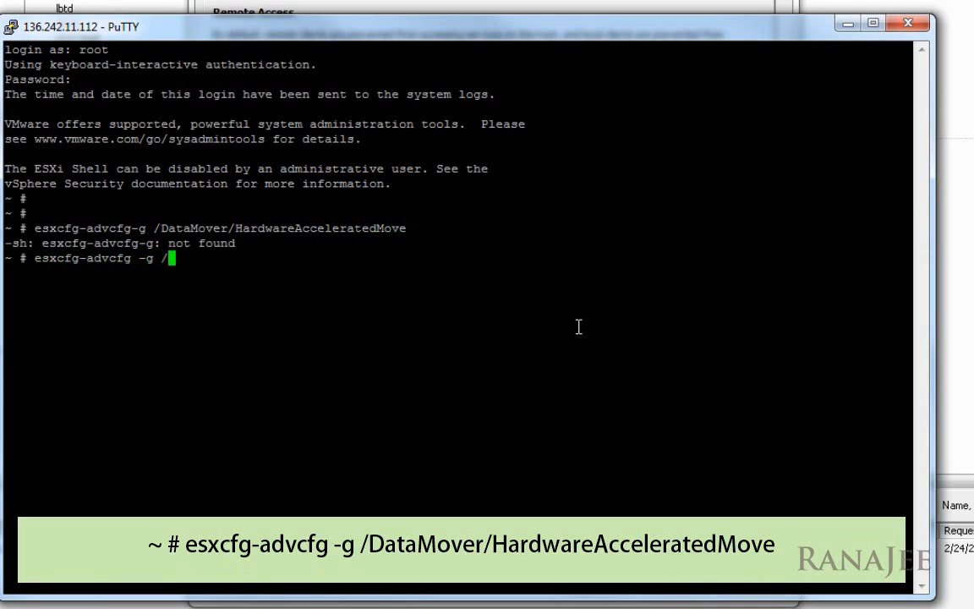
text(DataMover/)
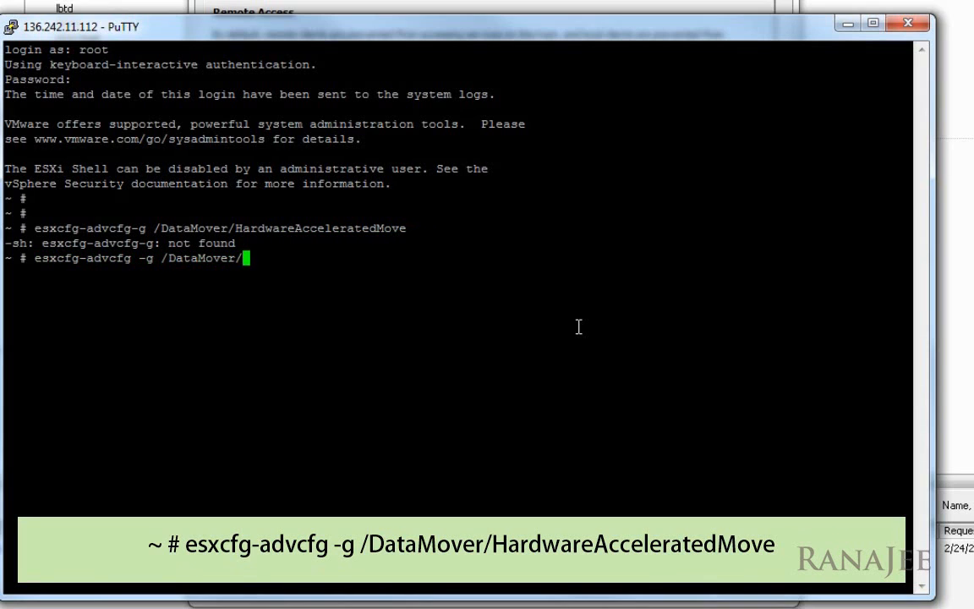
text(Hard)
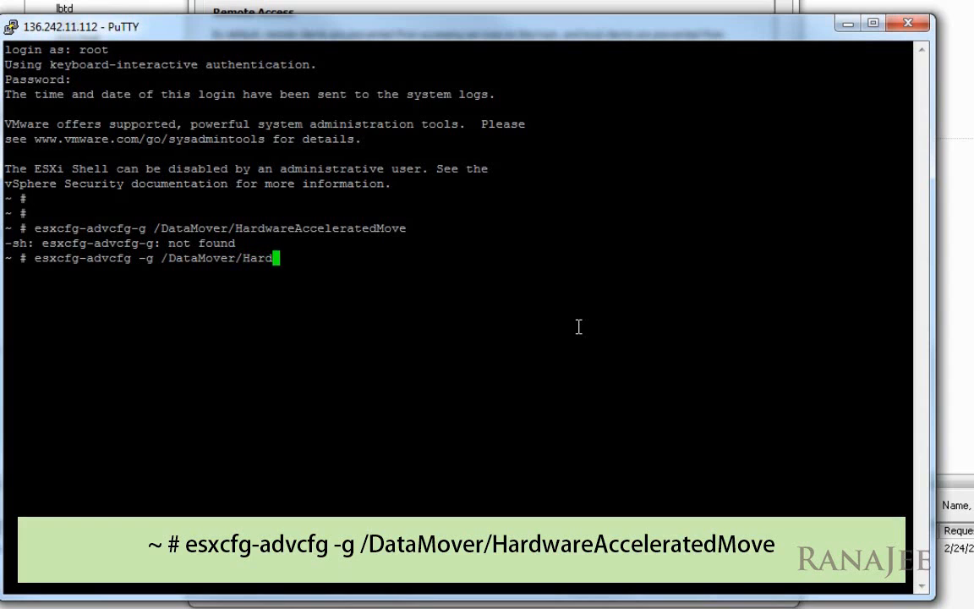
text(wareAcceleratedMov)
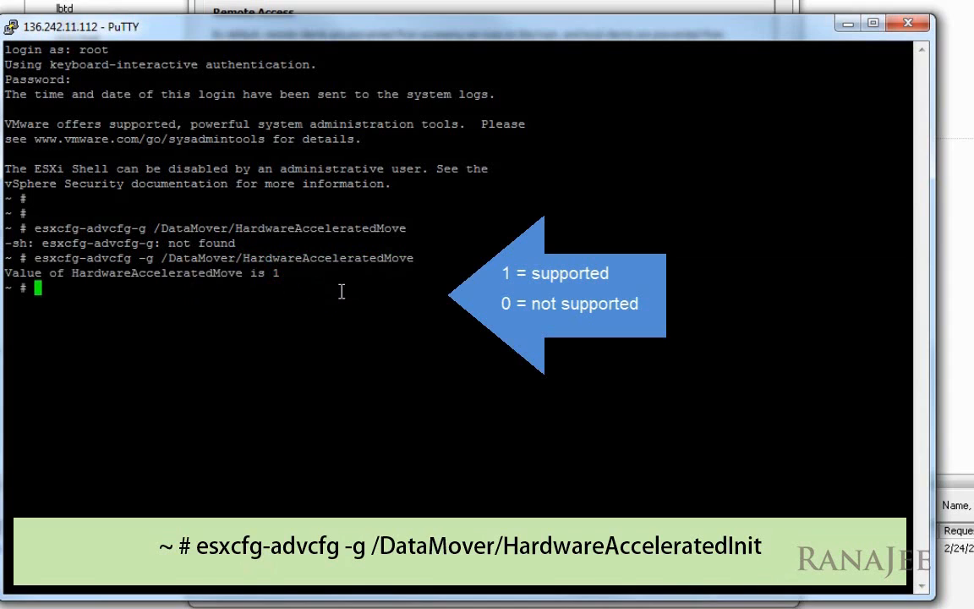
text(esxcfg-advcfg -g /DataMover/HardwareAcceleratedInit)
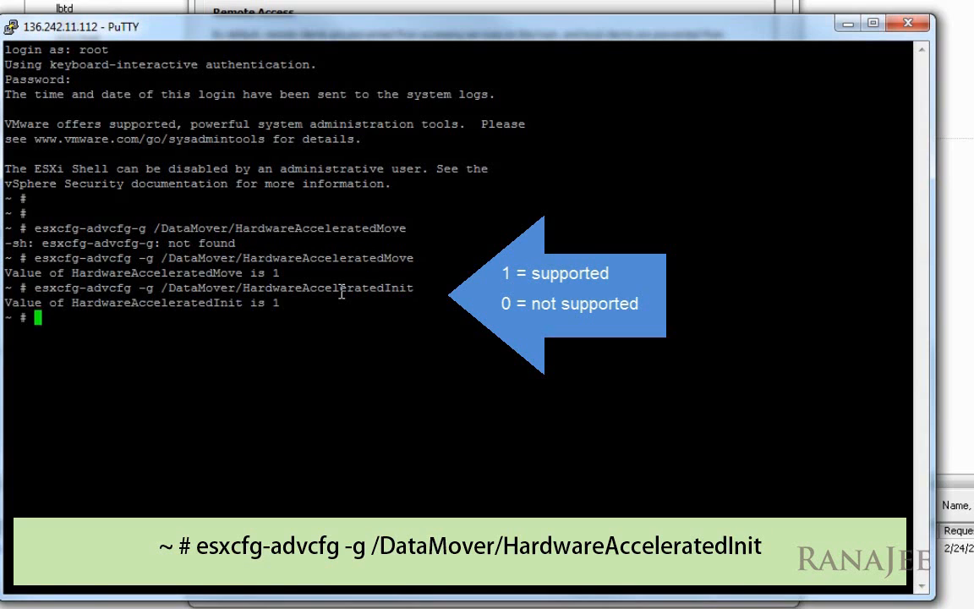
mouse_move(89, 431)
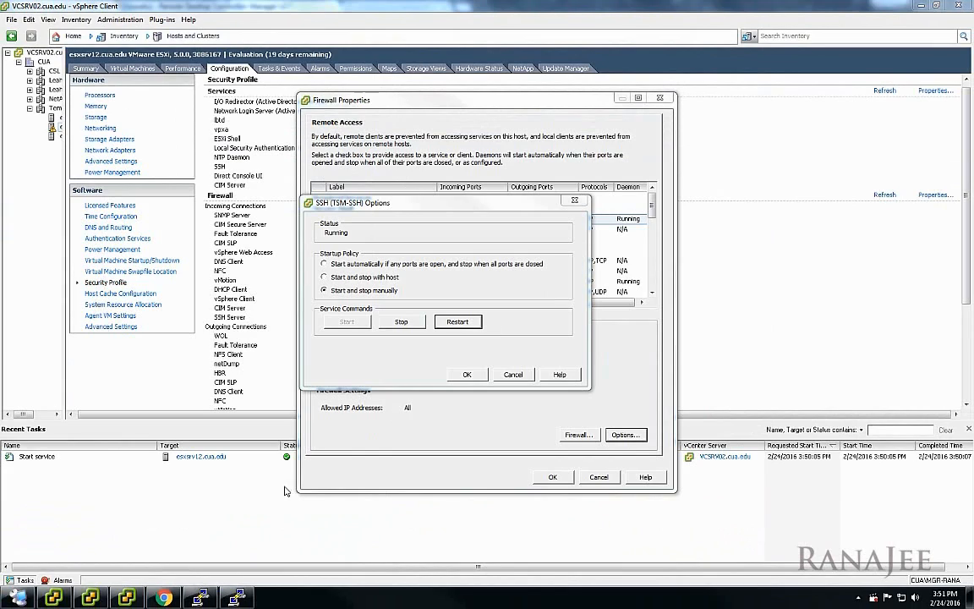
mouse_move(274, 495)
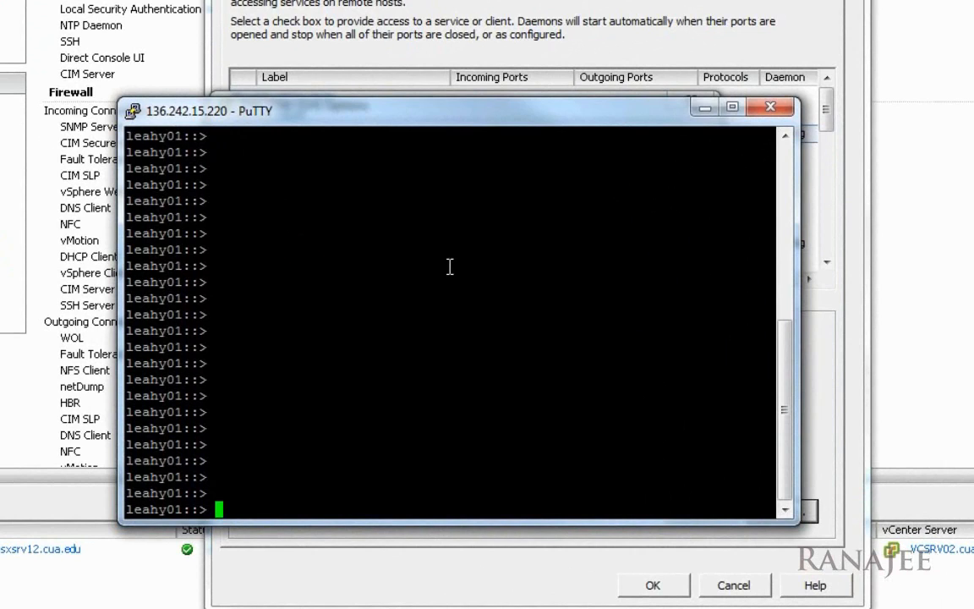
Run vserver nfs show -vserver leahyesx -instance and page through its NFS settings
text(vserver nf)
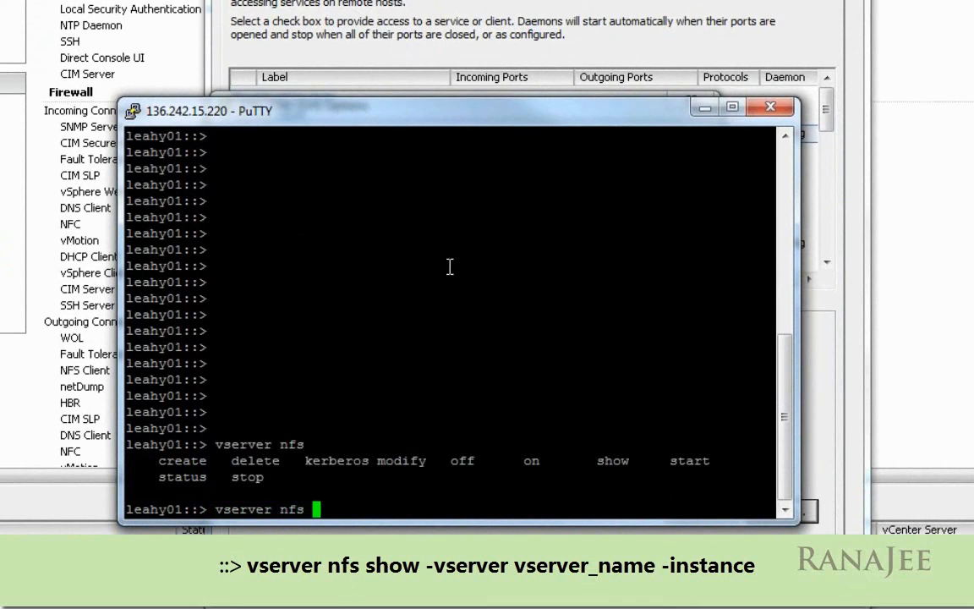
text(show -vserver l)
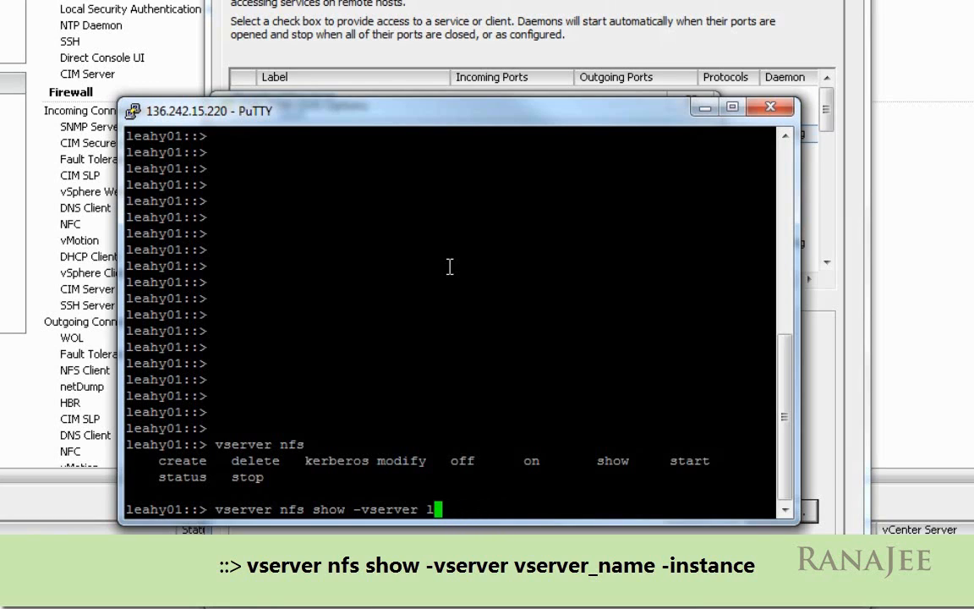
key(BackSpace)
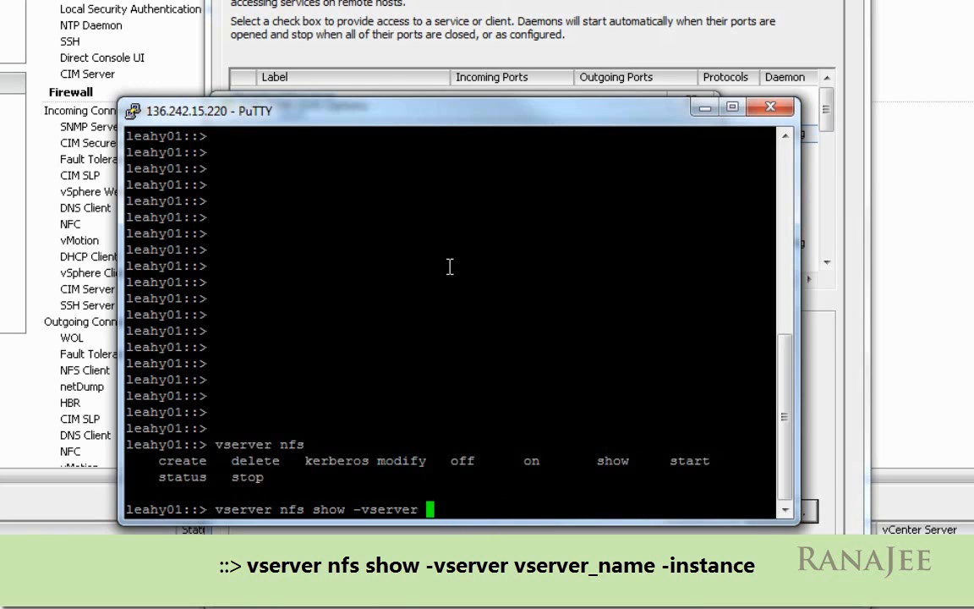
text(YOUR)
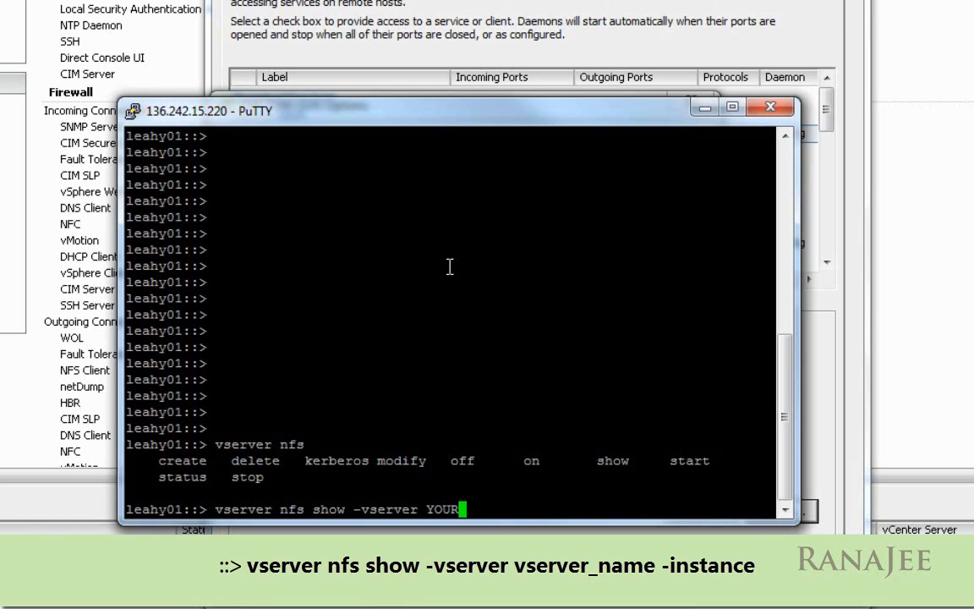
text(VSERVERNA)
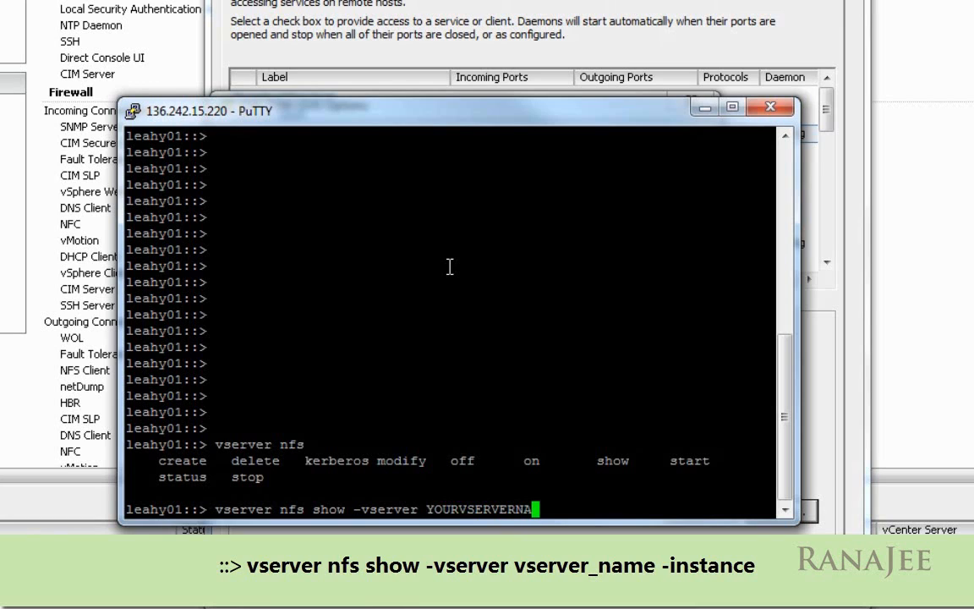
key(Backspace)
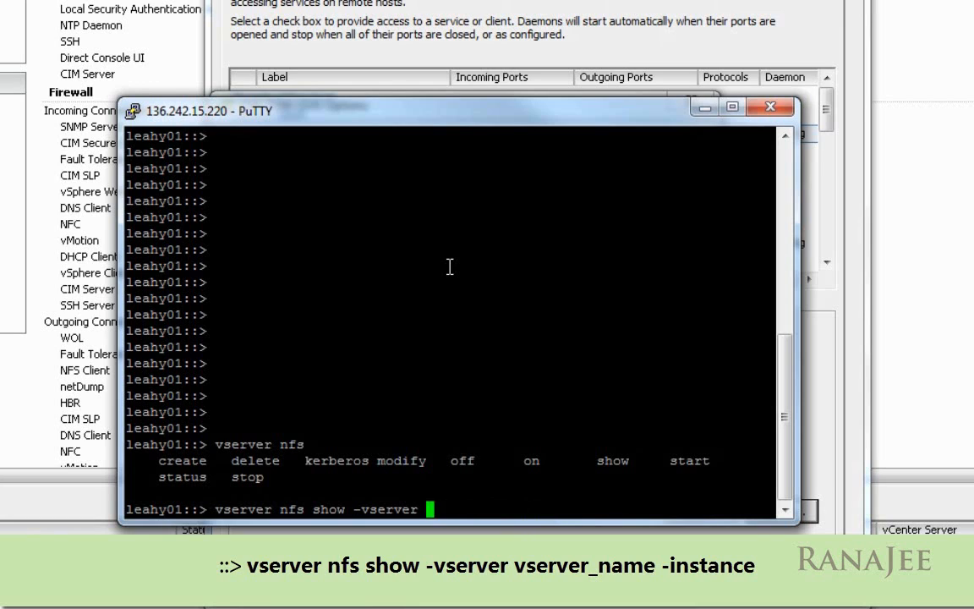
text(leahyesx)
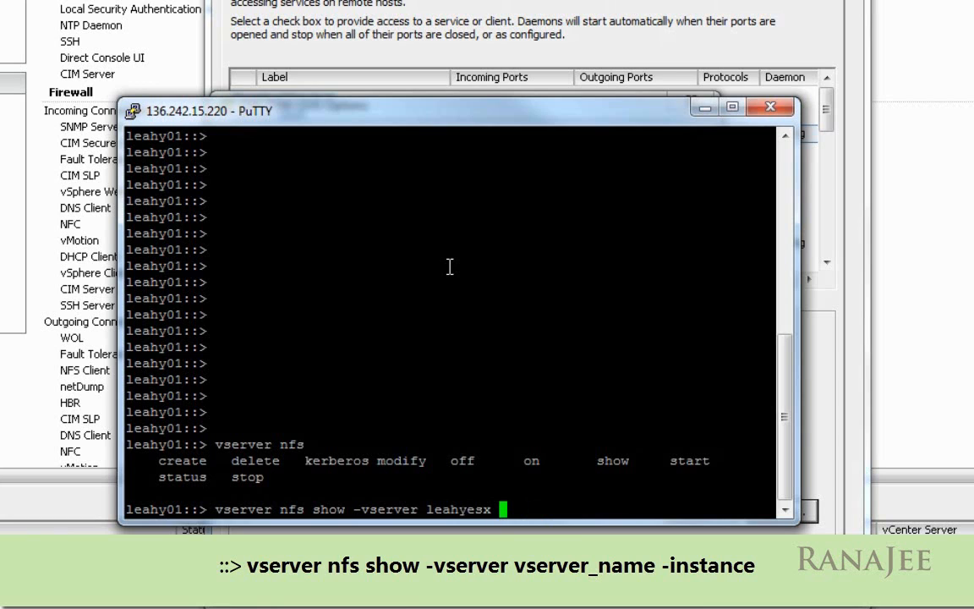
text(-)
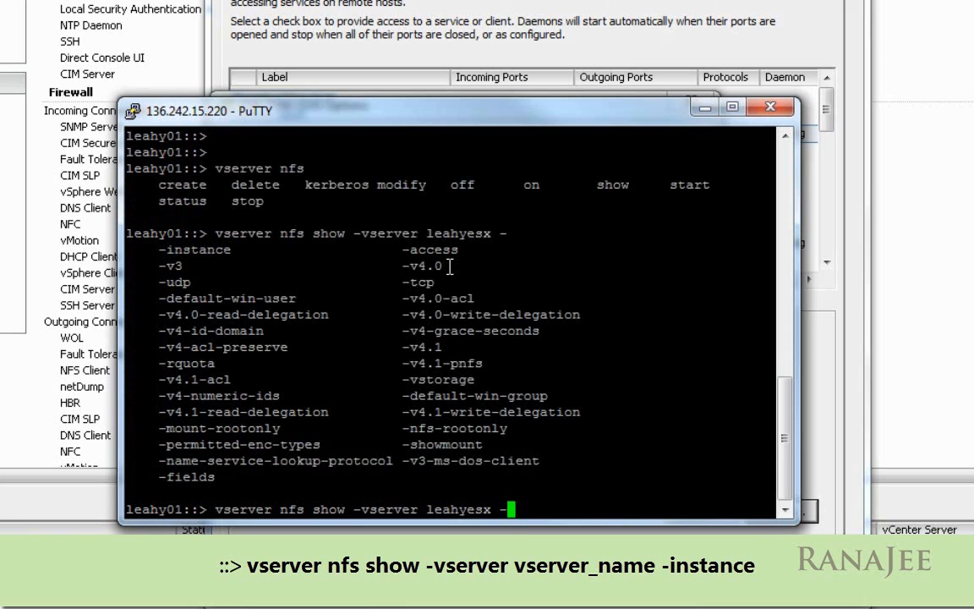
text(instance)
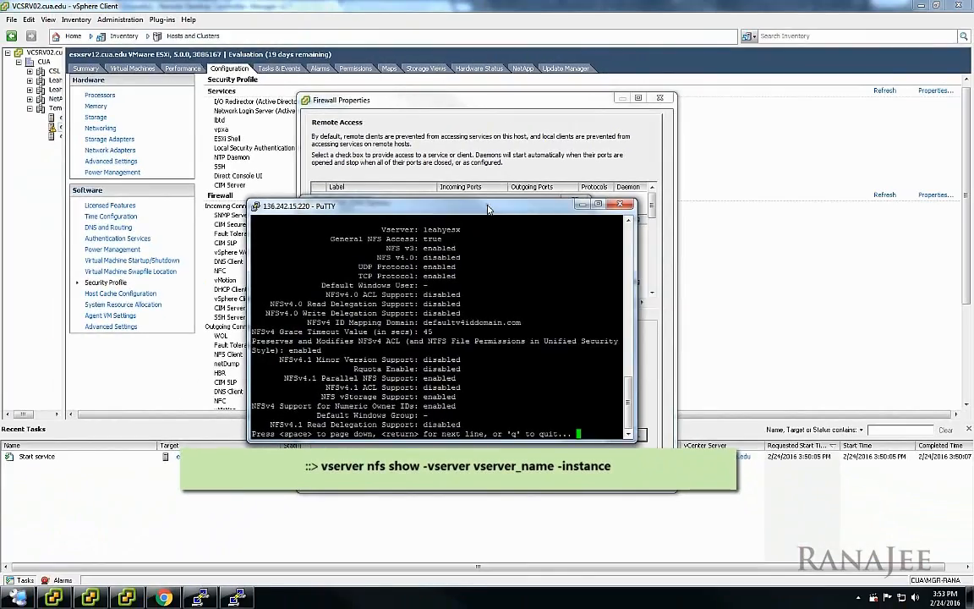
click(598, 203)
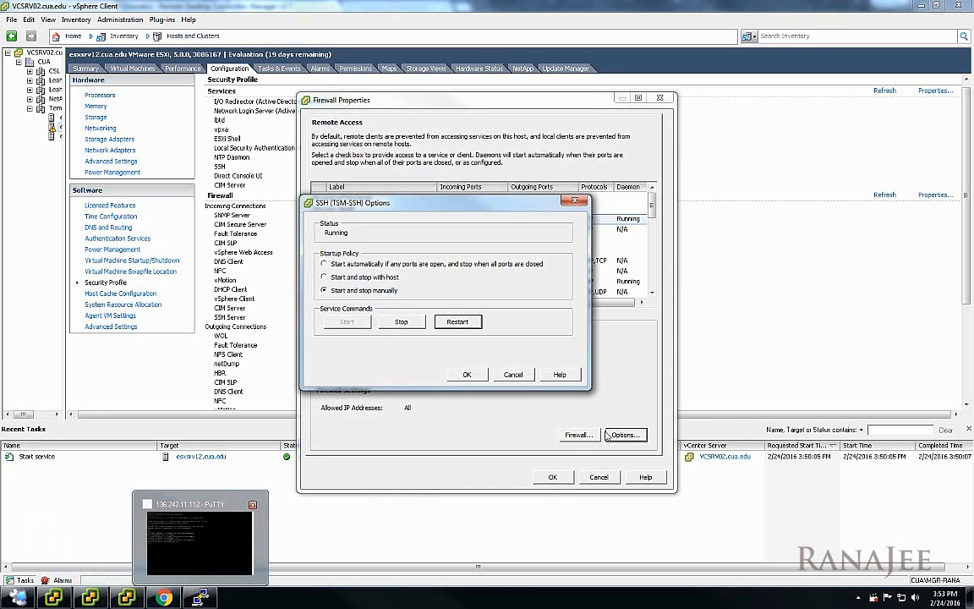
Open NetApp Tools, view the NFS VAAI plug-in host list, then cancel without installing
click(467, 374)
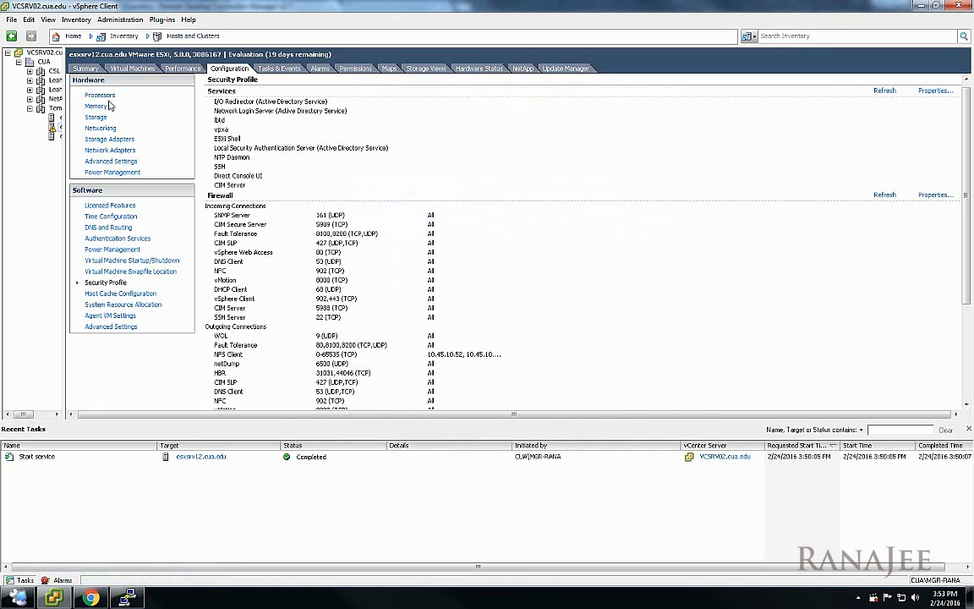
click(73, 35)
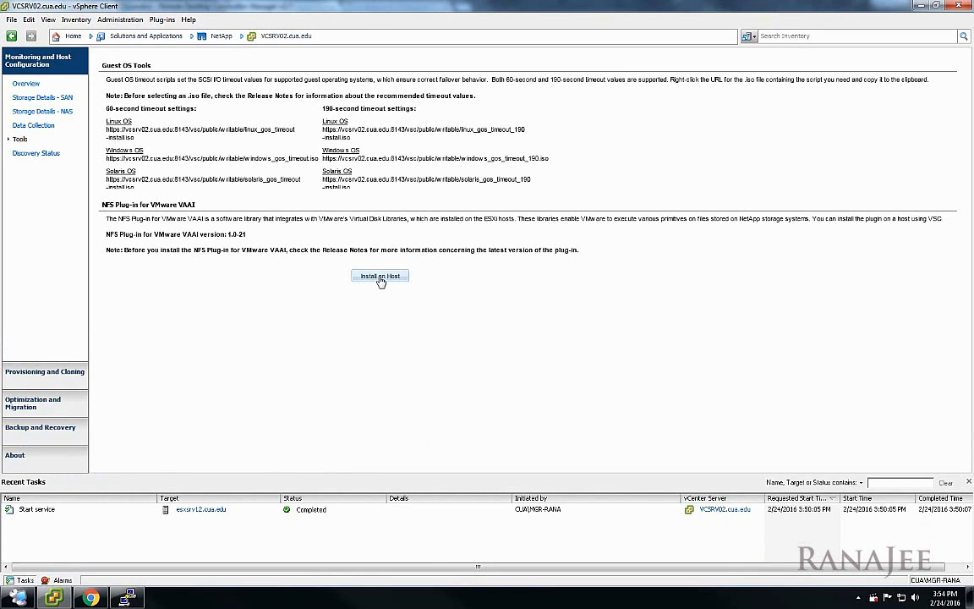
click(380, 277)
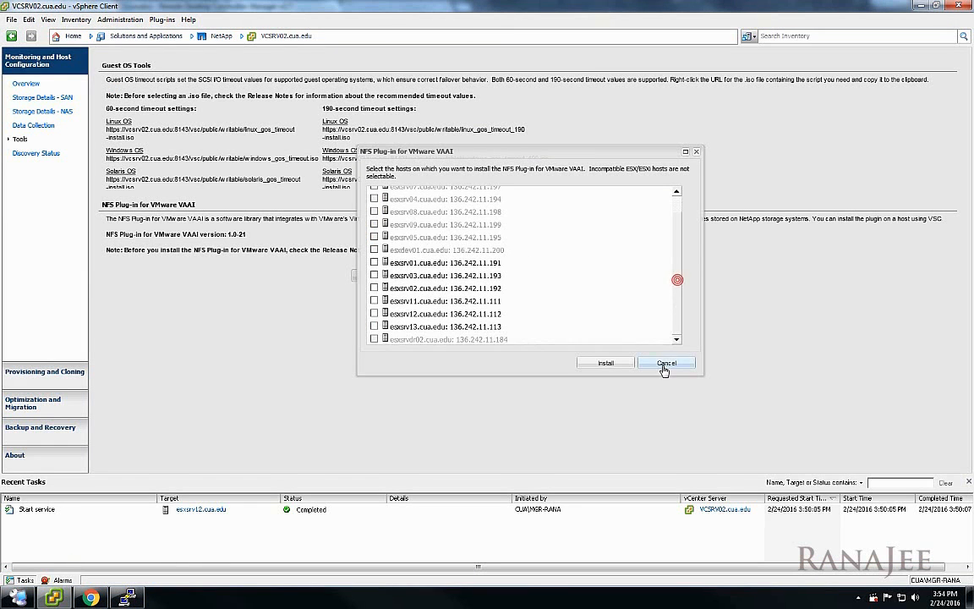
click(666, 363)
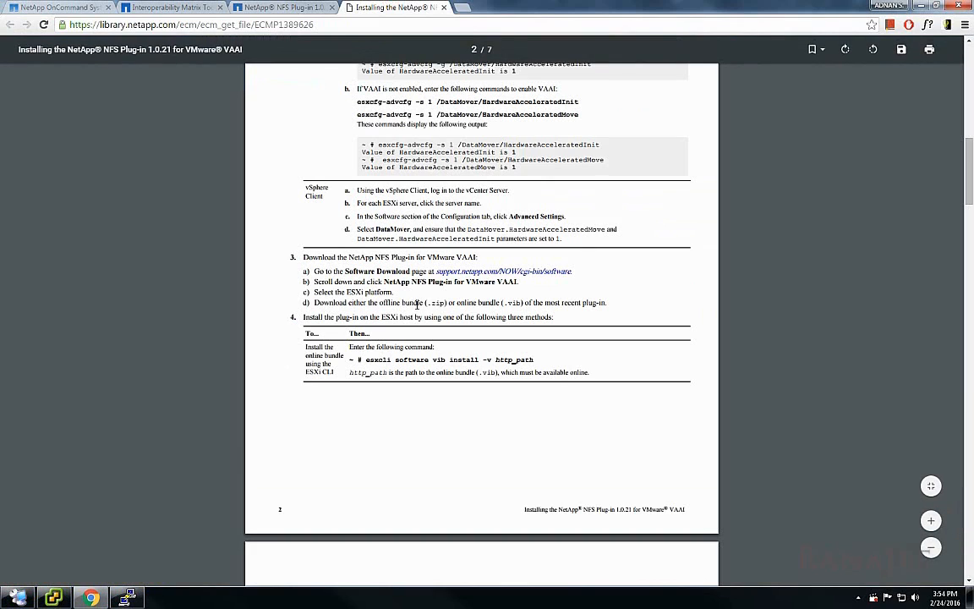
mouse_move(430, 340)
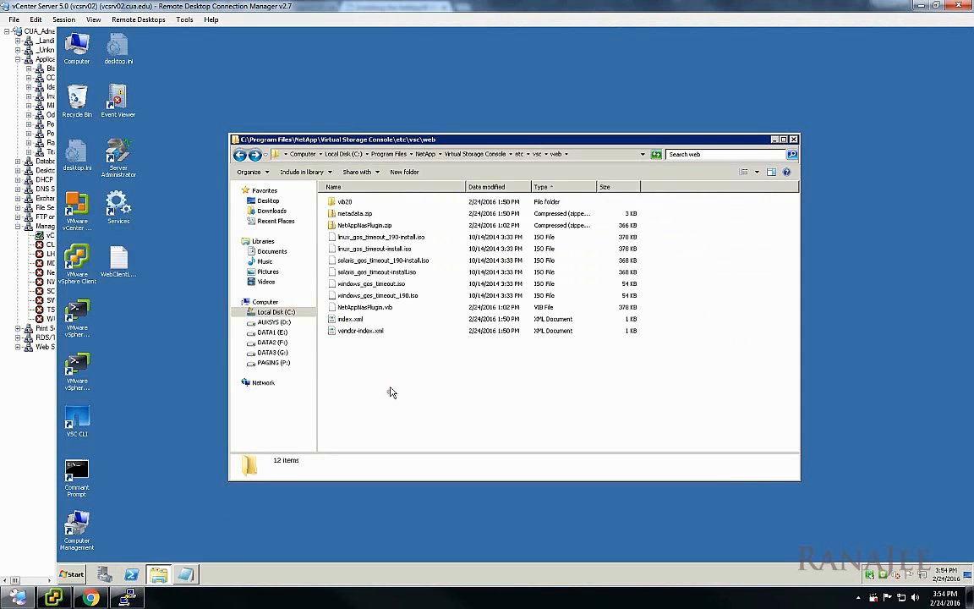
mouse_move(379, 311)
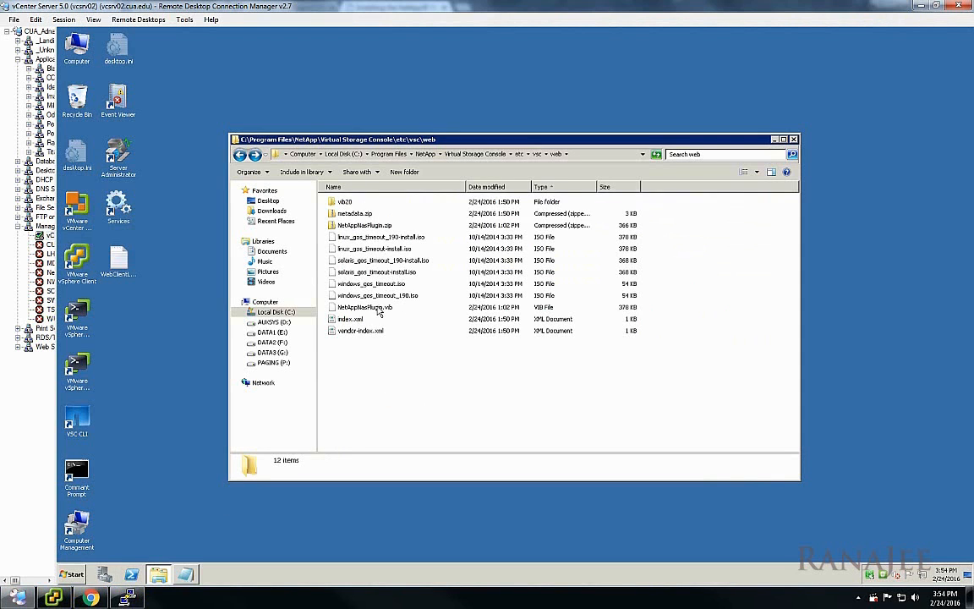
click(364, 307)
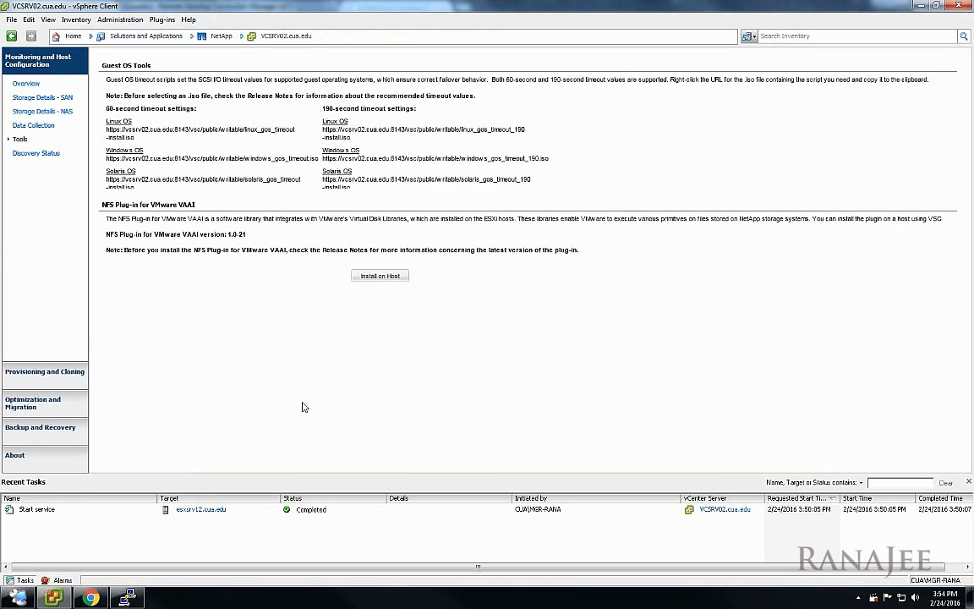
Install the NFS Plug-in for VMware VAAI on host esxsrv12
click(379, 275)
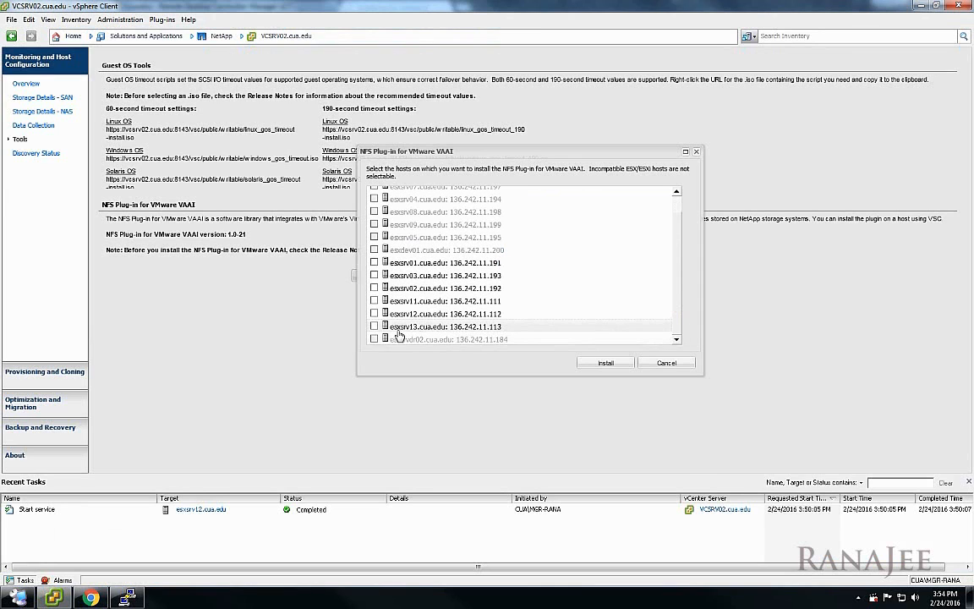
click(375, 313)
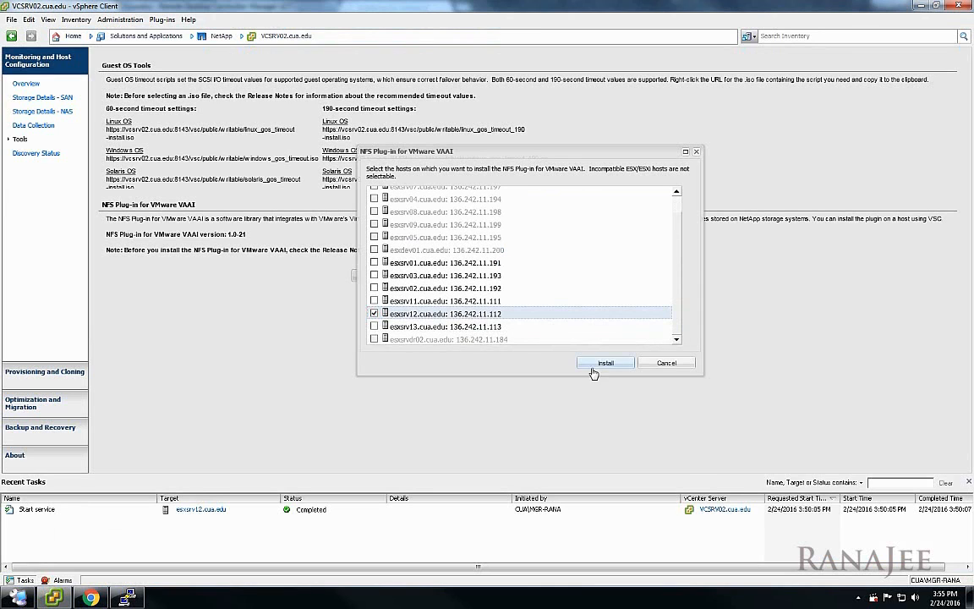
click(605, 362)
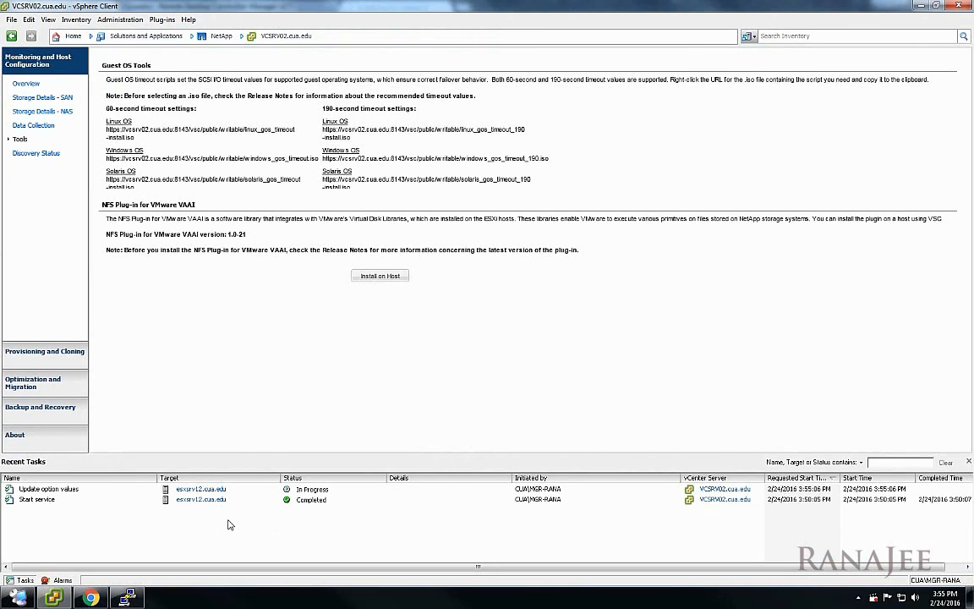
mouse_move(234, 528)
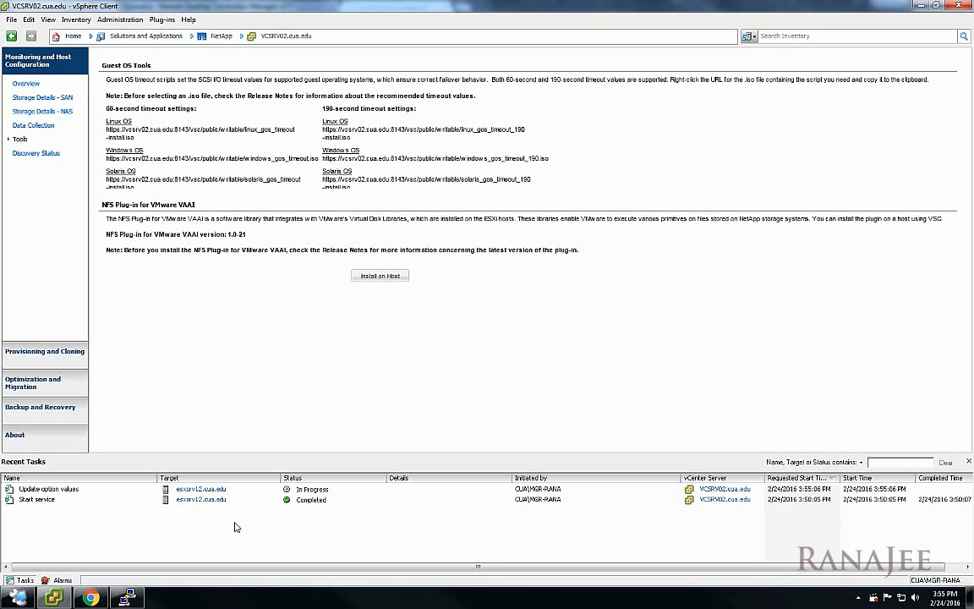
mouse_move(245, 537)
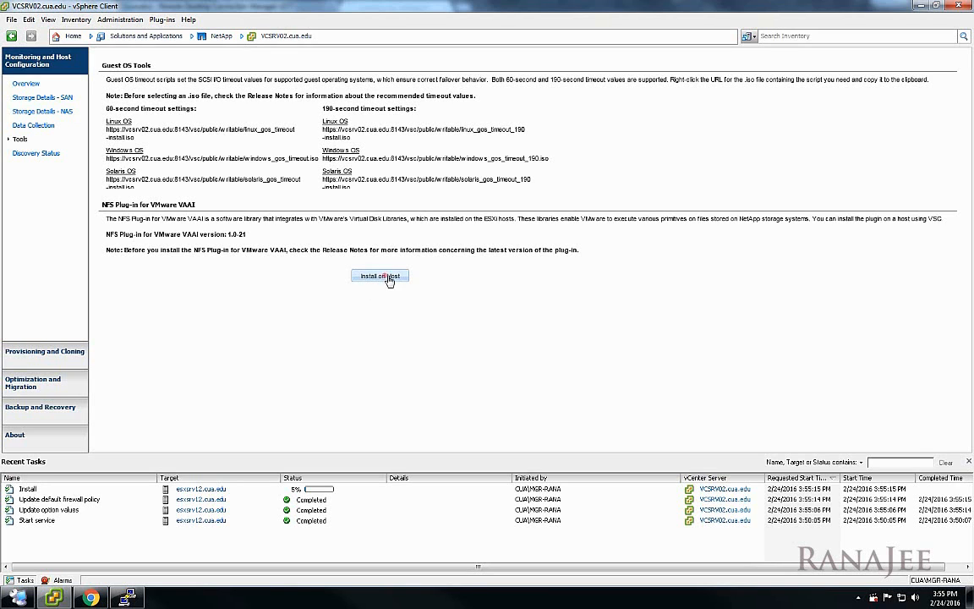
Install the NFS Plug-in for VMware VAAI on host esxsrv11 as well
click(379, 276)
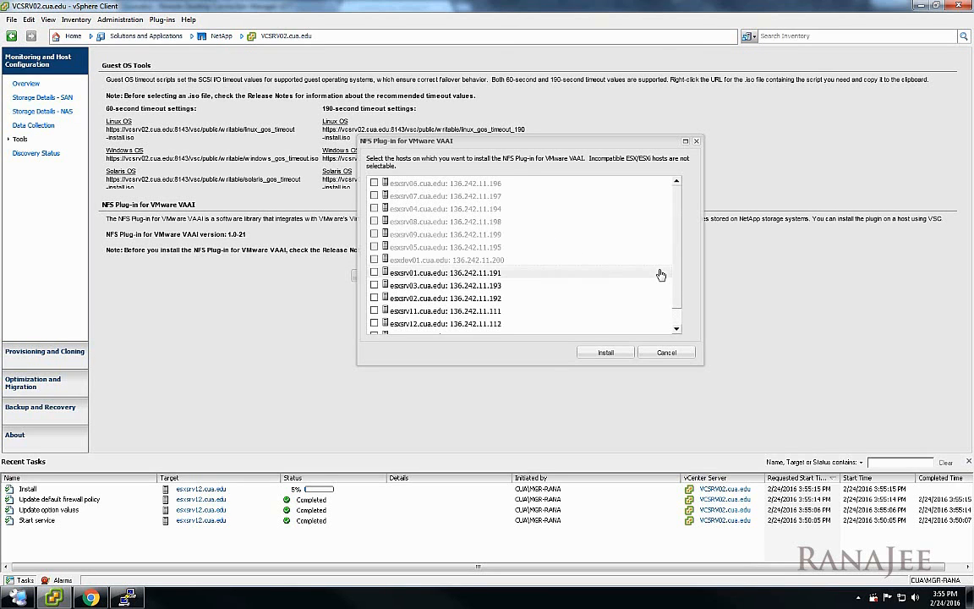
scroll(down, 3)
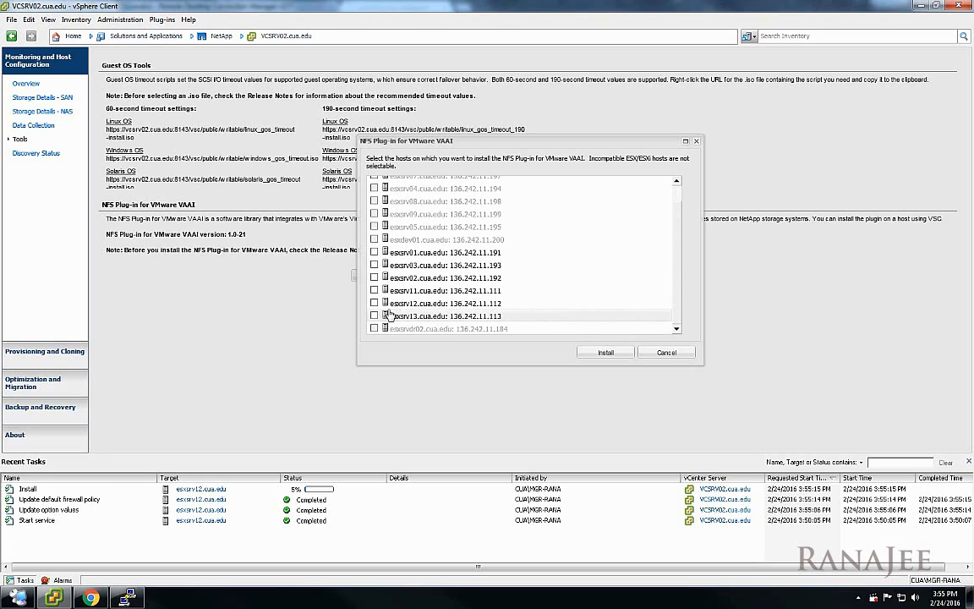
click(375, 290)
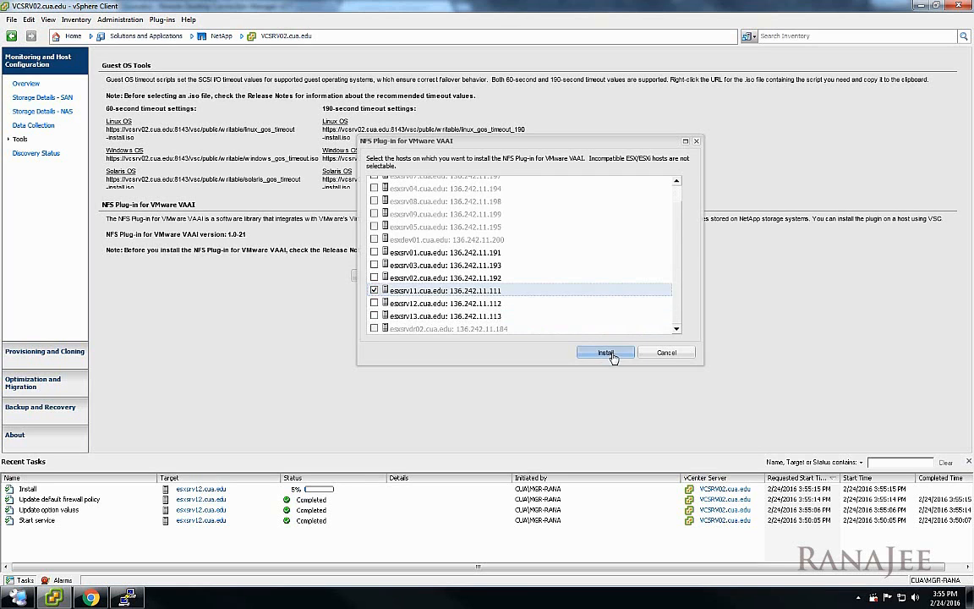
click(605, 353)
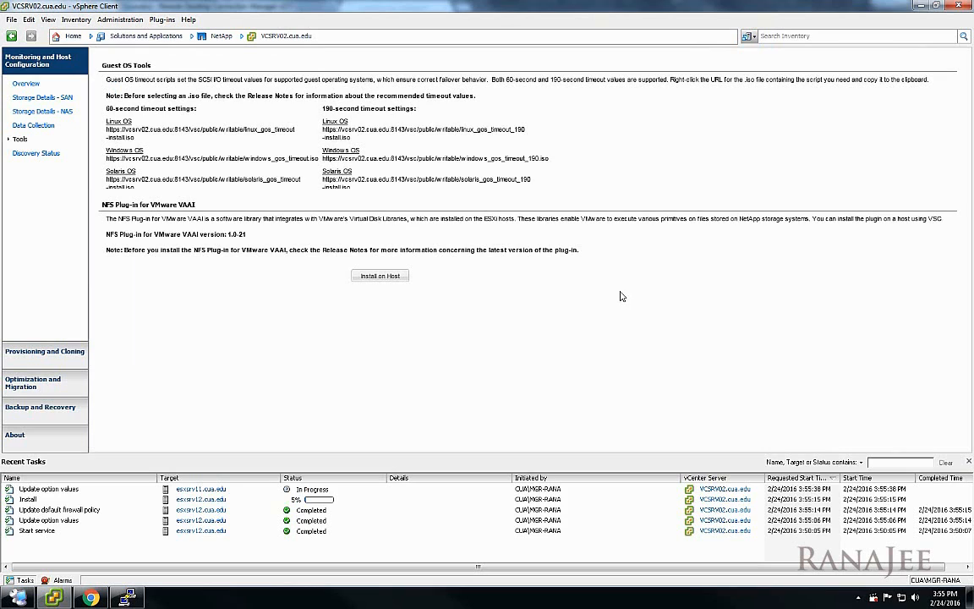
mouse_move(601, 288)
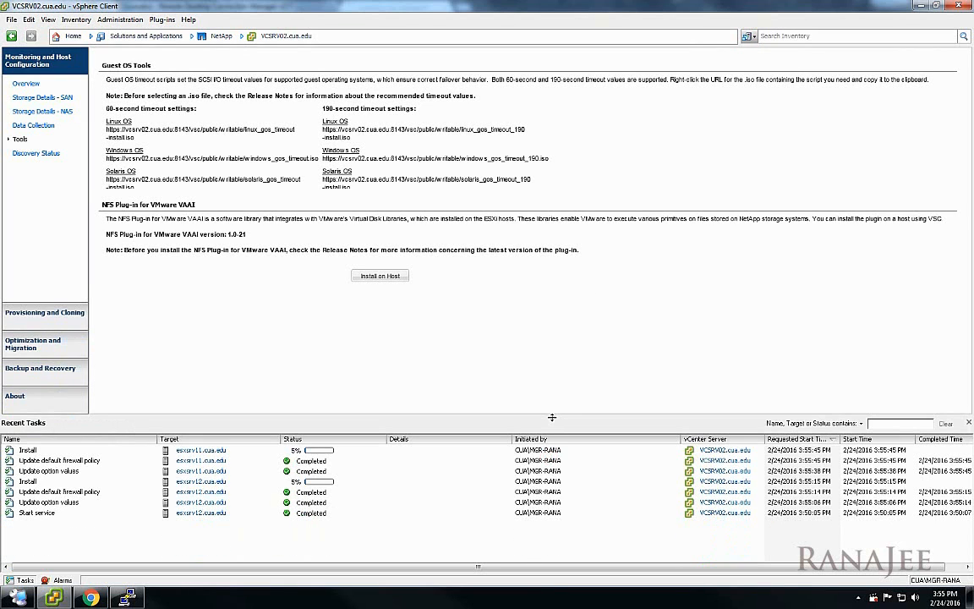
mouse_move(552, 419)
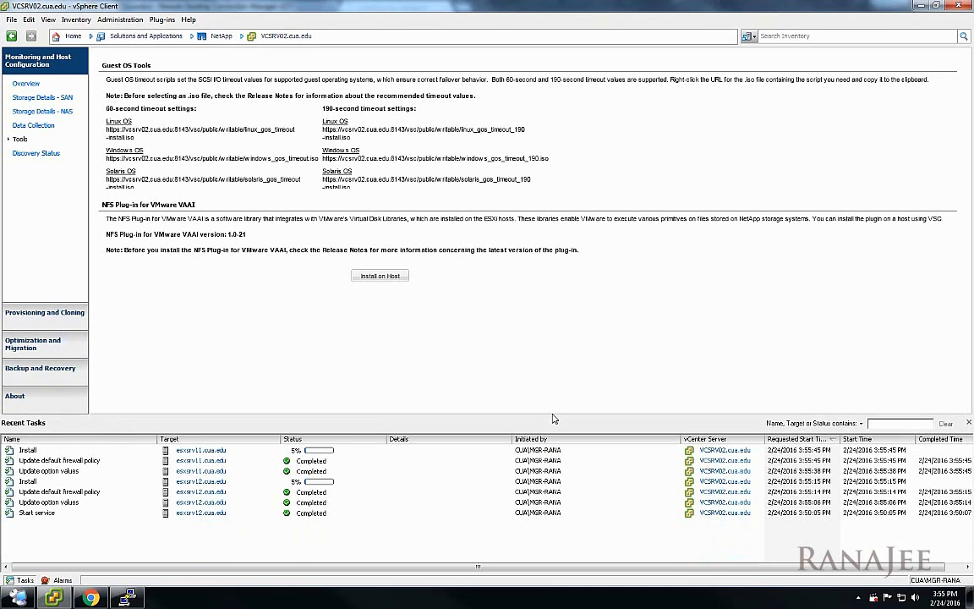
mouse_move(550, 398)
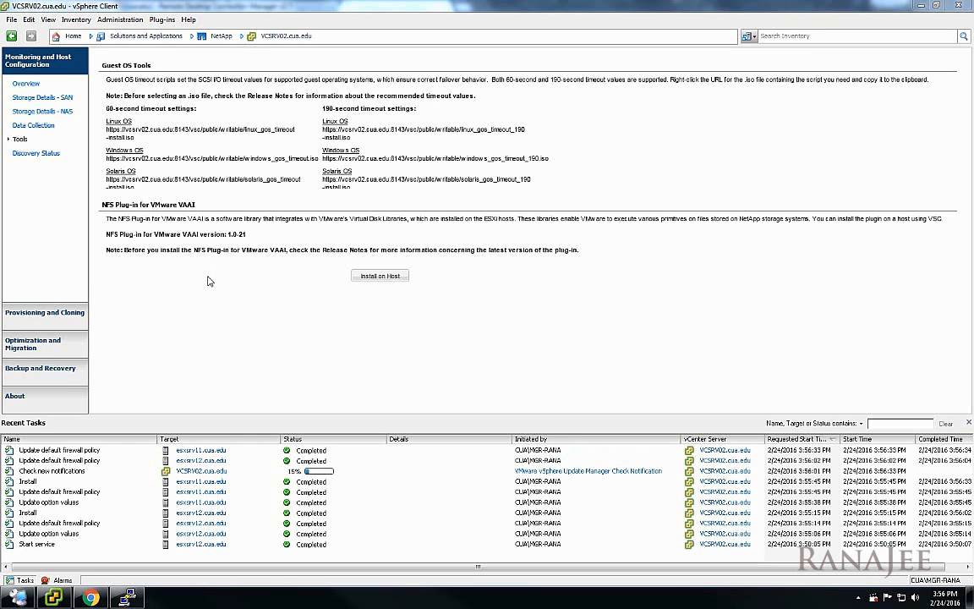
mouse_move(194, 279)
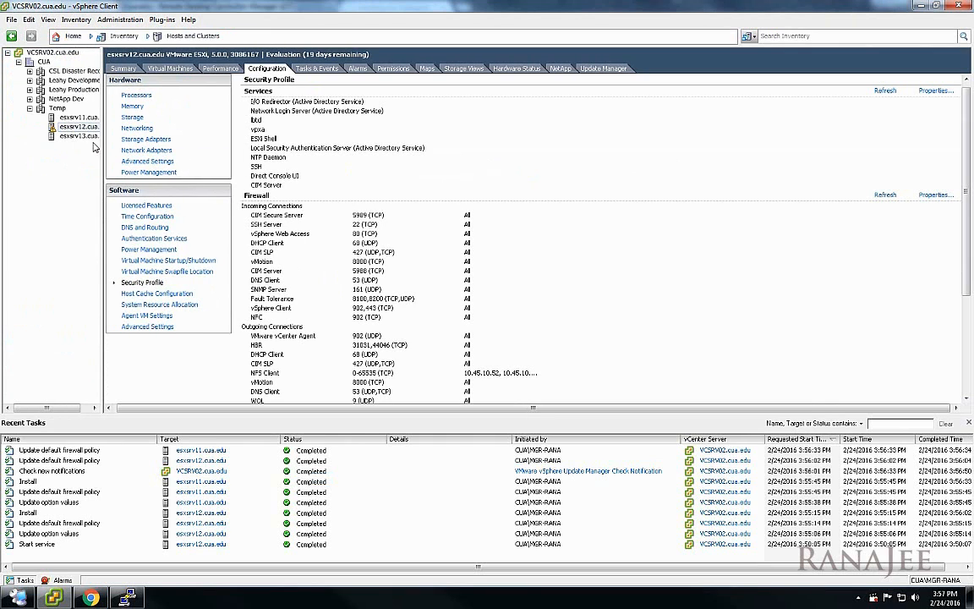
mouse_move(79, 136)
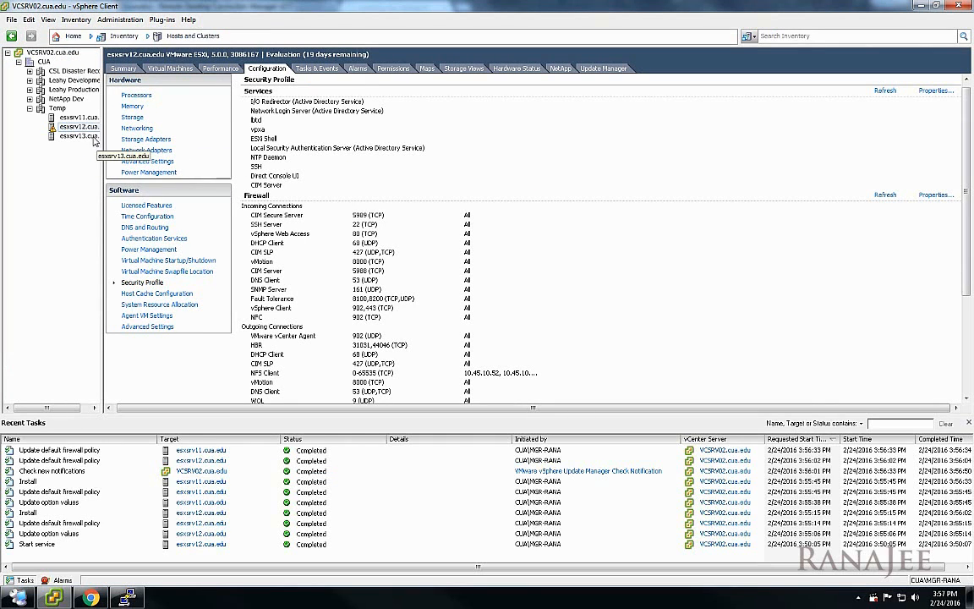
mouse_move(79, 126)
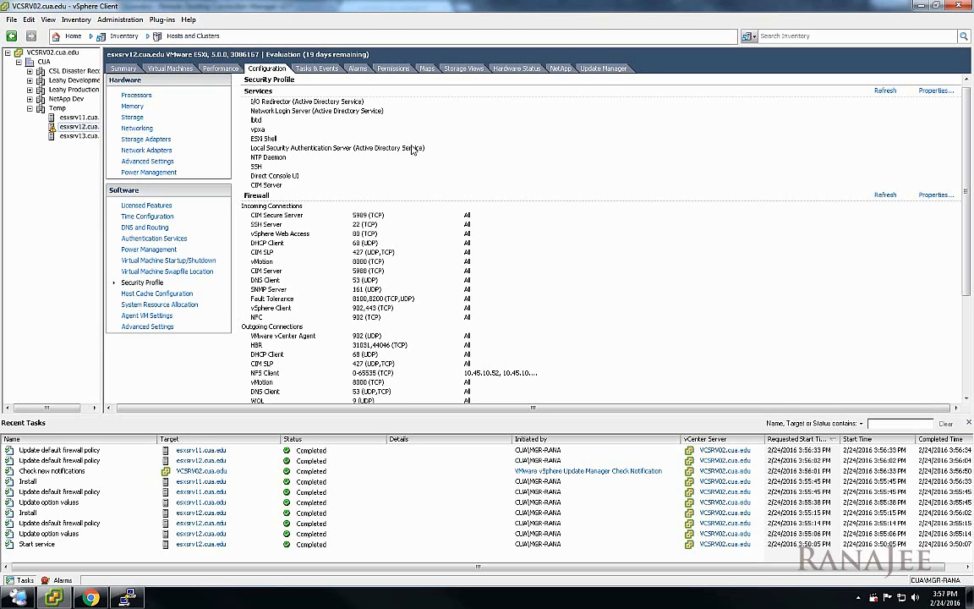
Put host esxsrv12 into maintenance mode and confirm
right_click(77, 126)
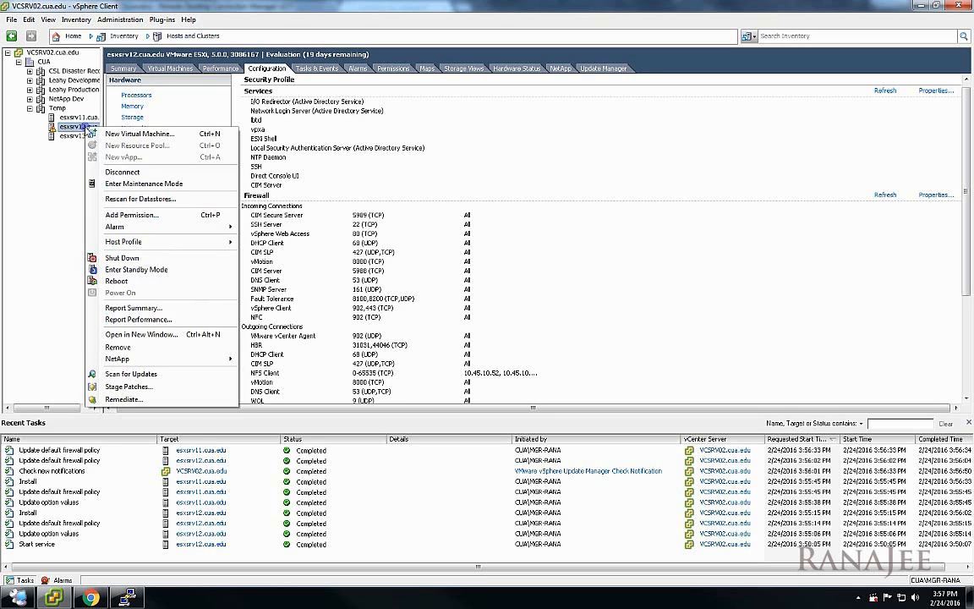
mouse_move(144, 183)
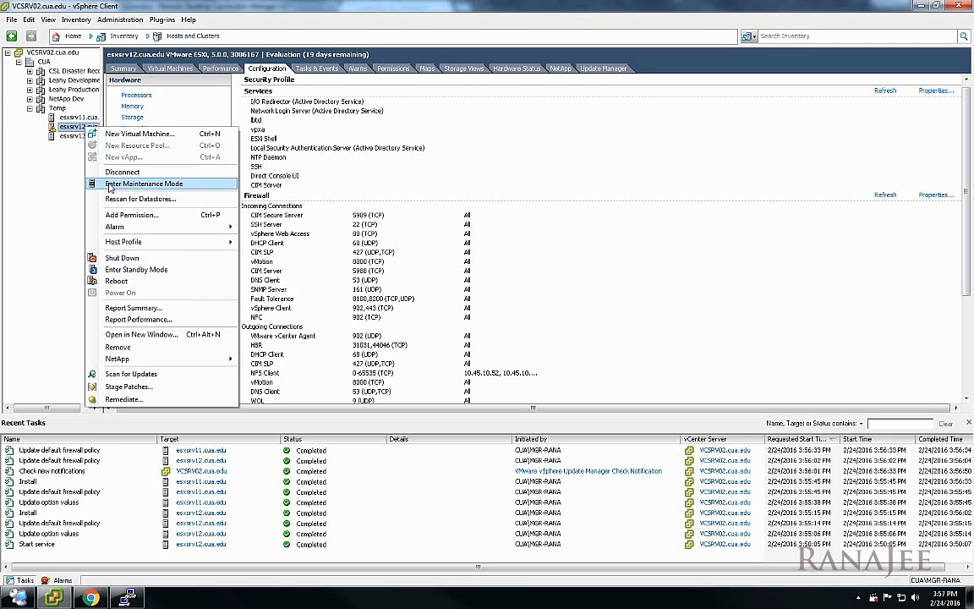
mouse_move(129, 187)
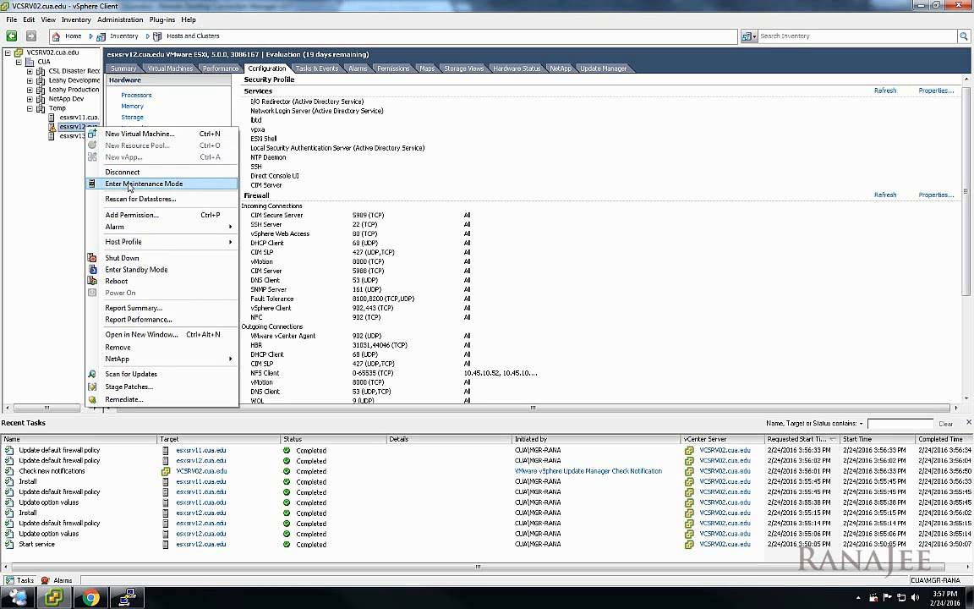
click(144, 183)
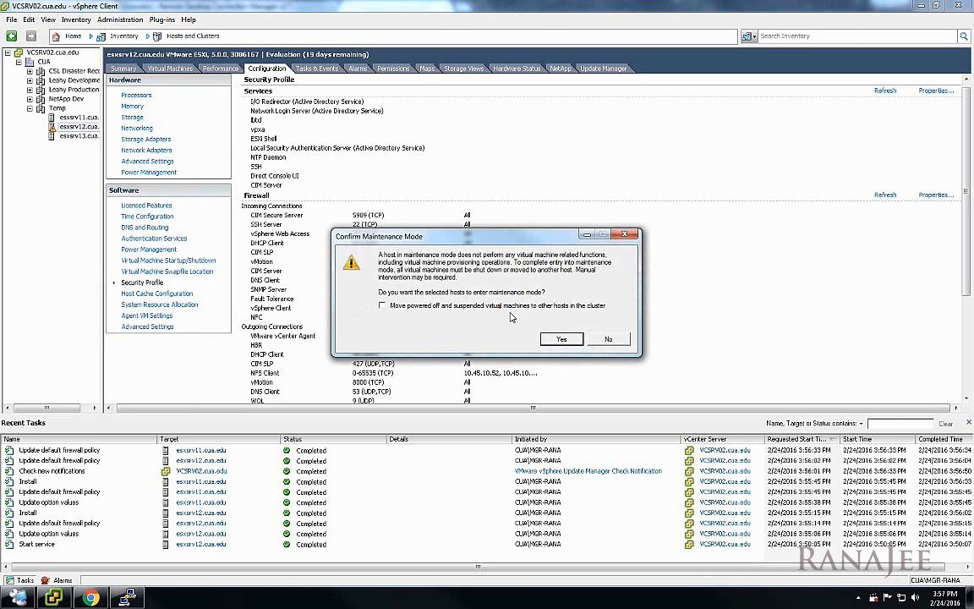
click(561, 338)
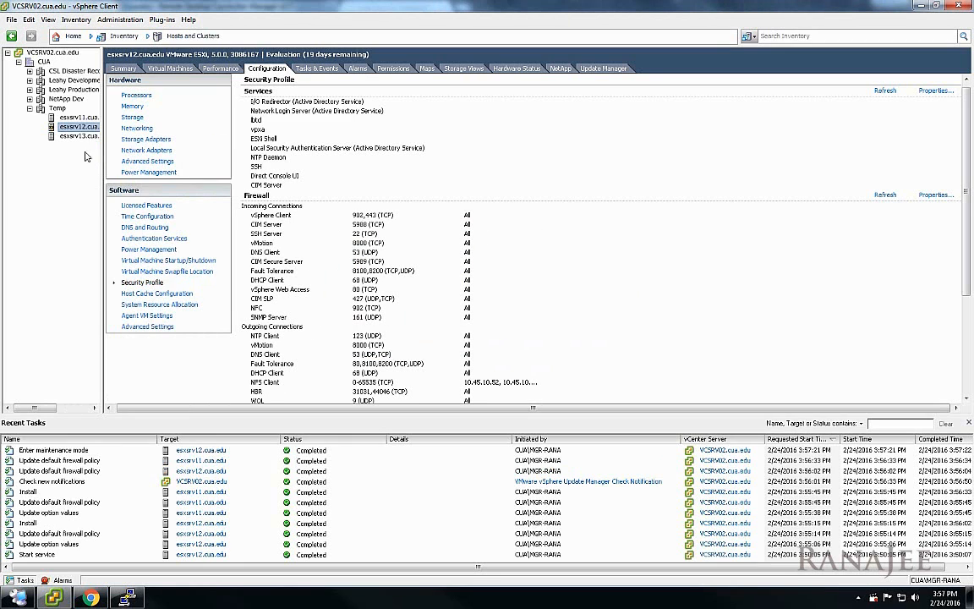
Put host esxsrv11 into maintenance mode and confirm
right_click(80, 117)
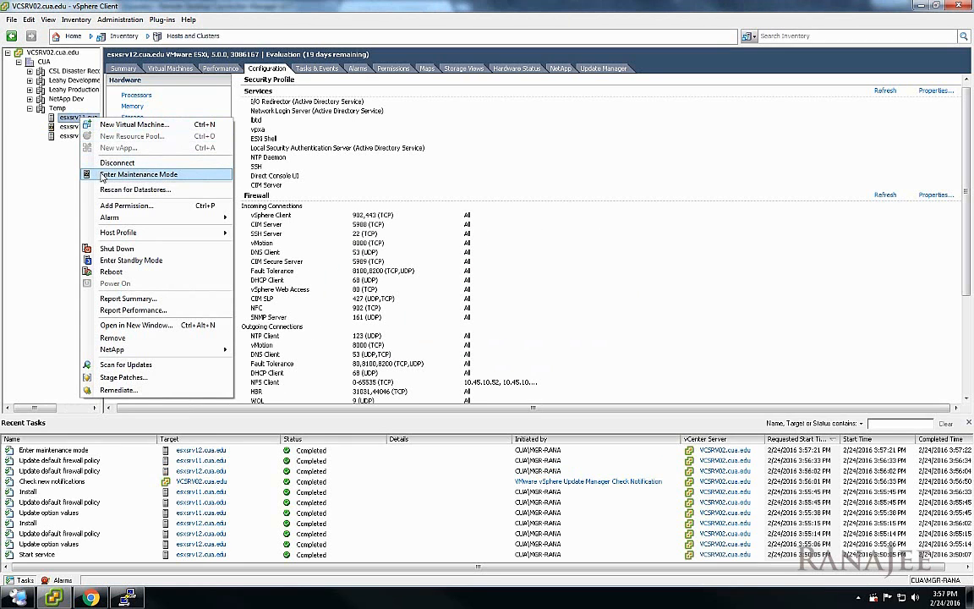
click(138, 174)
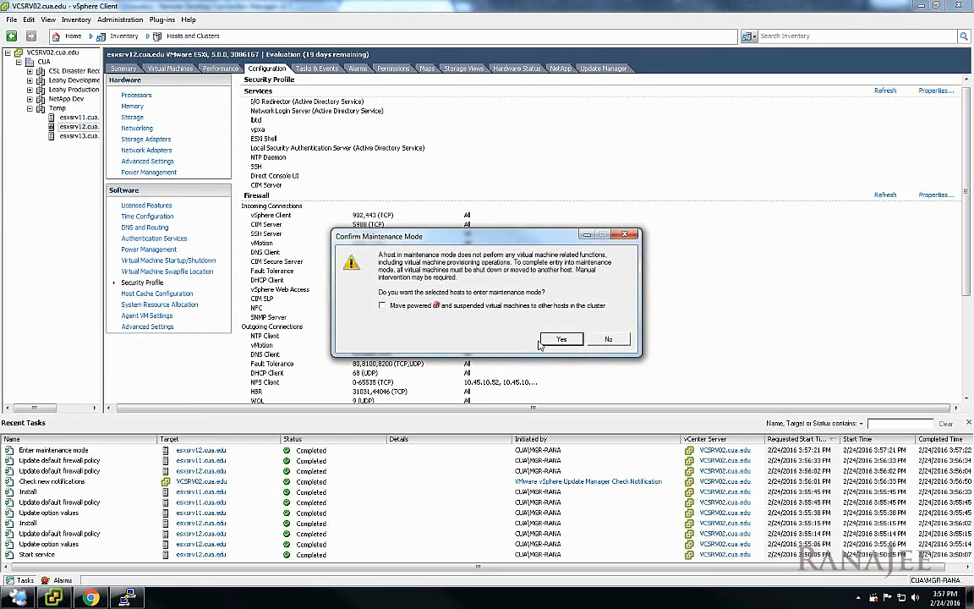
click(562, 339)
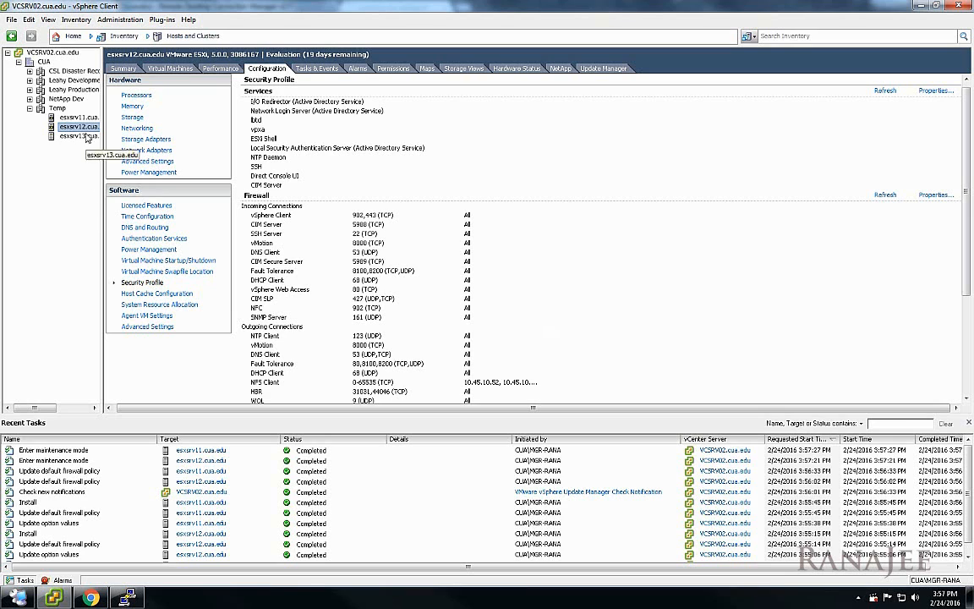
Reboot esxsrv12 with reason 'Installed VAAI NFS plugin', then reboot esxsrv11
right_click(72, 125)
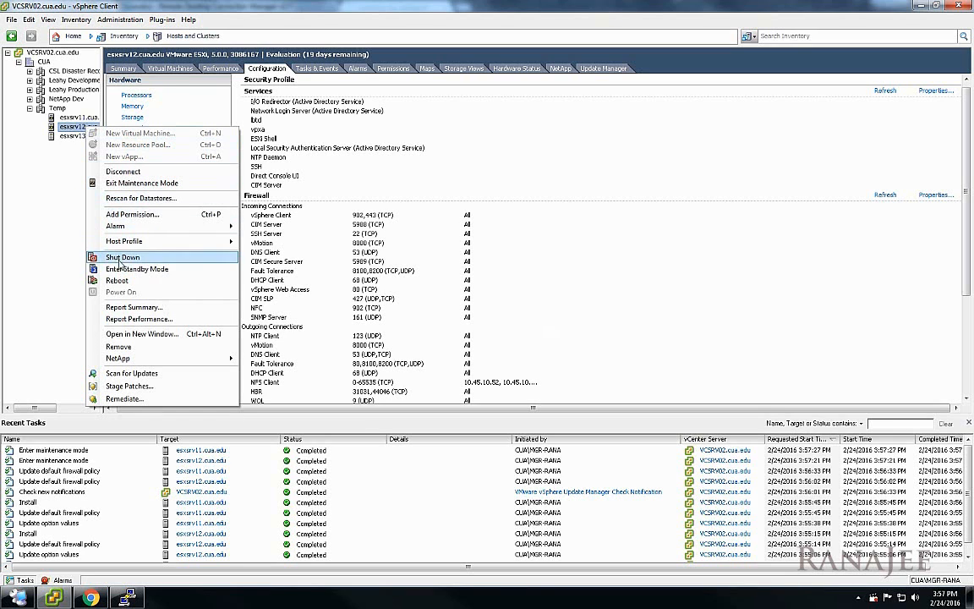
click(117, 280)
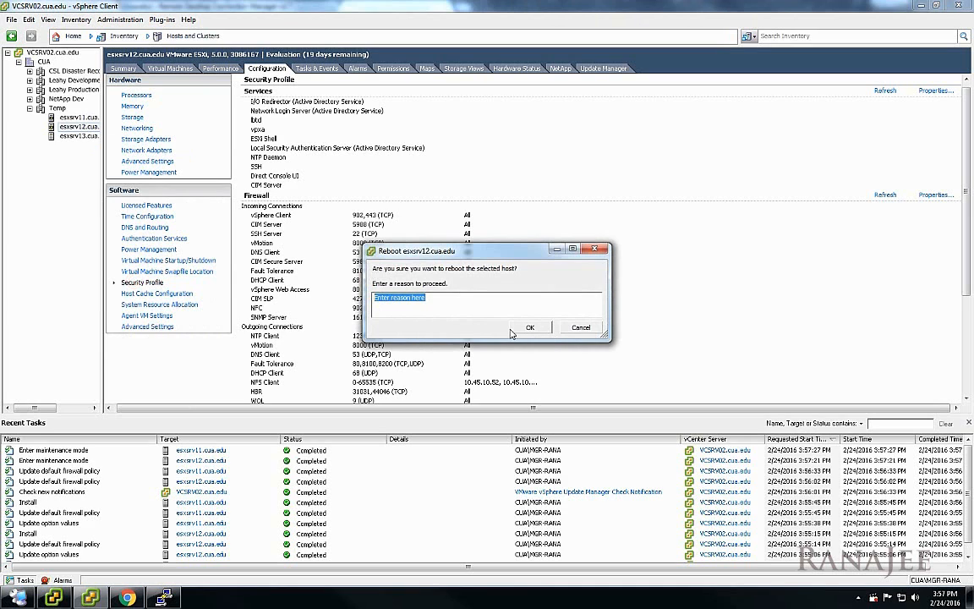
text(Installed VAAI)
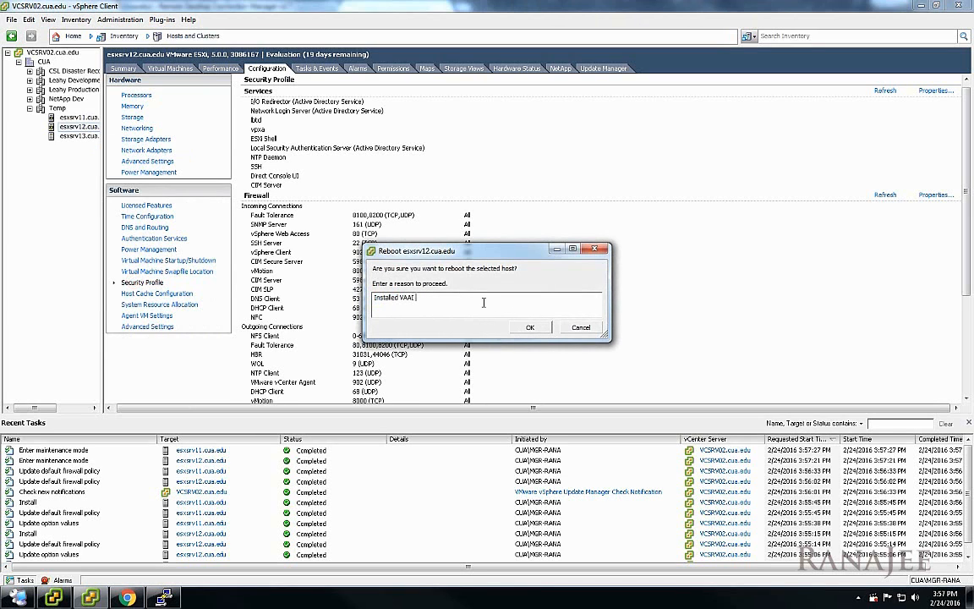
text(NFS plugin)
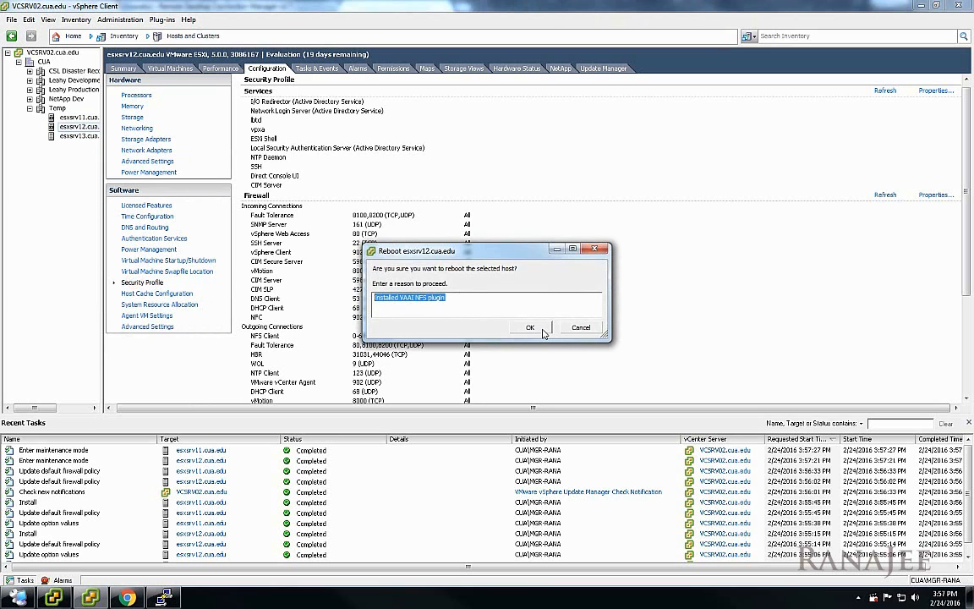
click(529, 327)
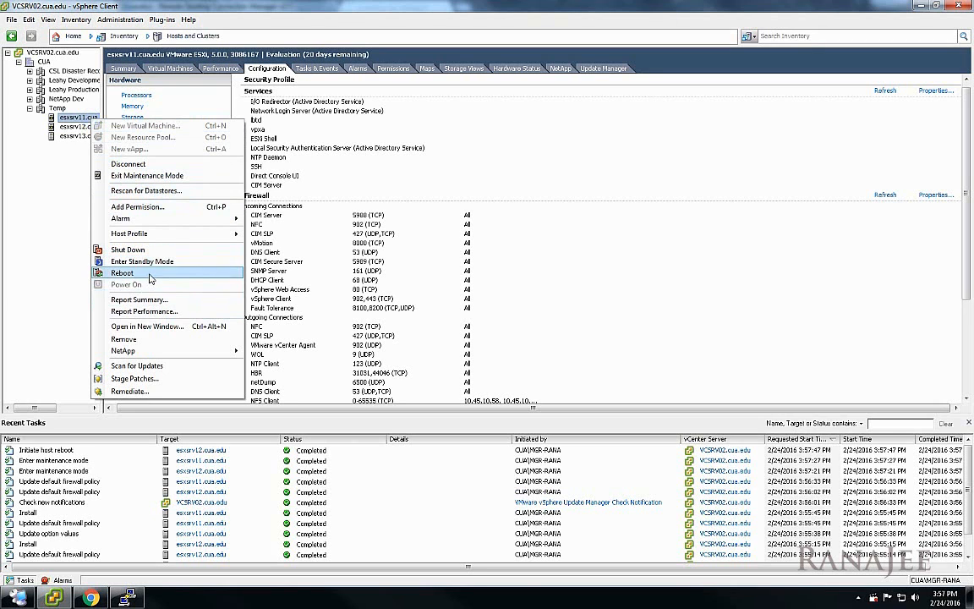
click(122, 273)
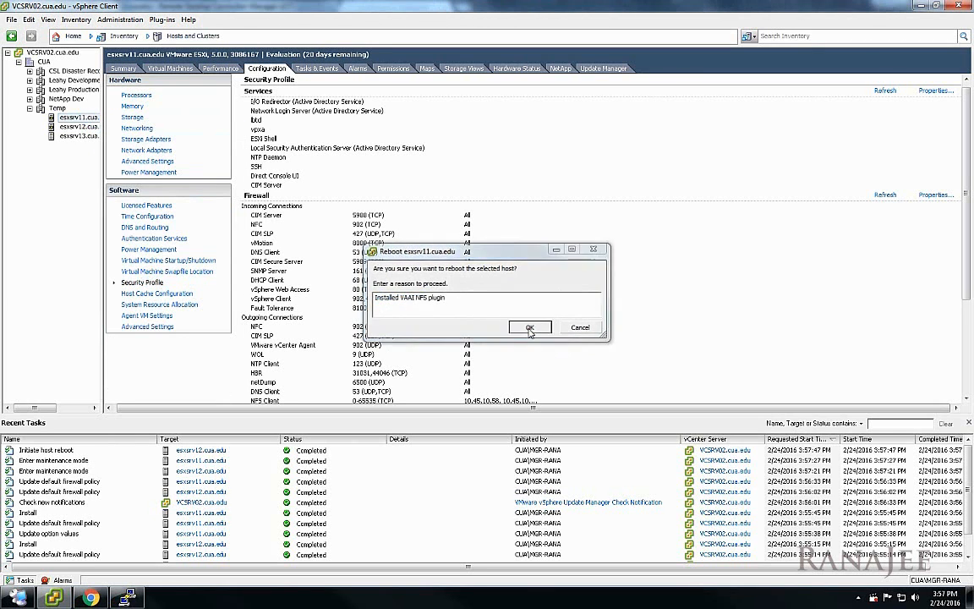
click(529, 328)
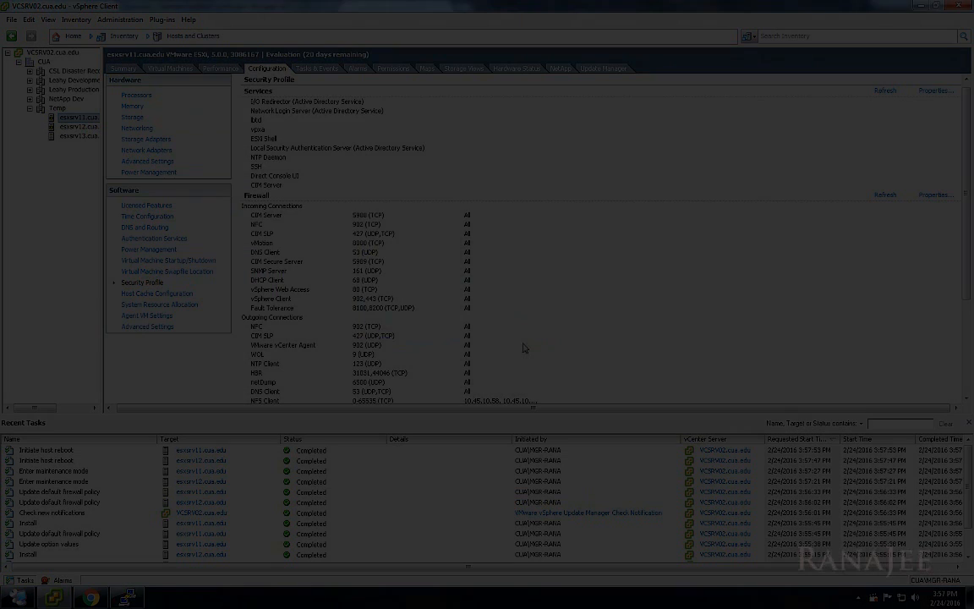
Exit maintenance mode on esxsrv12, check esxsrv11, and return to esxsrv12
click(78, 126)
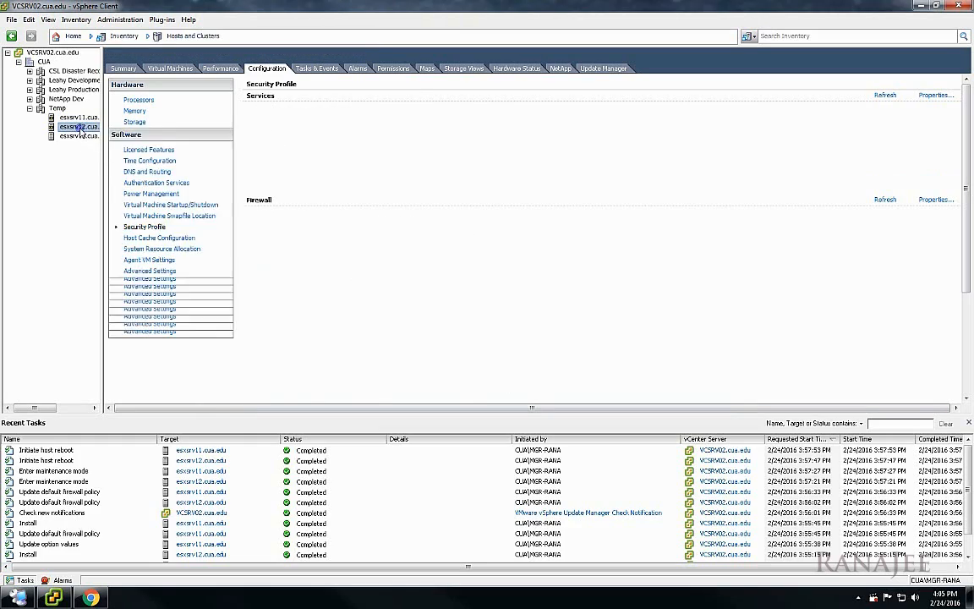
right_click(79, 126)
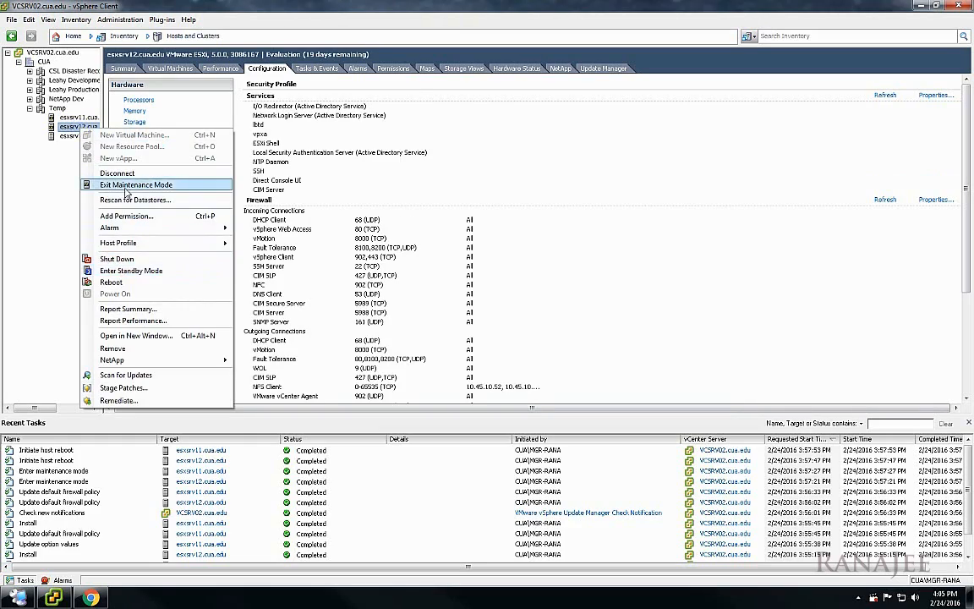
click(136, 185)
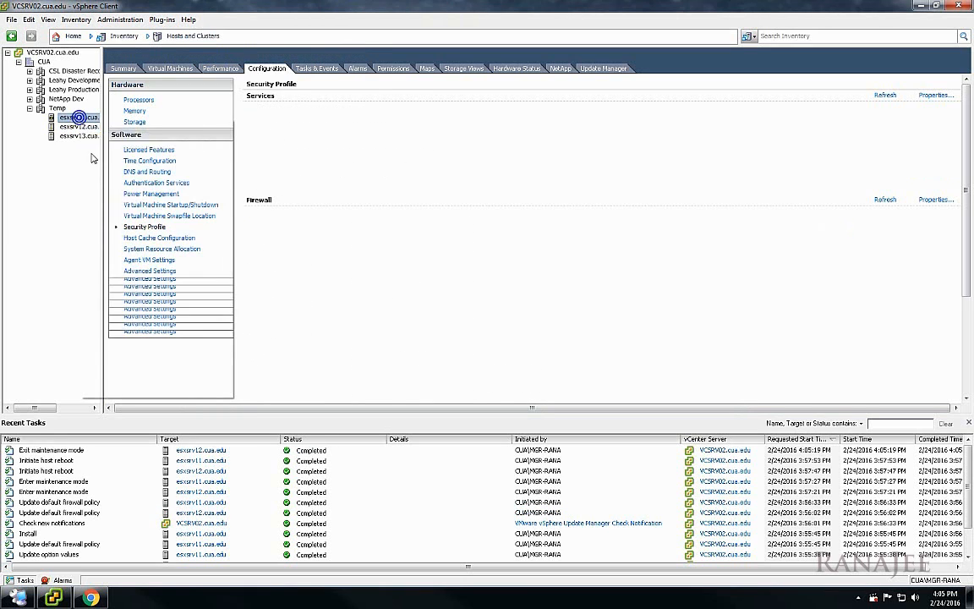
click(78, 117)
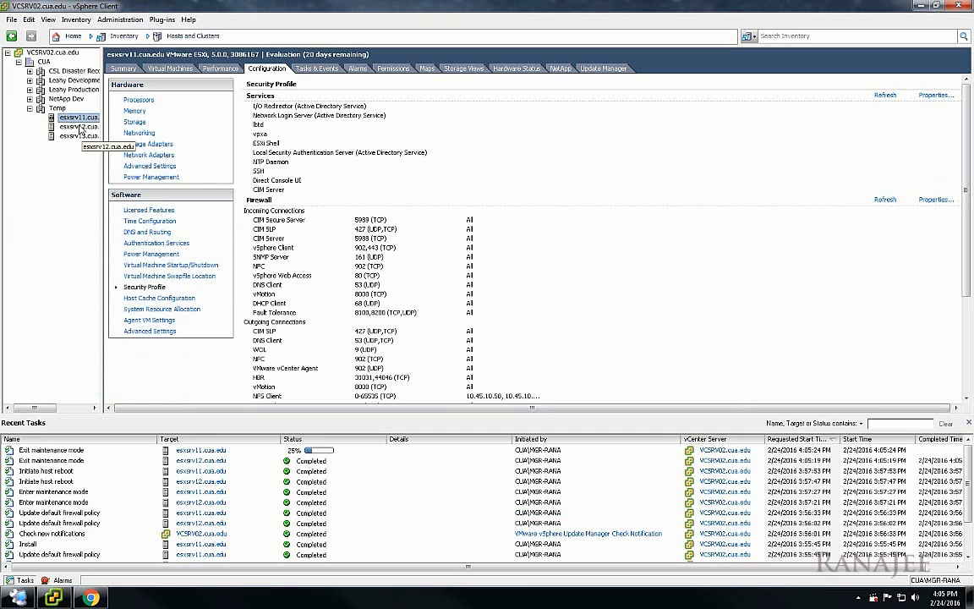
click(78, 126)
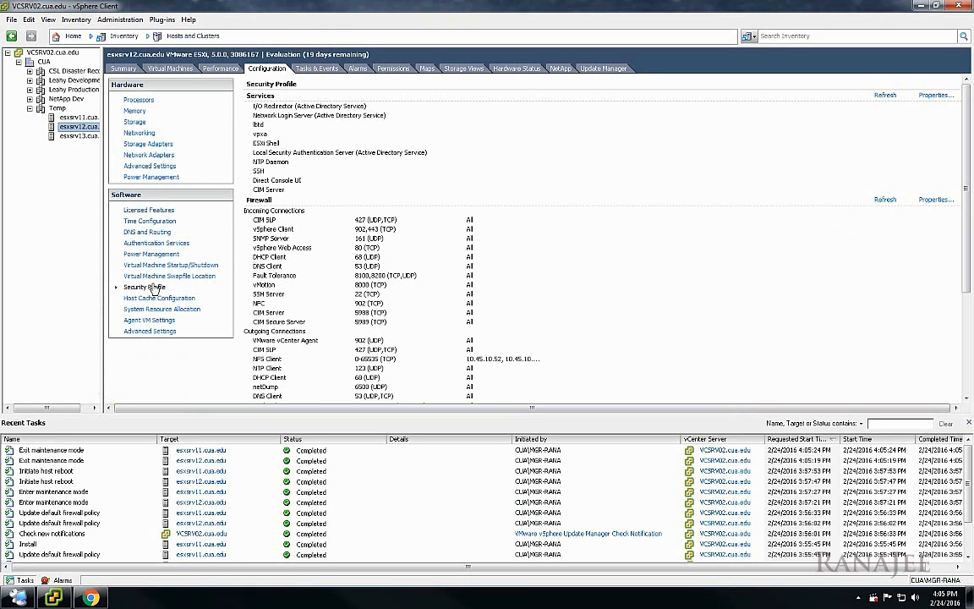
Start the SSH service on esxsrv12 from the Security Profile service properties
click(936, 199)
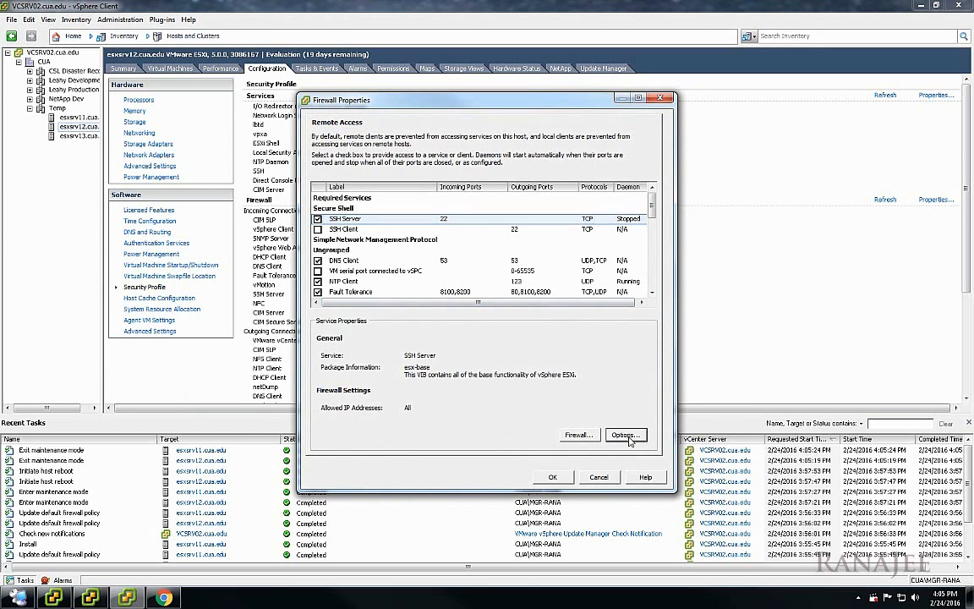
click(627, 435)
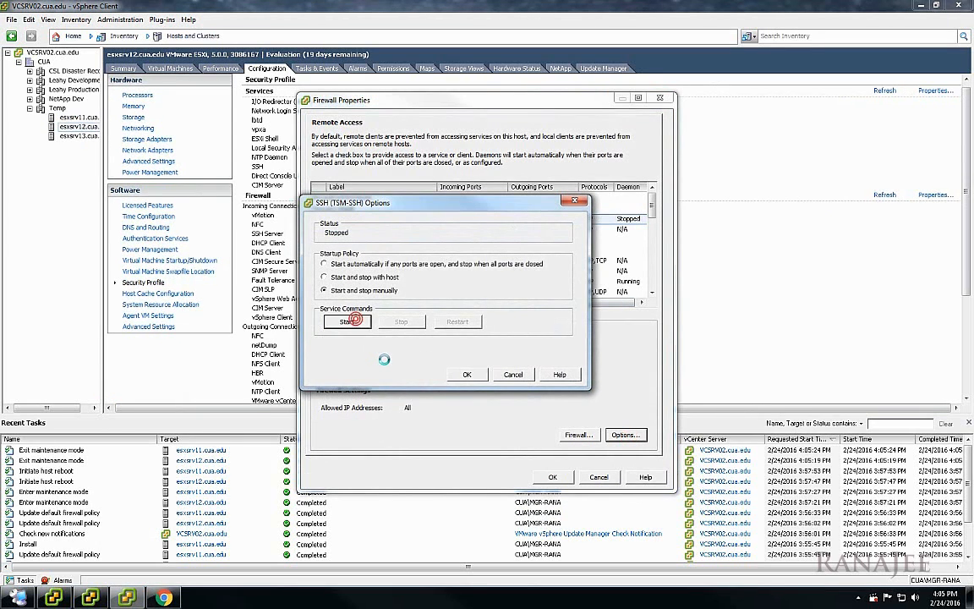
click(347, 321)
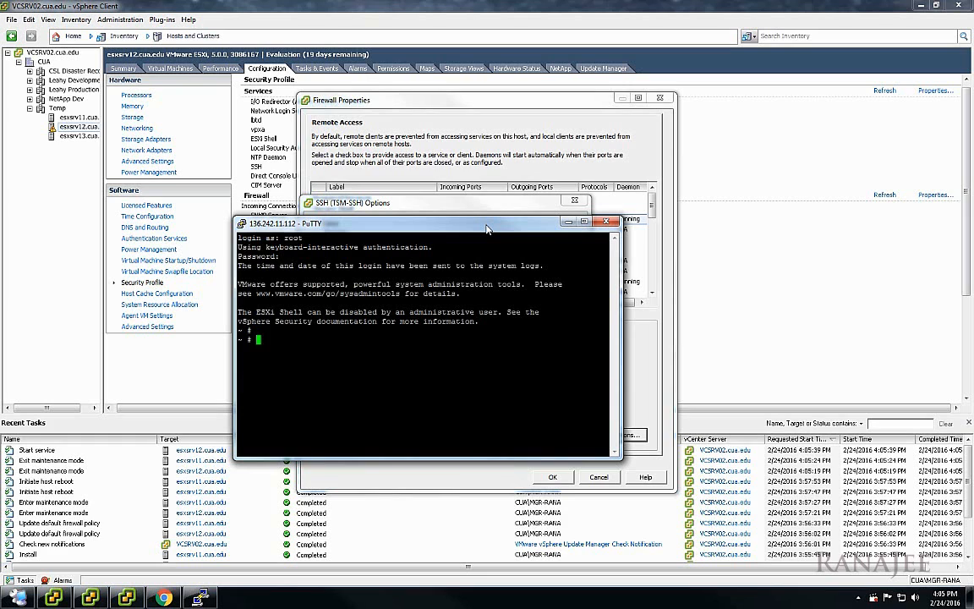
Maximize PuTTY and run 'esxcli software vib list | grep Netapp' to check for the plug-in
click(584, 222)
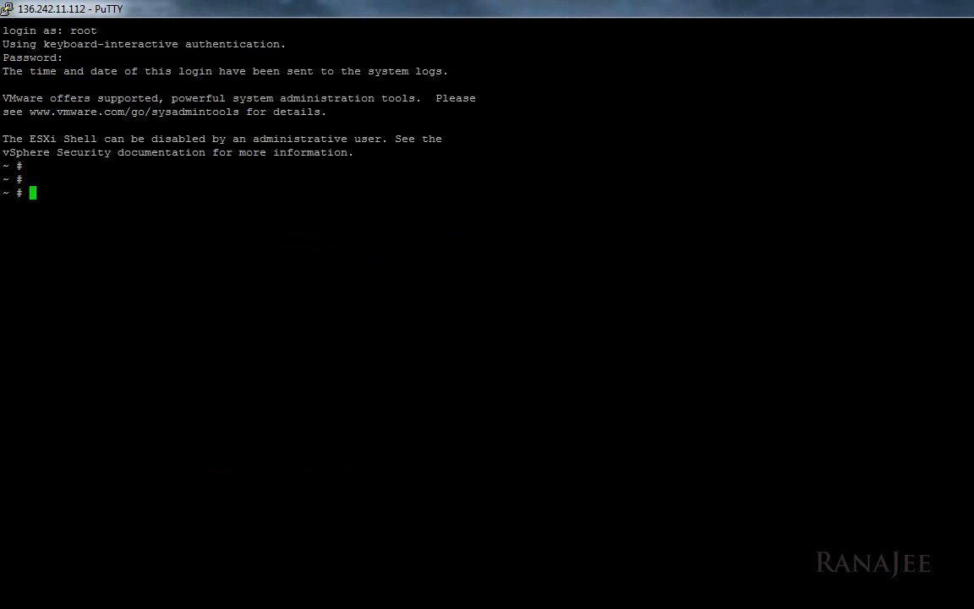
text(esxcli sof)
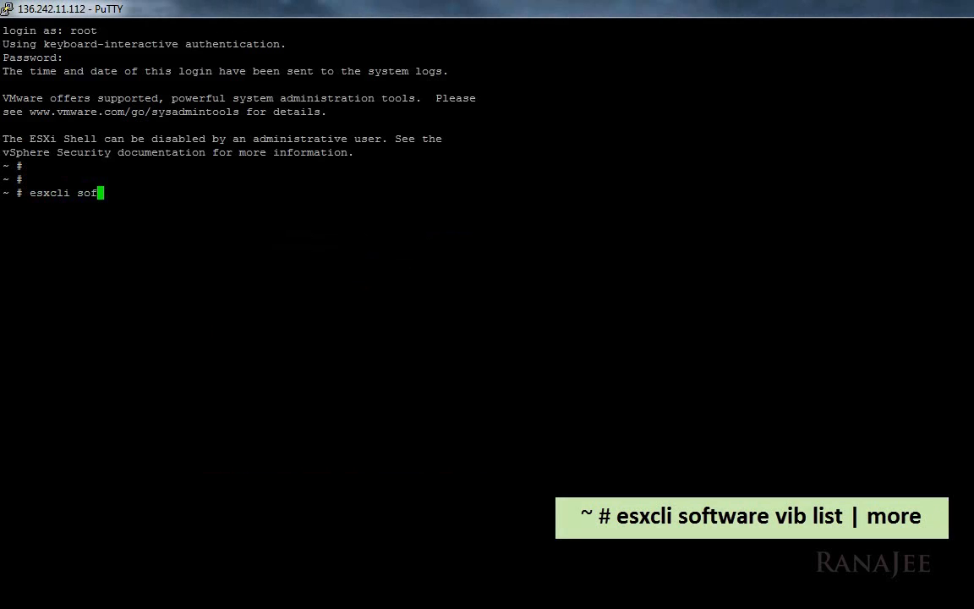
text(tware vib l)
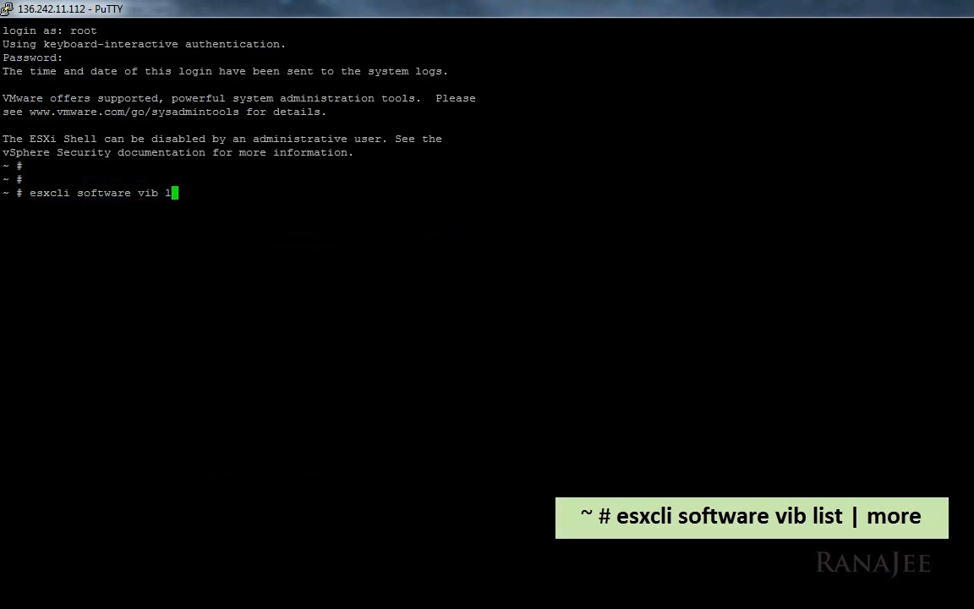
text(ist | grep)
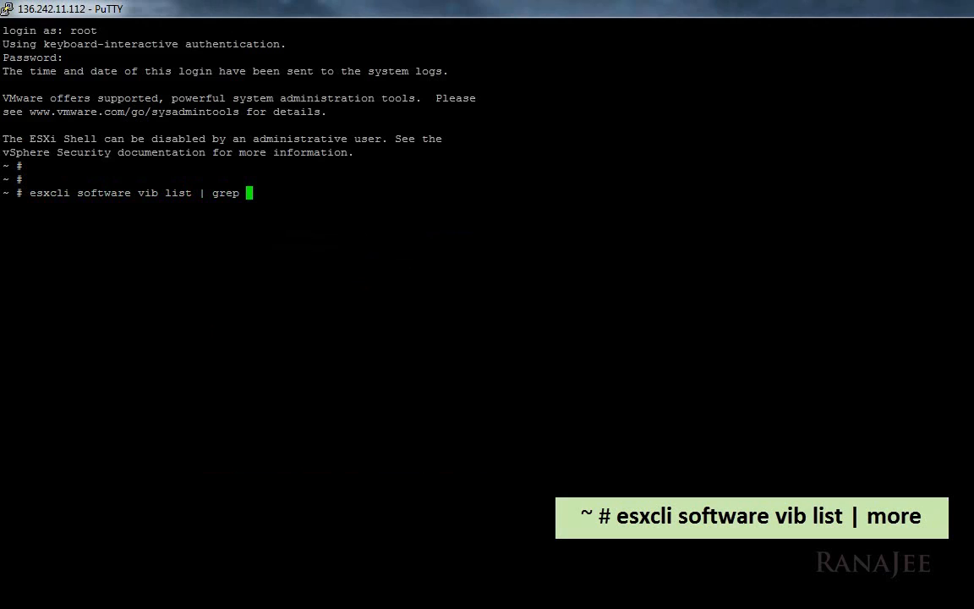
text(Net)
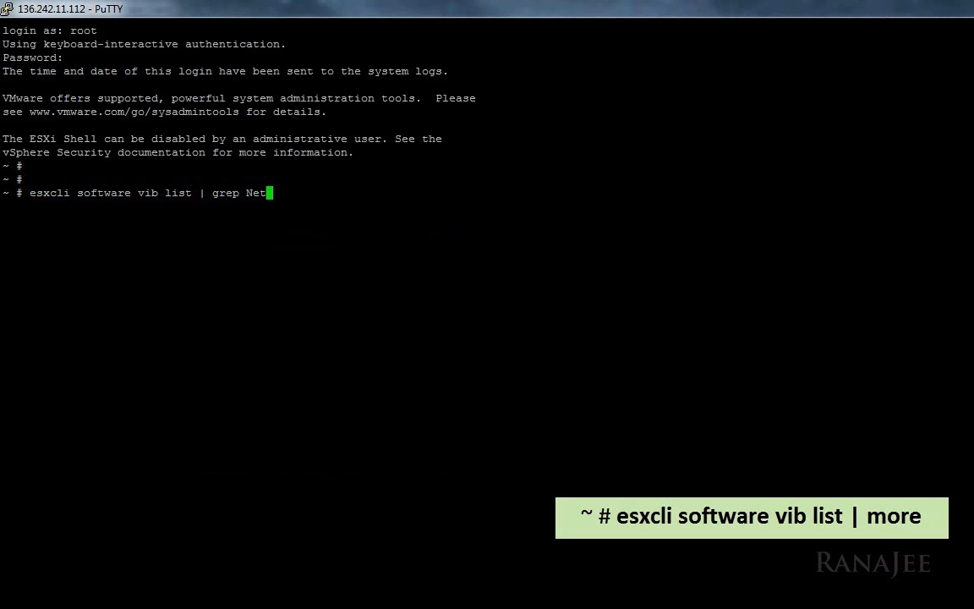
text(app)
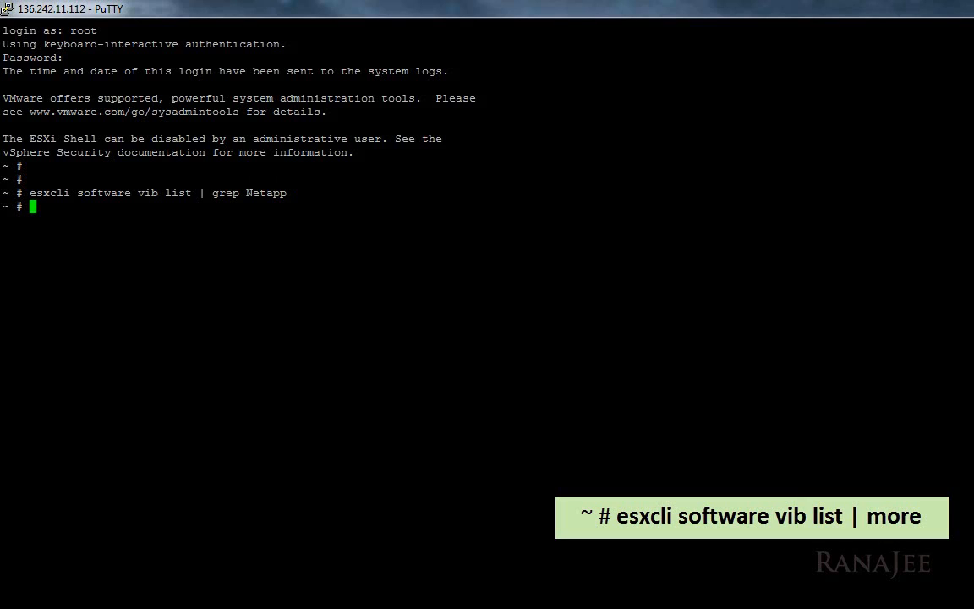
text(esxcli software vib list | grep N)
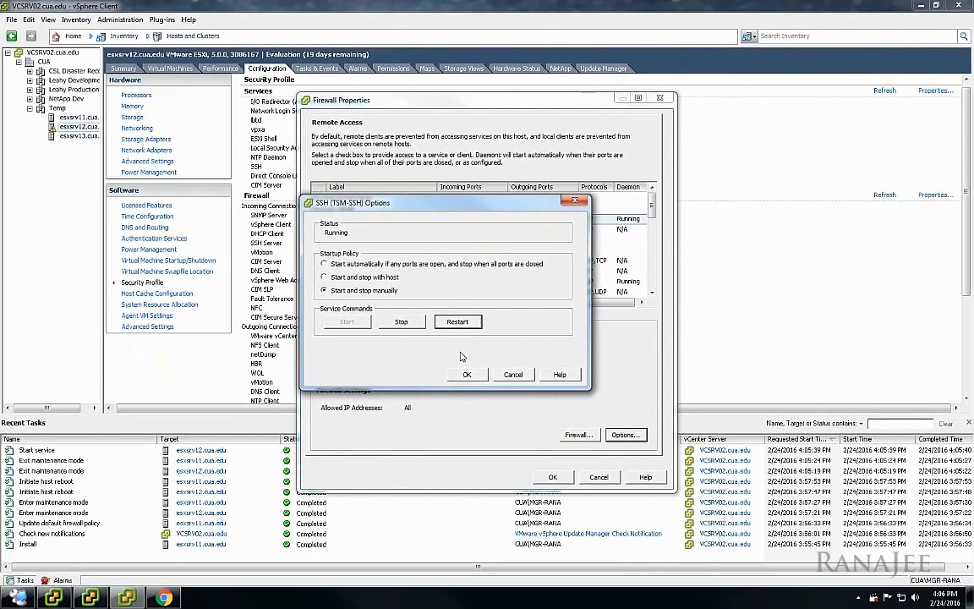
Stop SSH on esxsrv12 and close the SSH Options and Firewall Properties dialogs
click(401, 322)
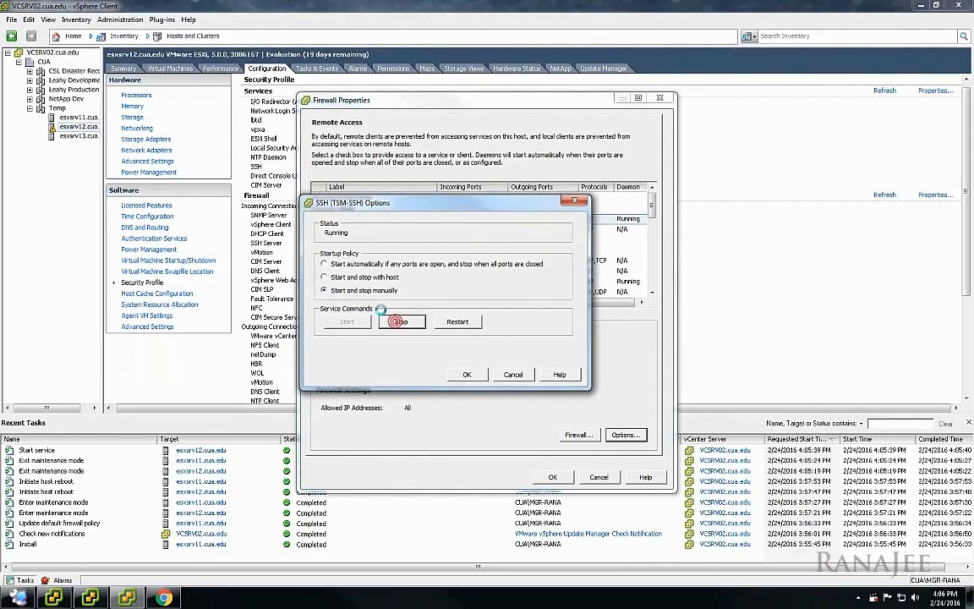
click(401, 322)
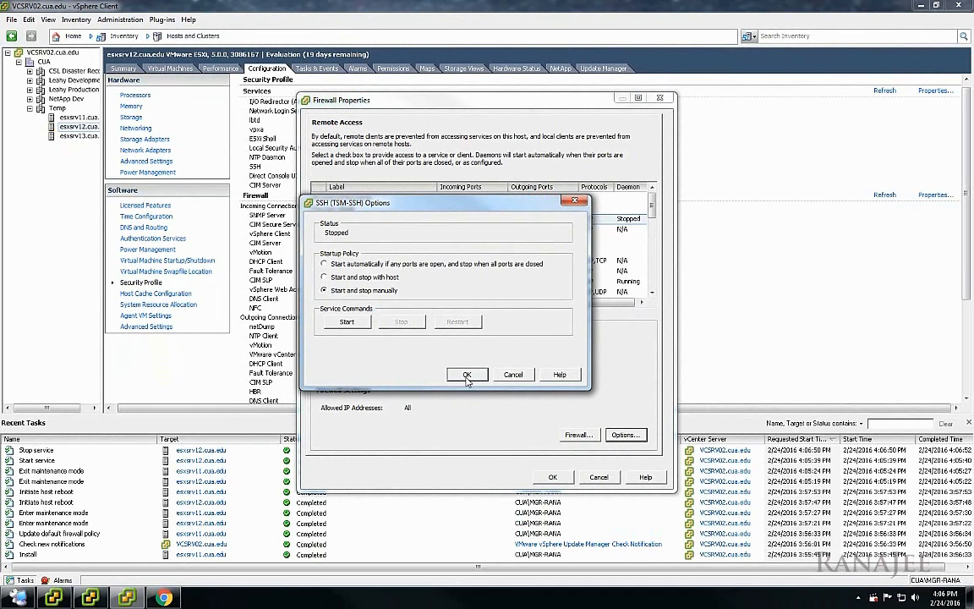
click(466, 374)
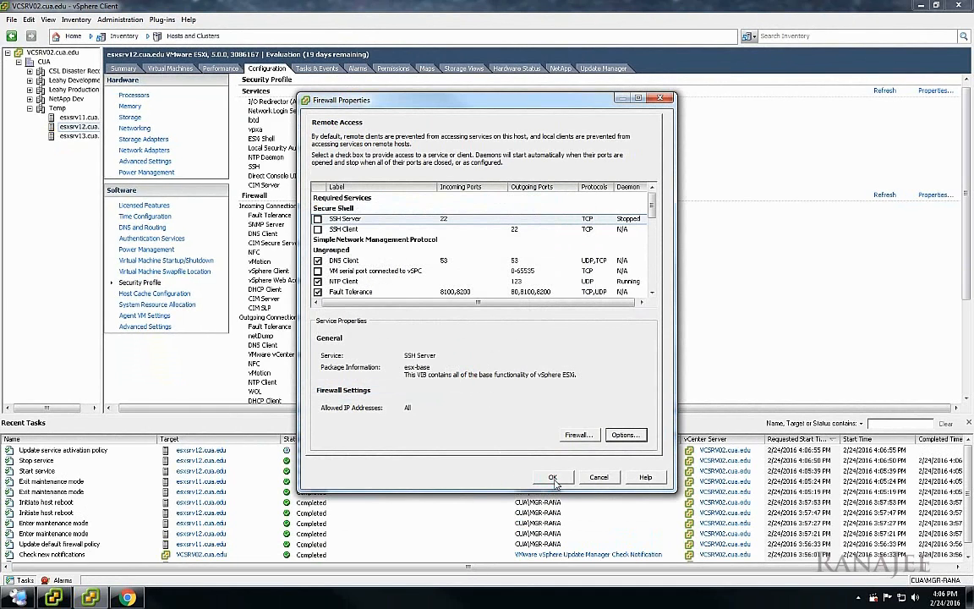
click(554, 477)
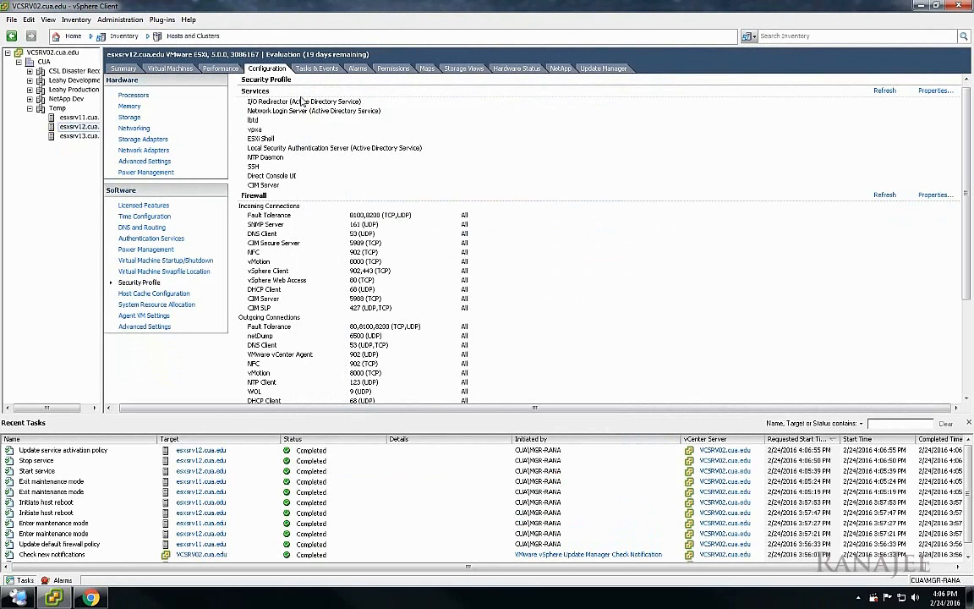
click(130, 117)
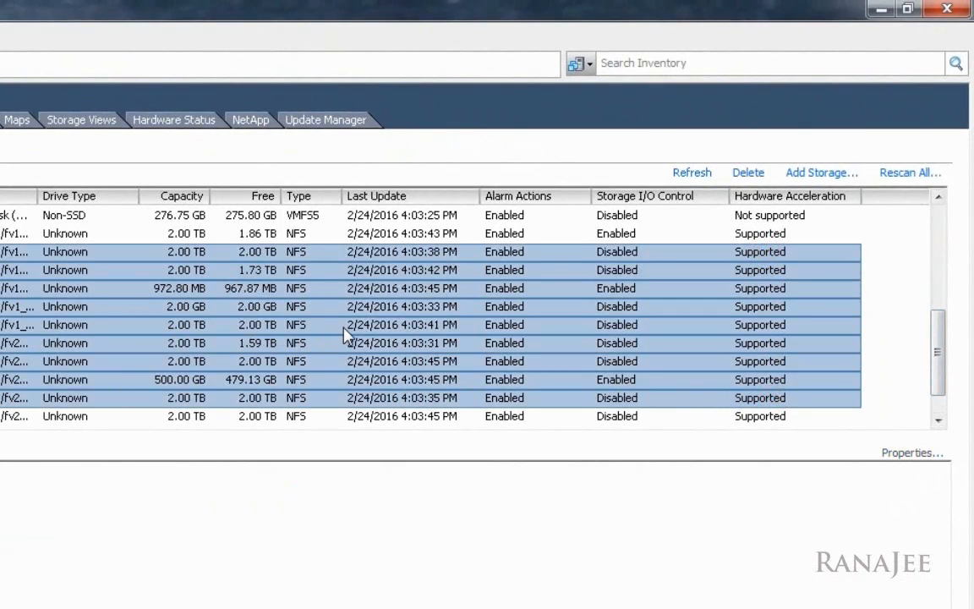
Inspect Hardware Acceleration on esxsrv11's fv2_mgmt_leahyvcenter and fv1_tmp_prd01 datastores
click(761, 252)
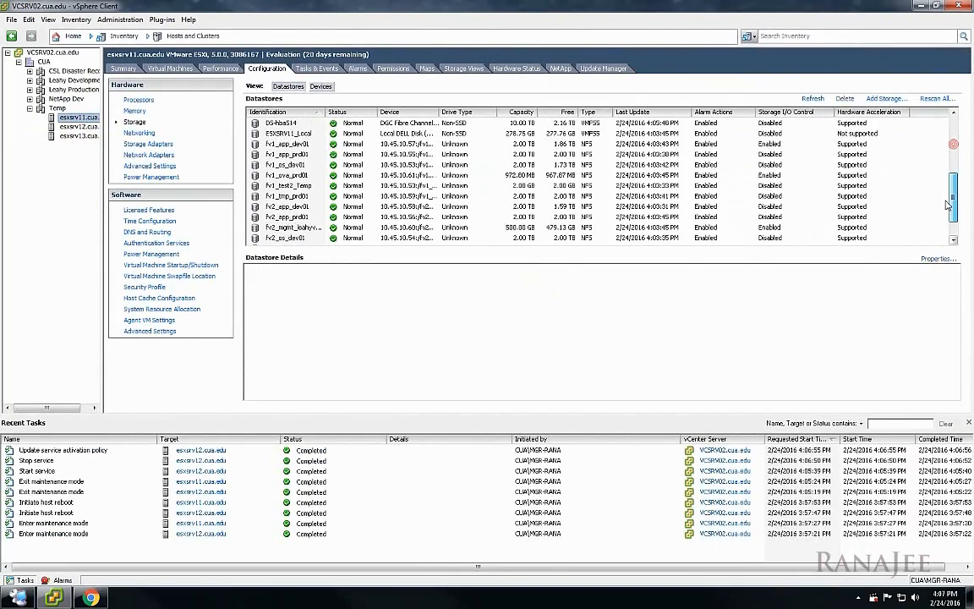
click(294, 216)
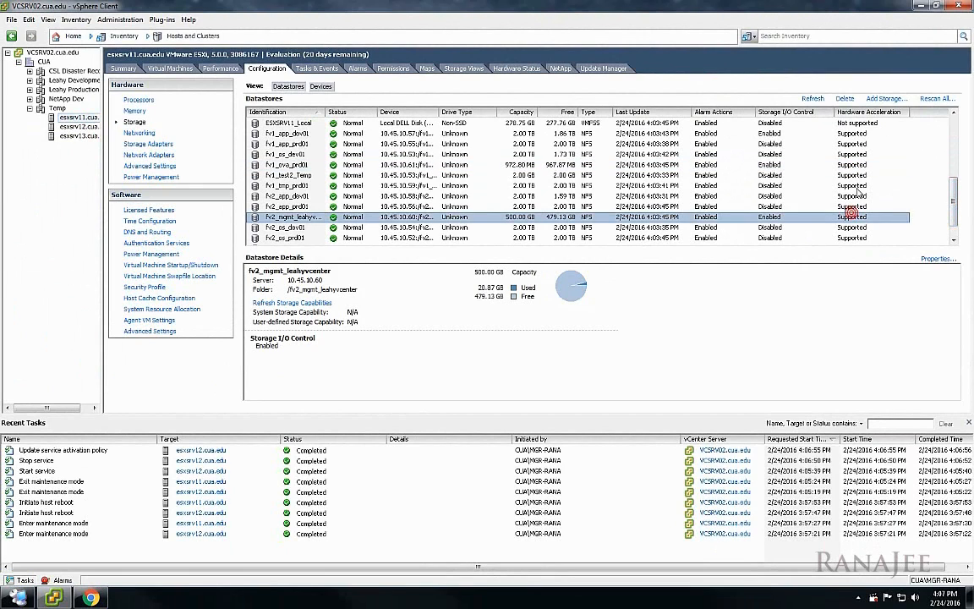
click(292, 185)
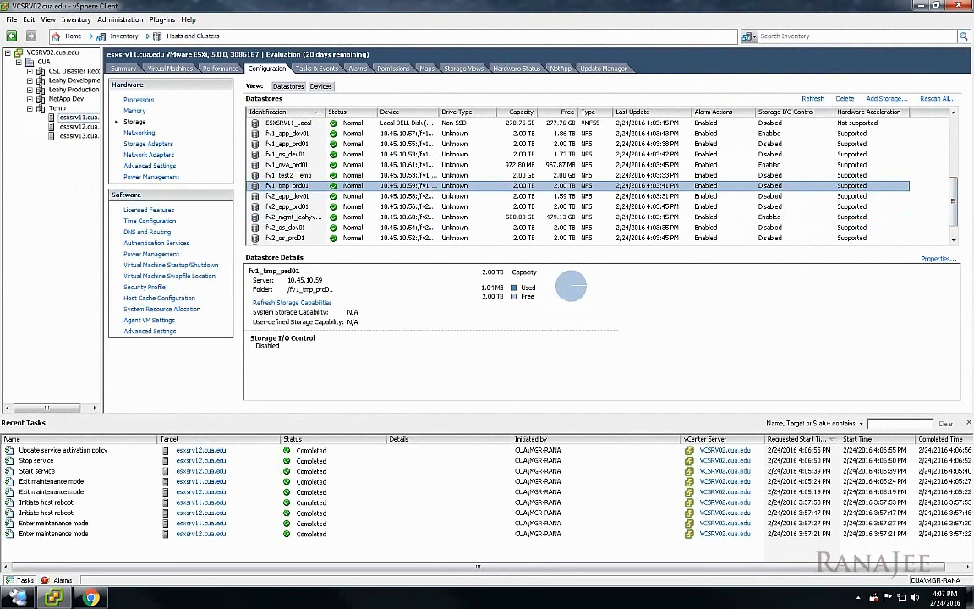